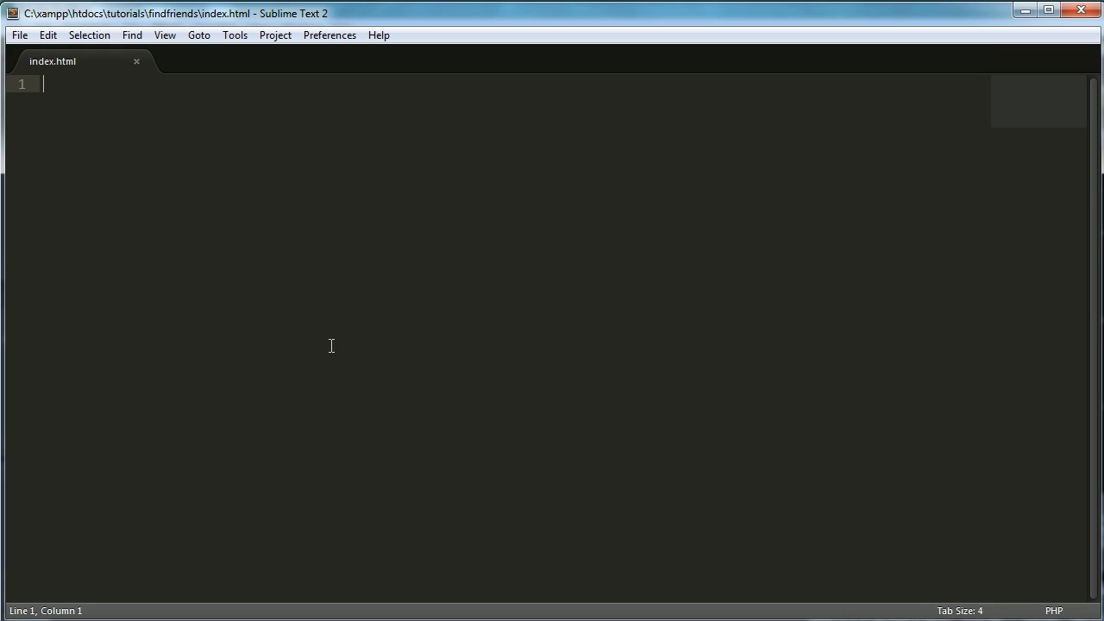
{"action": "mouse_move", "coordinate": [446, 236]}
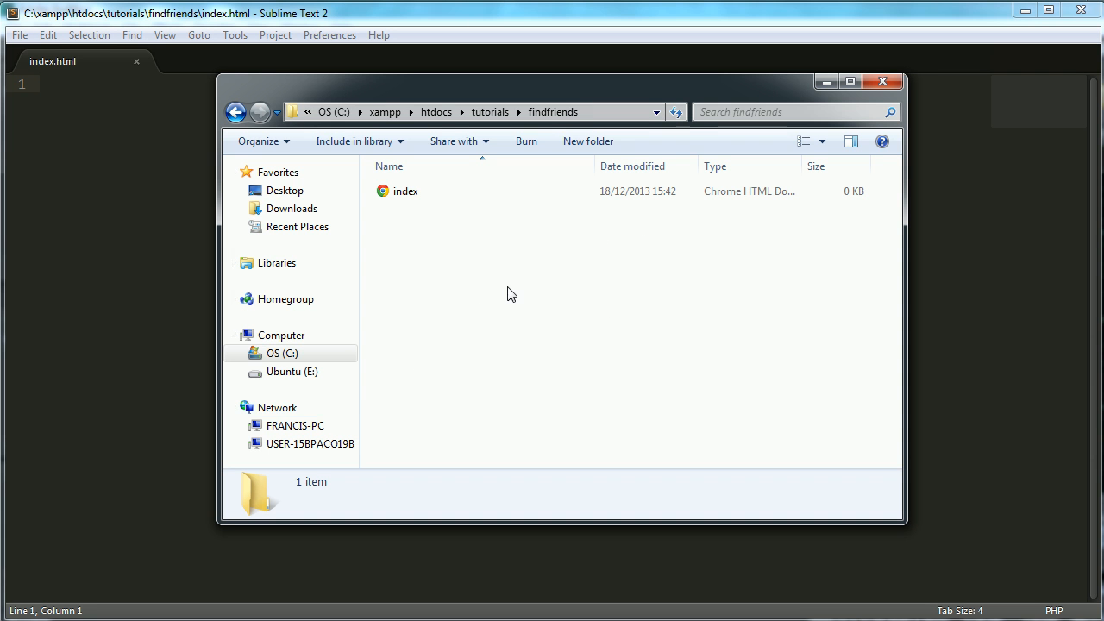
Create an img folder in findfriends and open the find_friends_logo image inside it.
{"action": "left_click", "coordinate": [406, 190]}
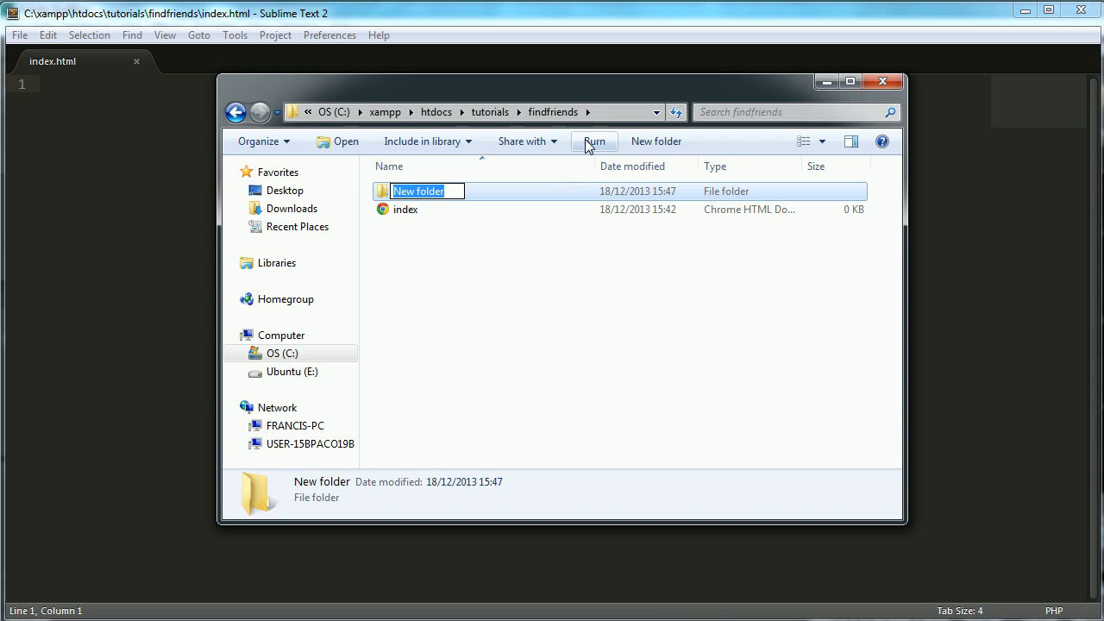
{"action": "type", "text": "img"}
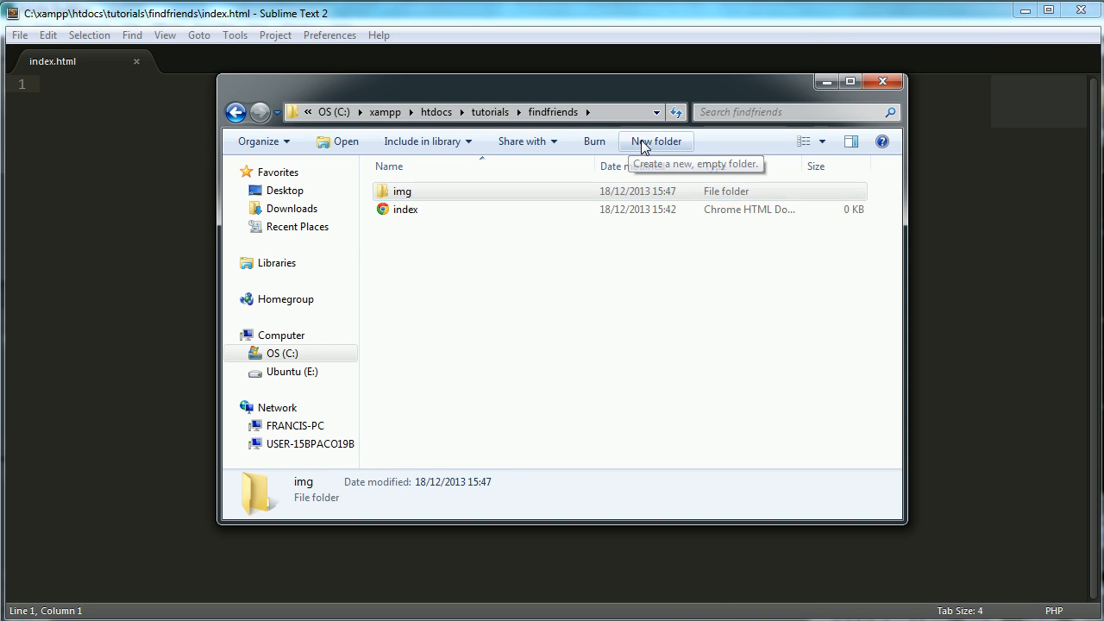
{"action": "left_click", "coordinate": [656, 141]}
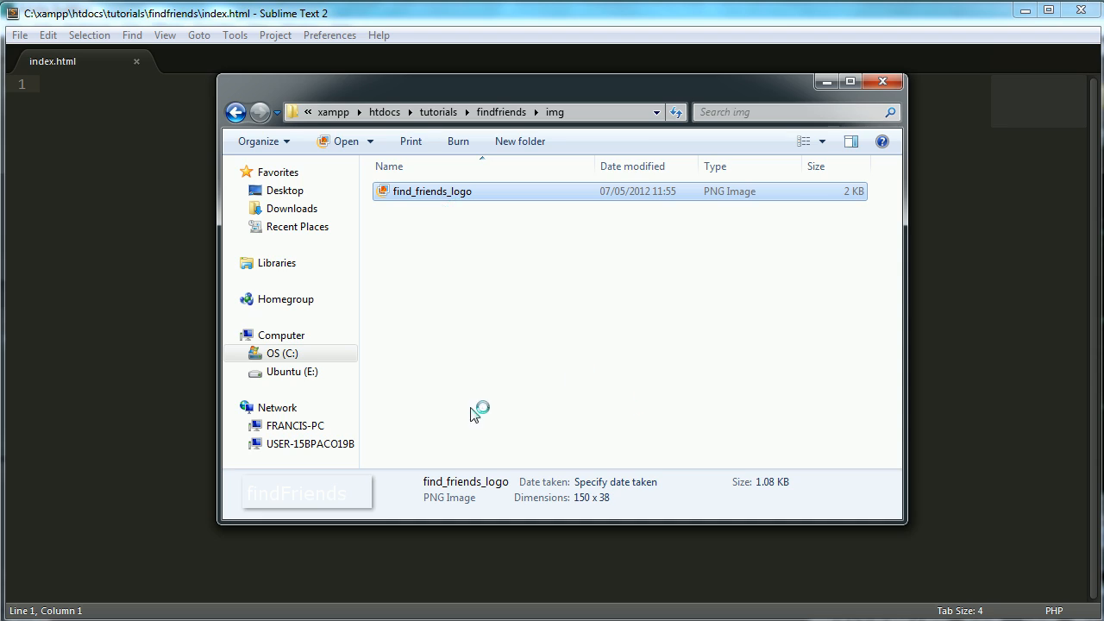
{"action": "double_click", "coordinate": [432, 191]}
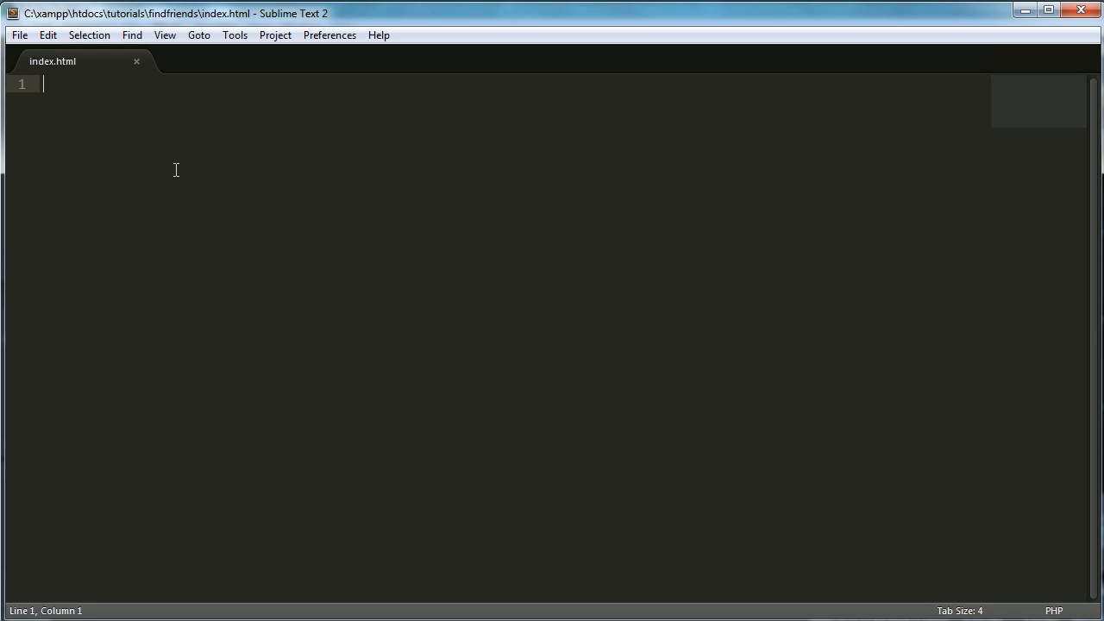
Type the doctype declaration and the html, head and body tags into index.html.
{"action": "type", "text": "<!"}
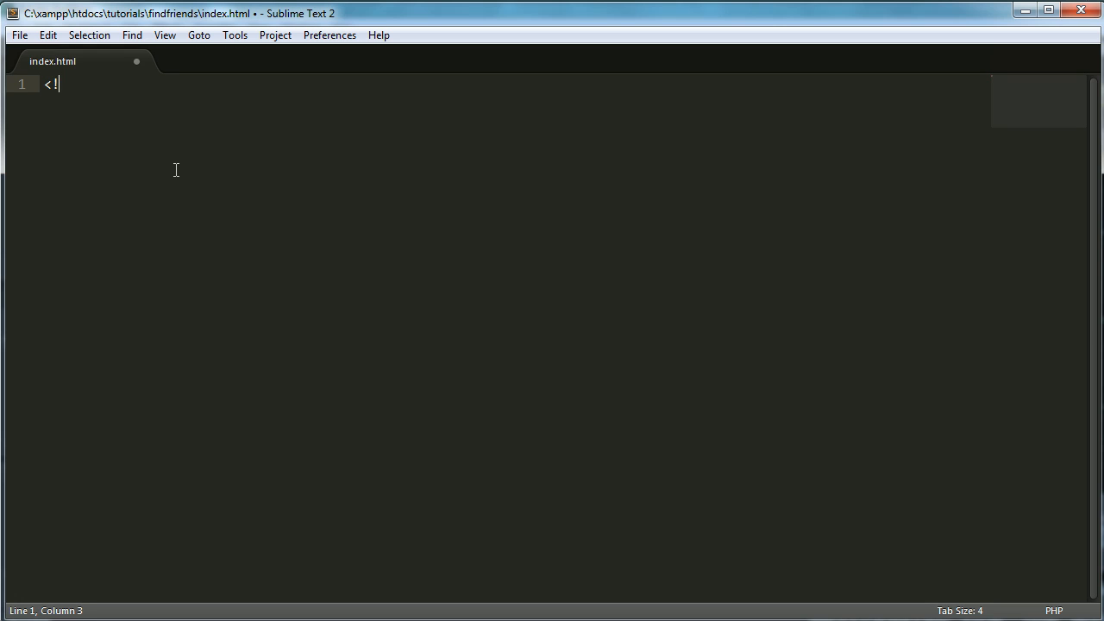
{"action": "type", "text": "doctype html"}
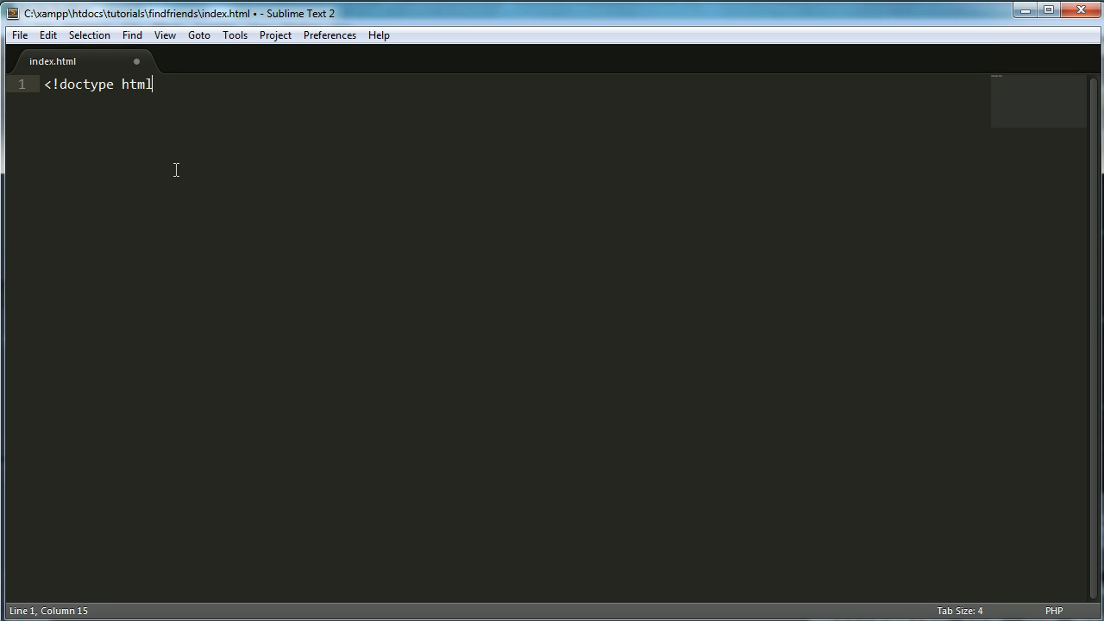
{"action": "type", "text": ">"}
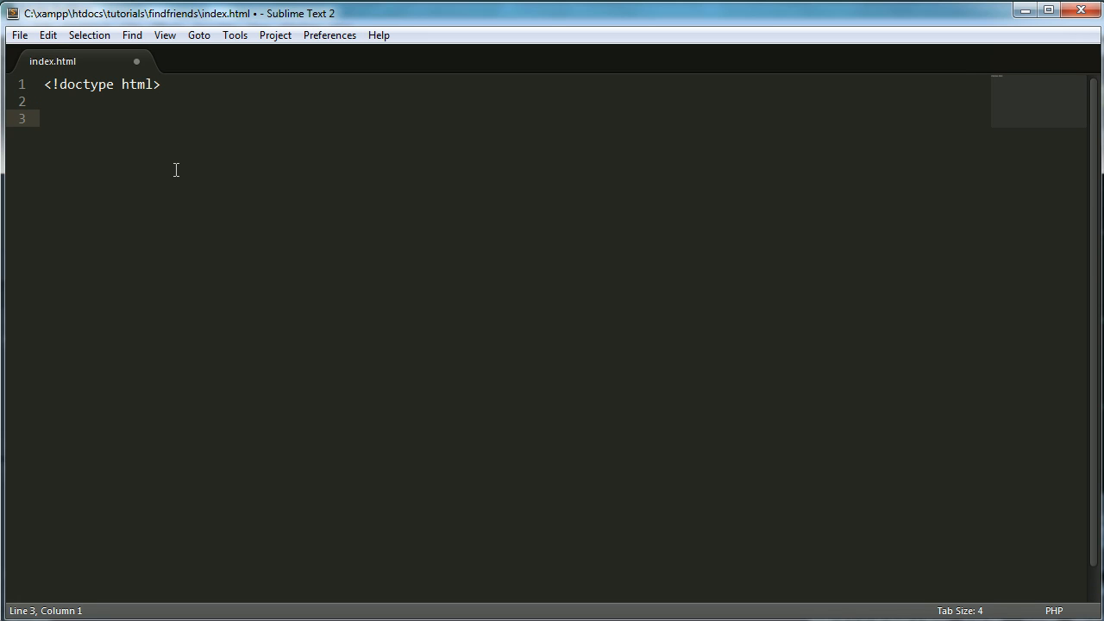
{"action": "type", "text": "<html>"}
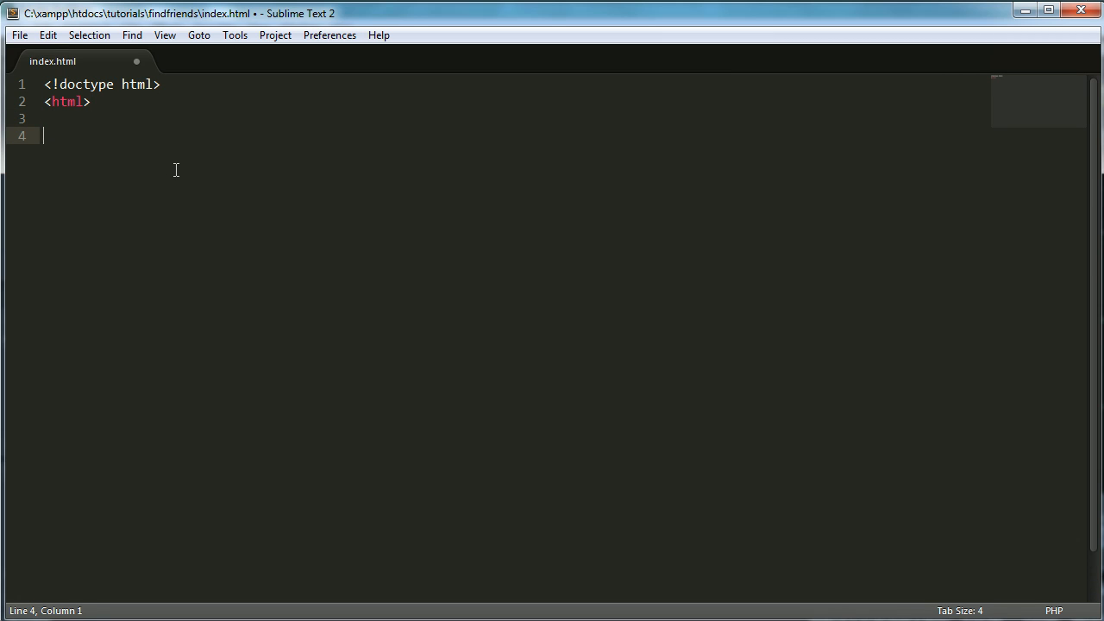
{"action": "type", "text": "</html>"}
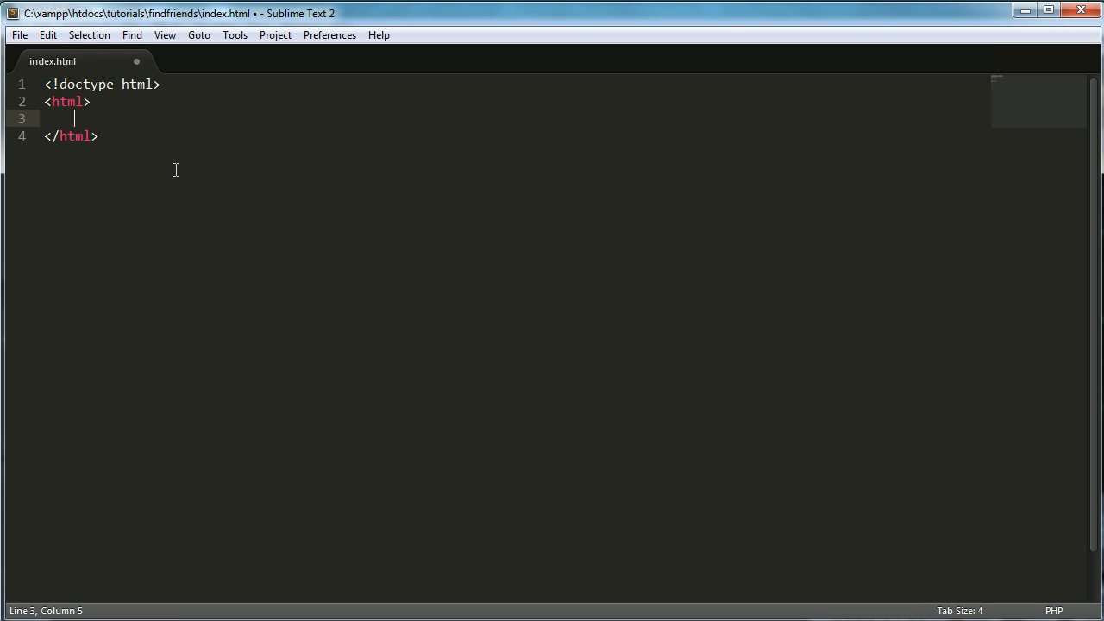
{"action": "type", "text": "head>"}
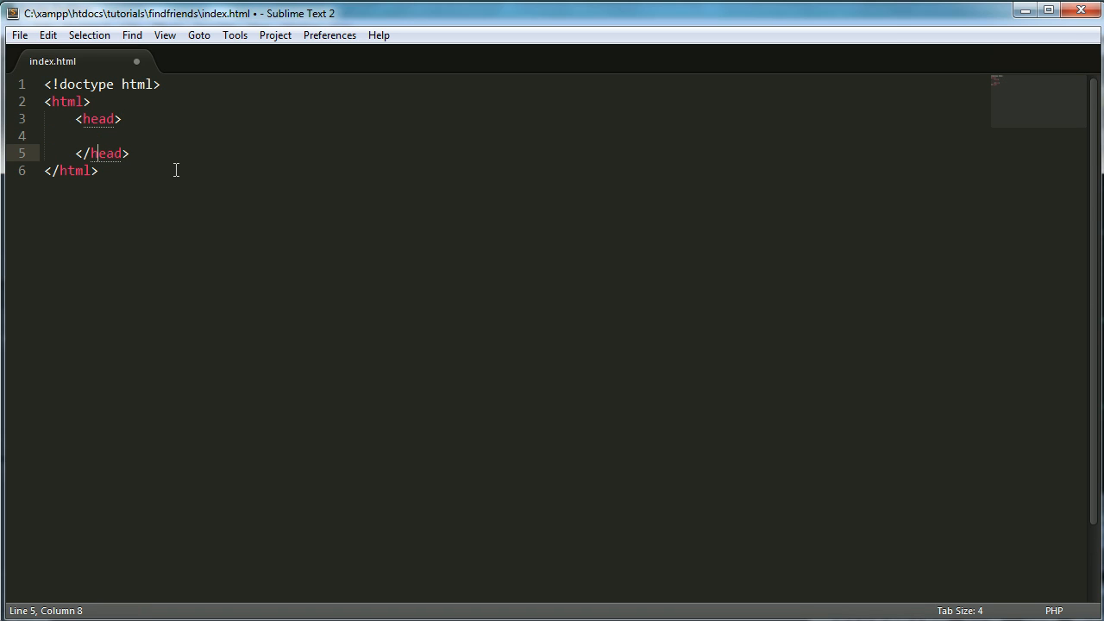
{"action": "key", "text": "Enter"}
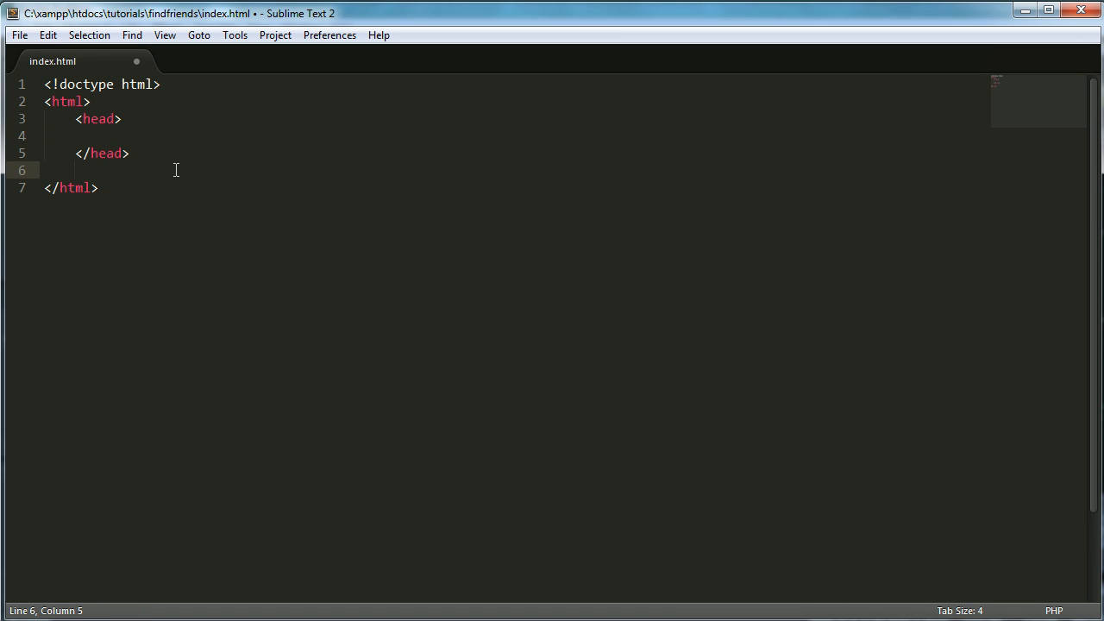
{"action": "type", "text": "body>"}
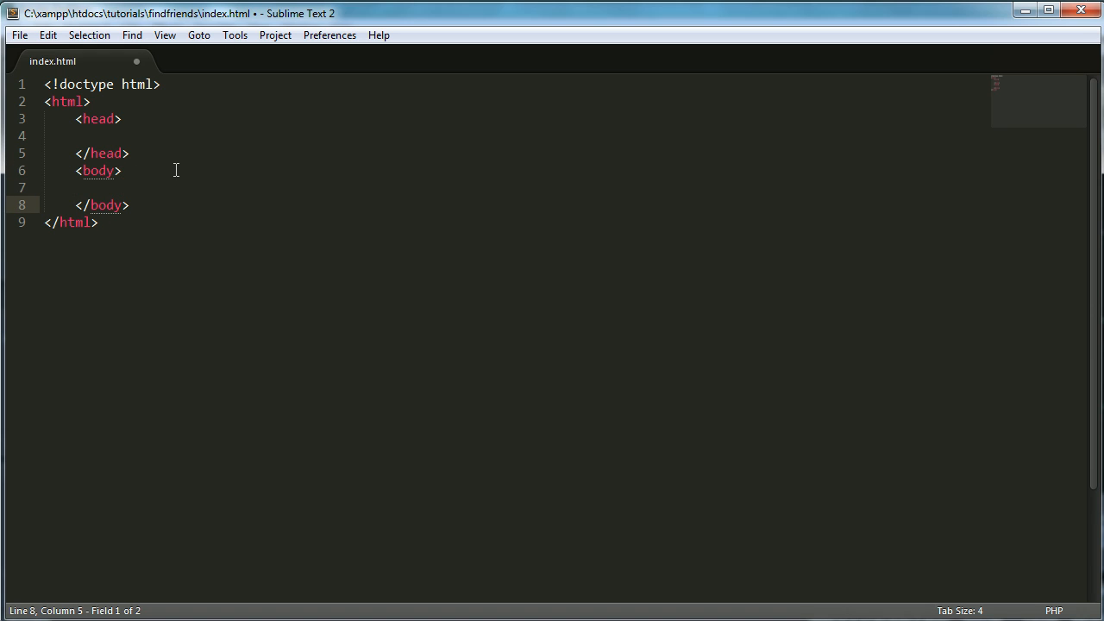
Add the page title findFriends inside the head section.
{"action": "type", "text": "<title></title>"}
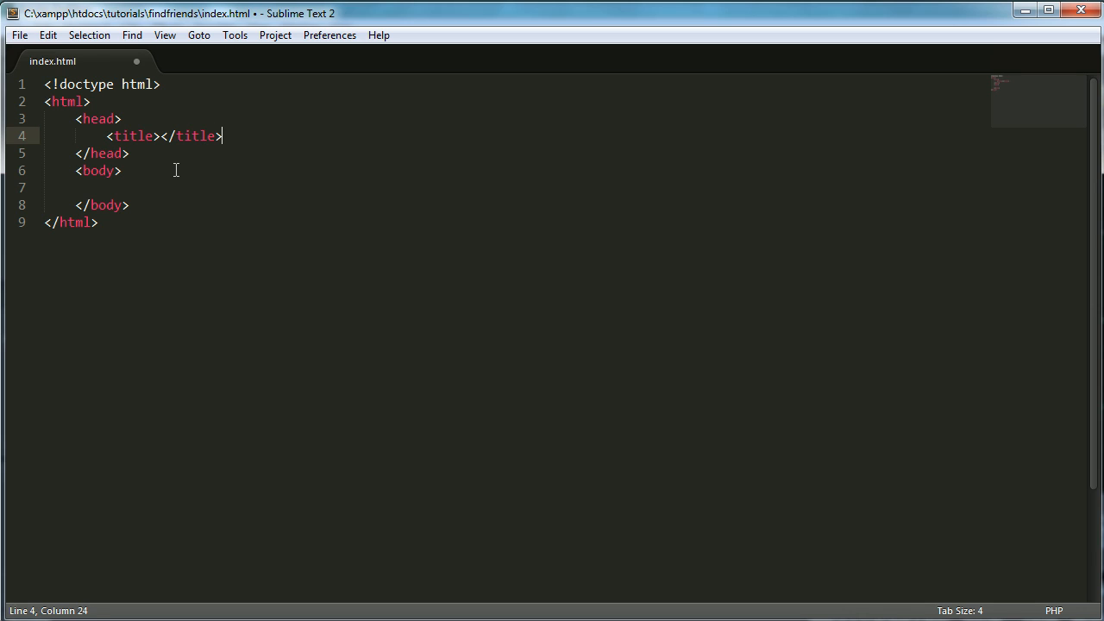
{"action": "type", "text": "F"}
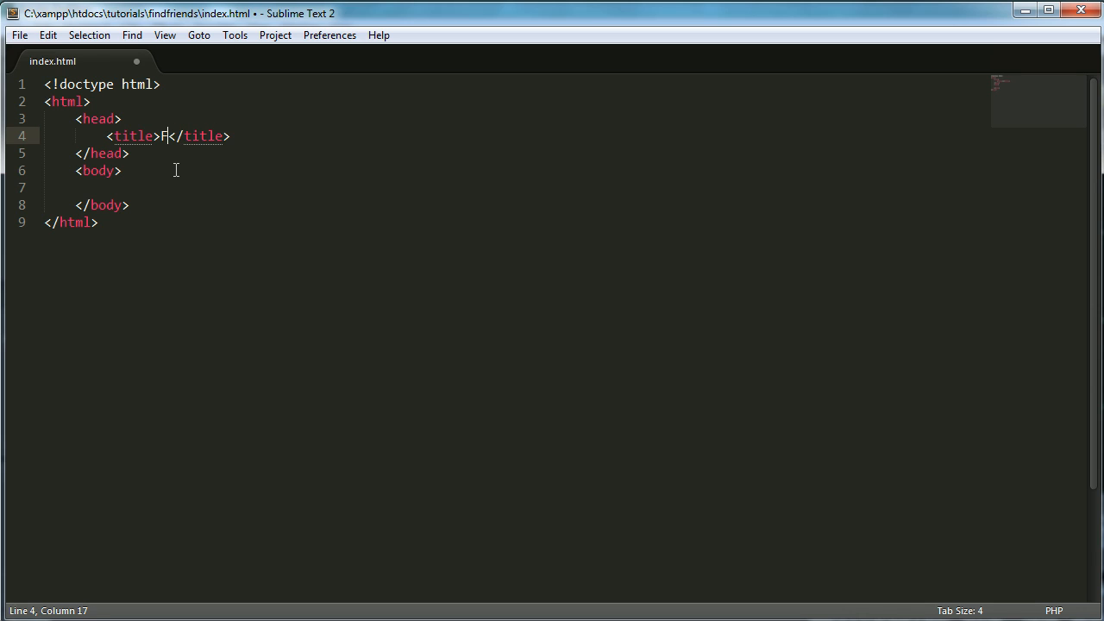
{"action": "type", "text": "indFre"}
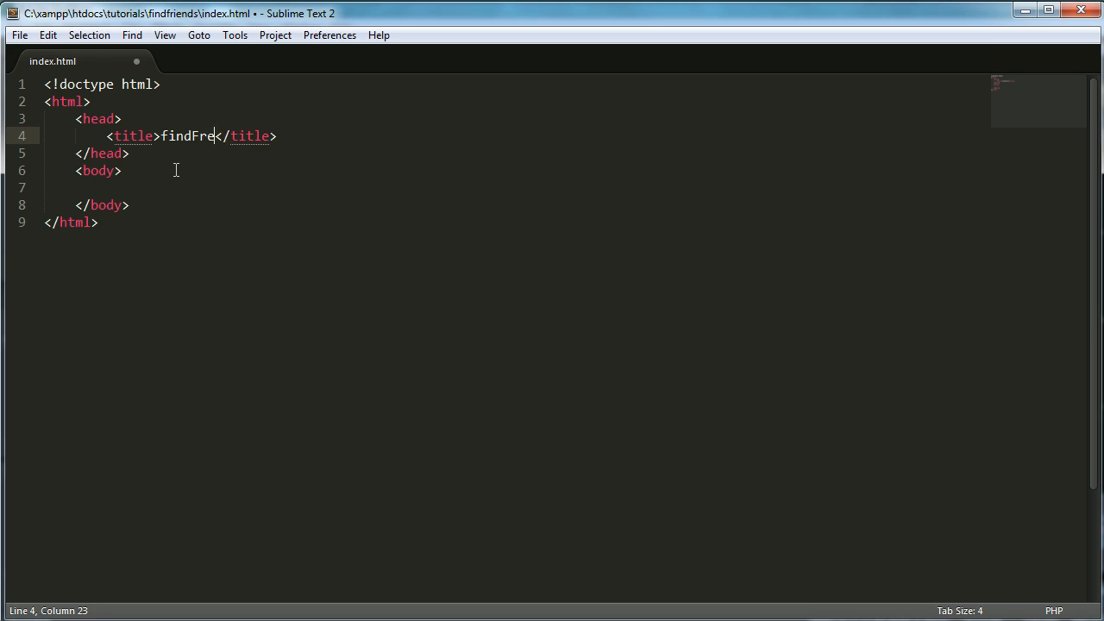
{"action": "type", "text": "iends"}
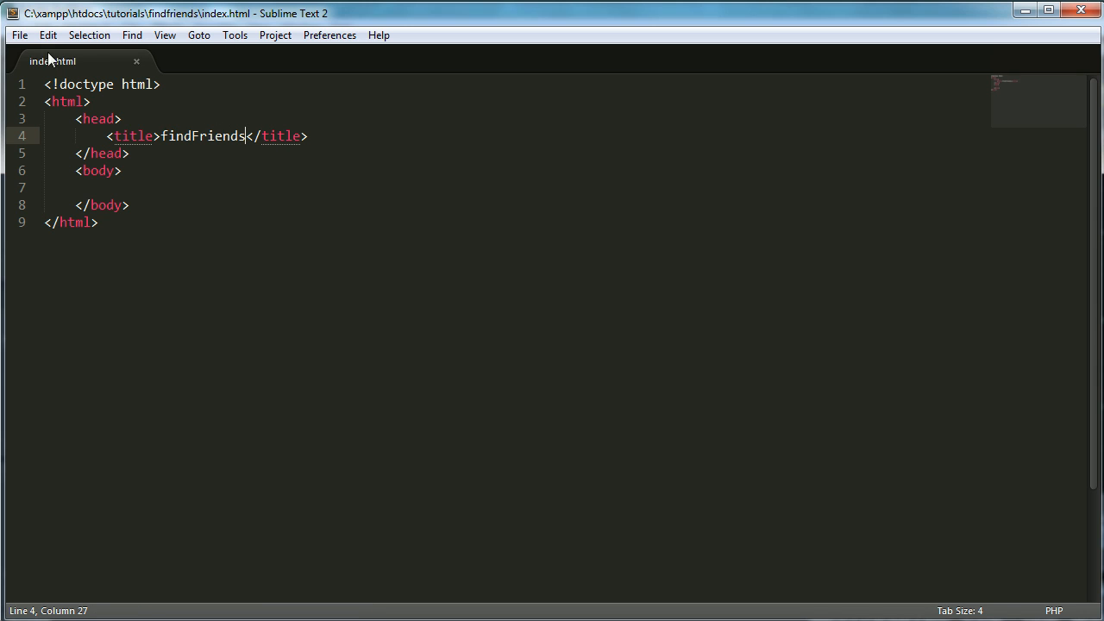
{"action": "key", "text": "ctrl+n"}
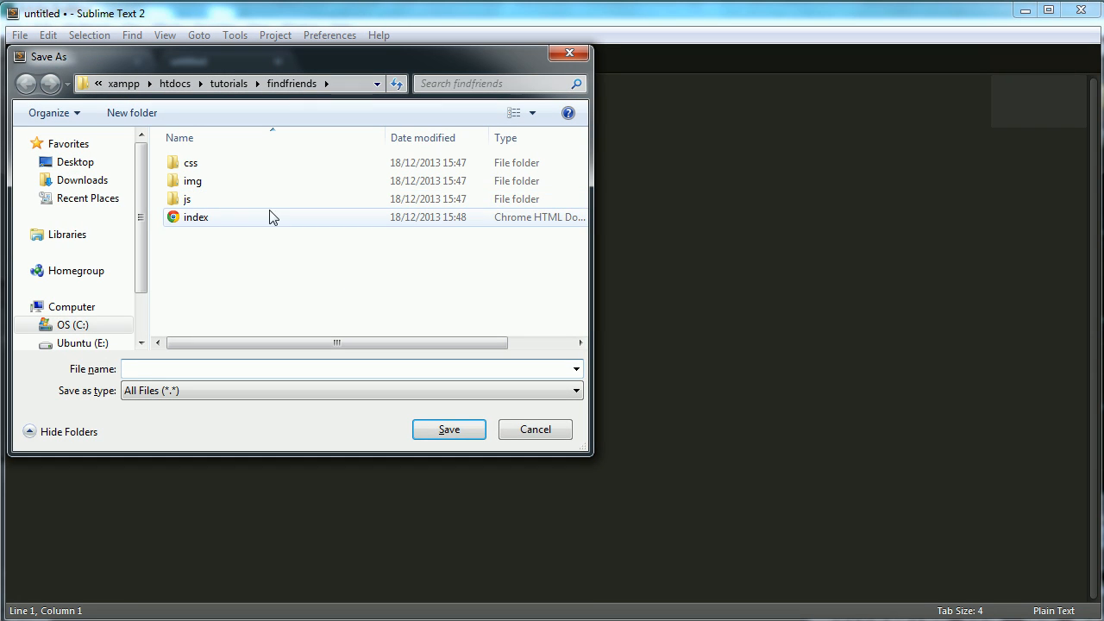
Save the blank file as style.css inside the css folder.
{"action": "double_click", "coordinate": [191, 163]}
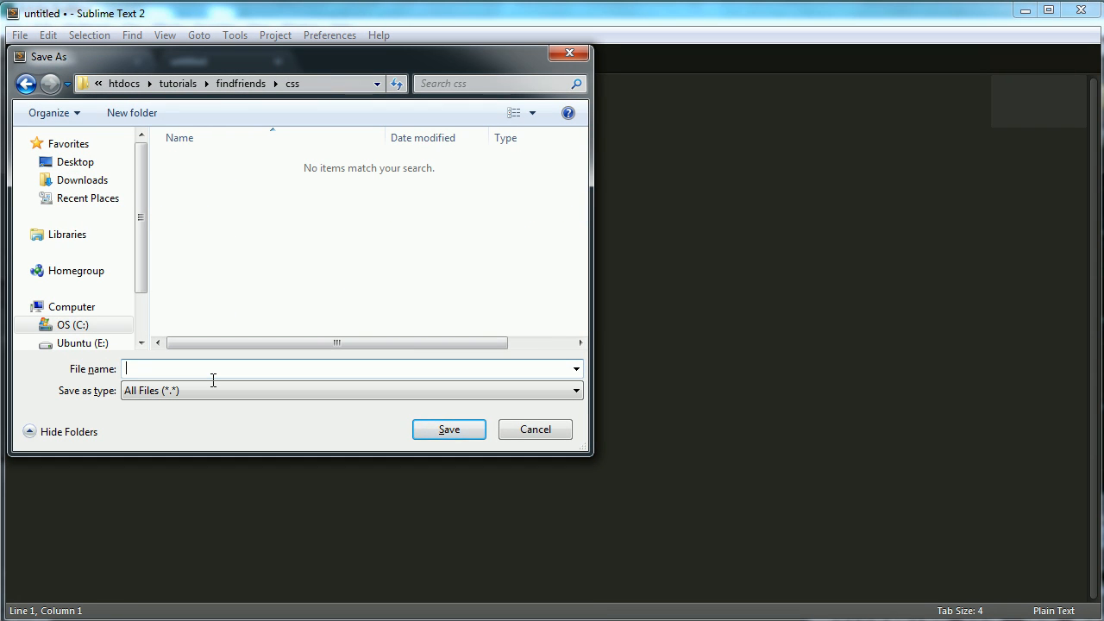
{"action": "type", "text": "style.cs"}
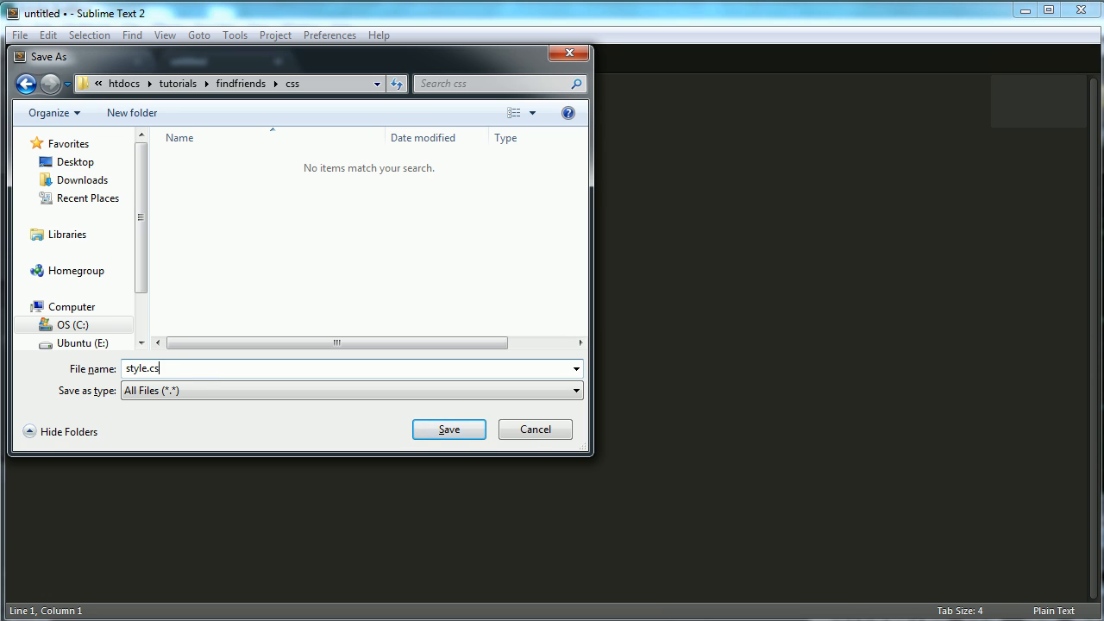
{"action": "left_click", "coordinate": [449, 428]}
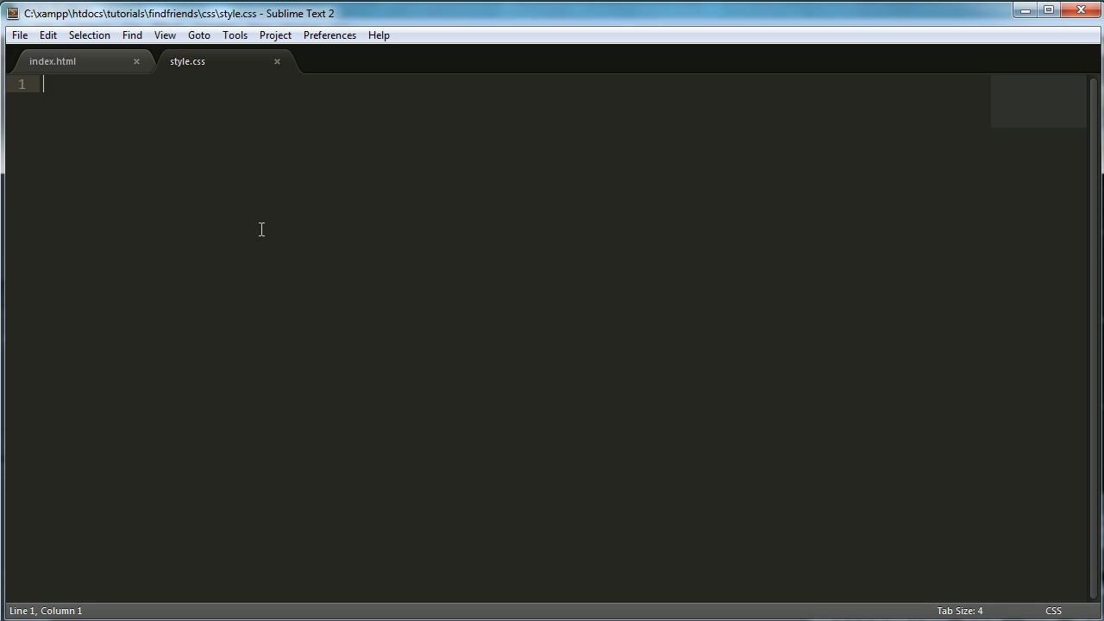
Add a text/css stylesheet link with href ./css/style.css under the title in index.html.
{"action": "left_click", "coordinate": [53, 60]}
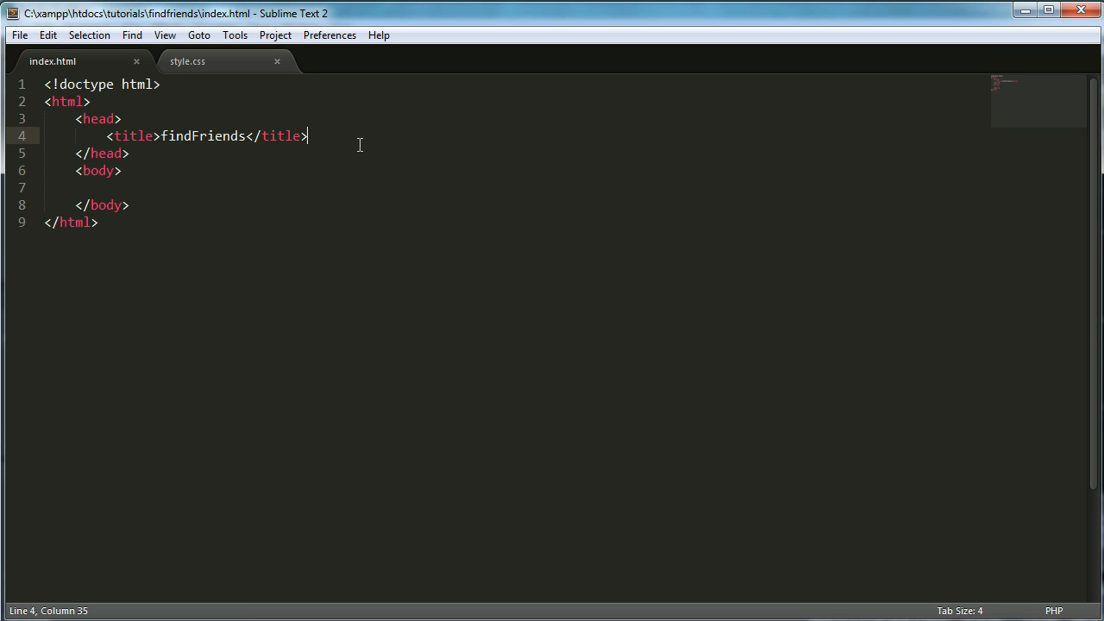
{"action": "type", "text": "<link rel=\""}
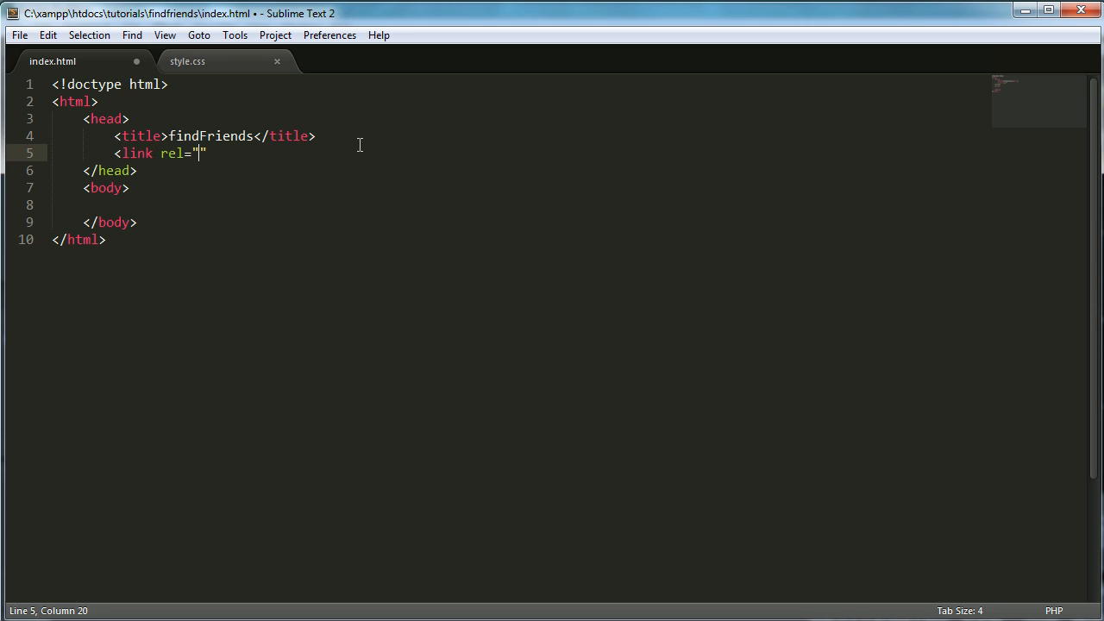
{"action": "type", "text": "stylesh"}
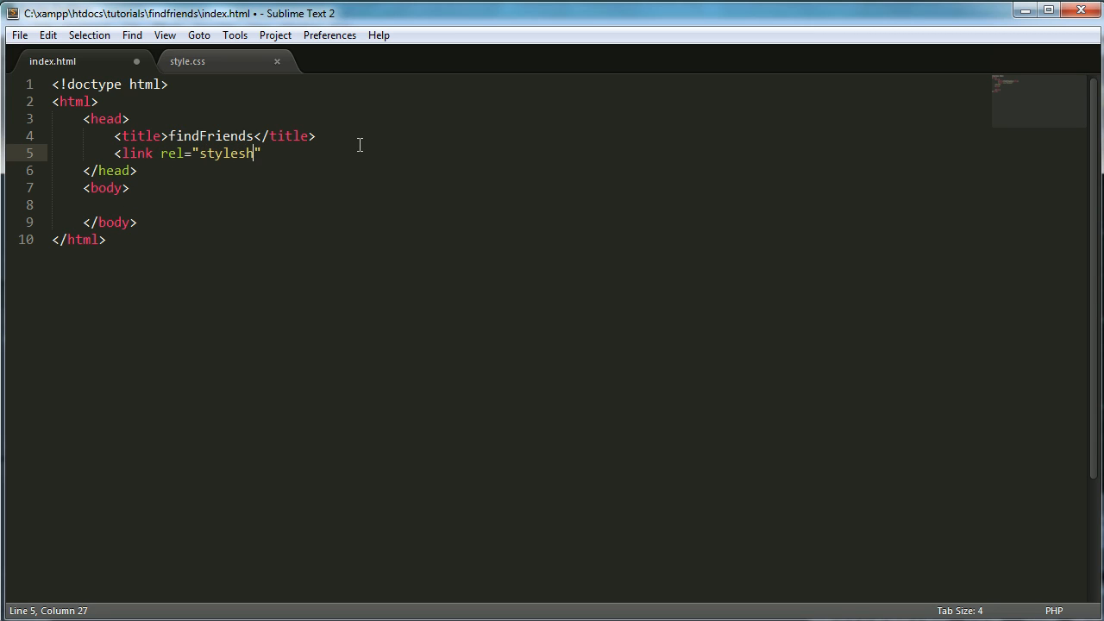
{"action": "type", "text": "eet\" type=\"\""}
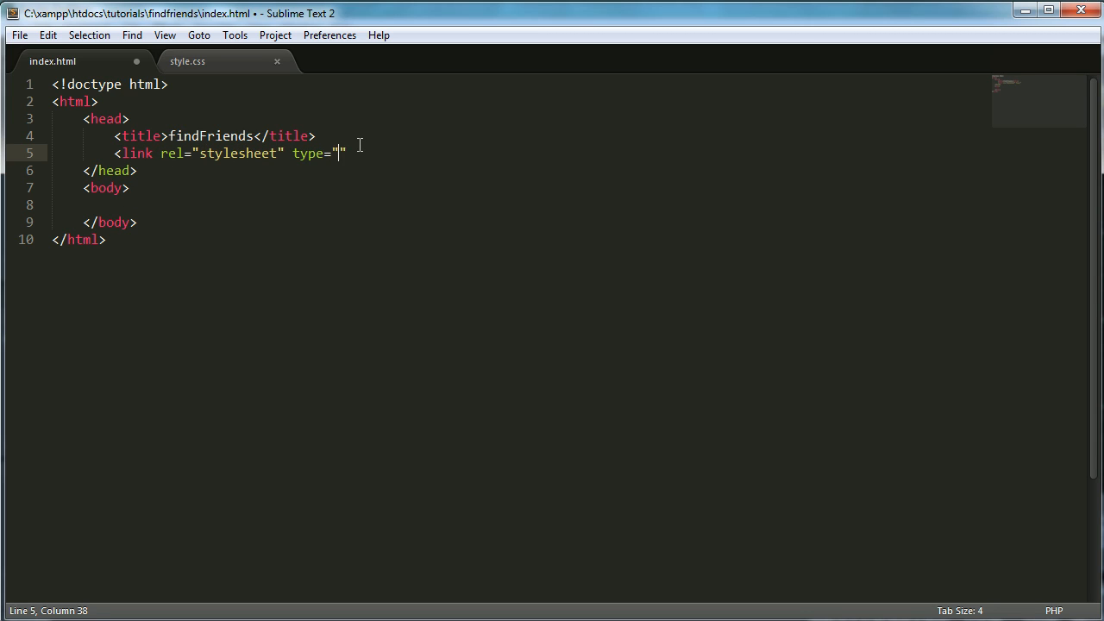
{"action": "type", "text": "text/css"}
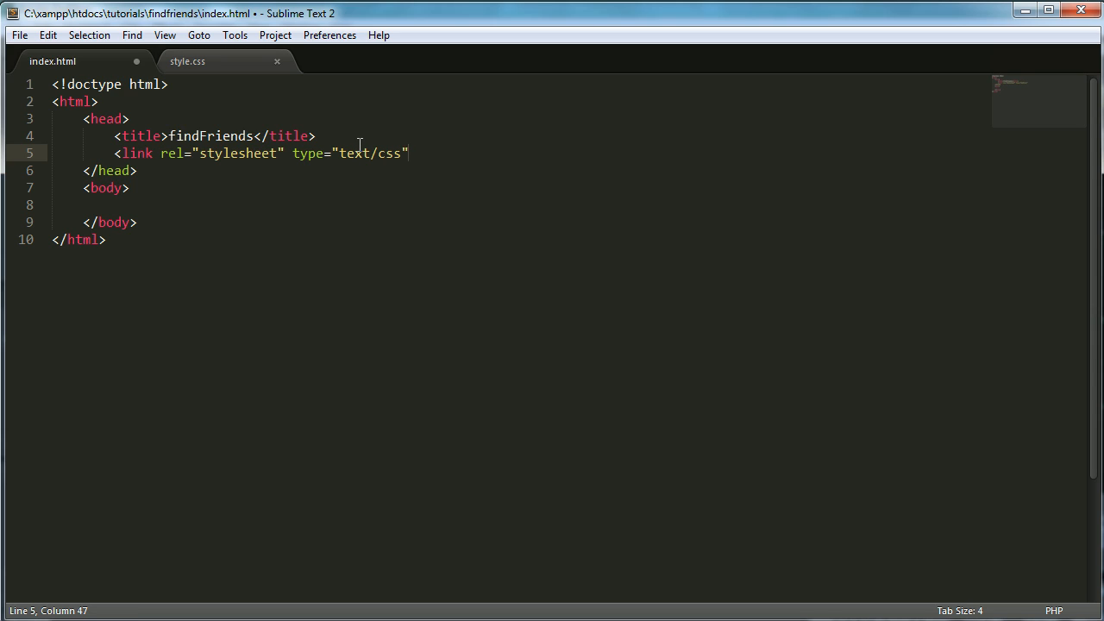
{"action": "type", "text": "href"}
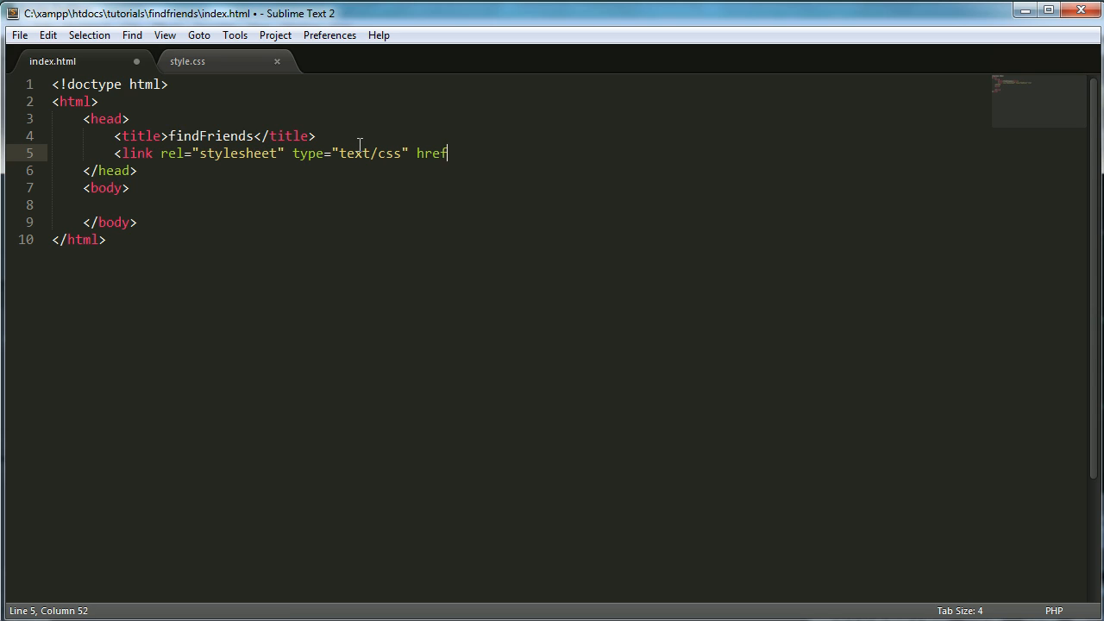
{"action": "type", "text": "=\"\" />"}
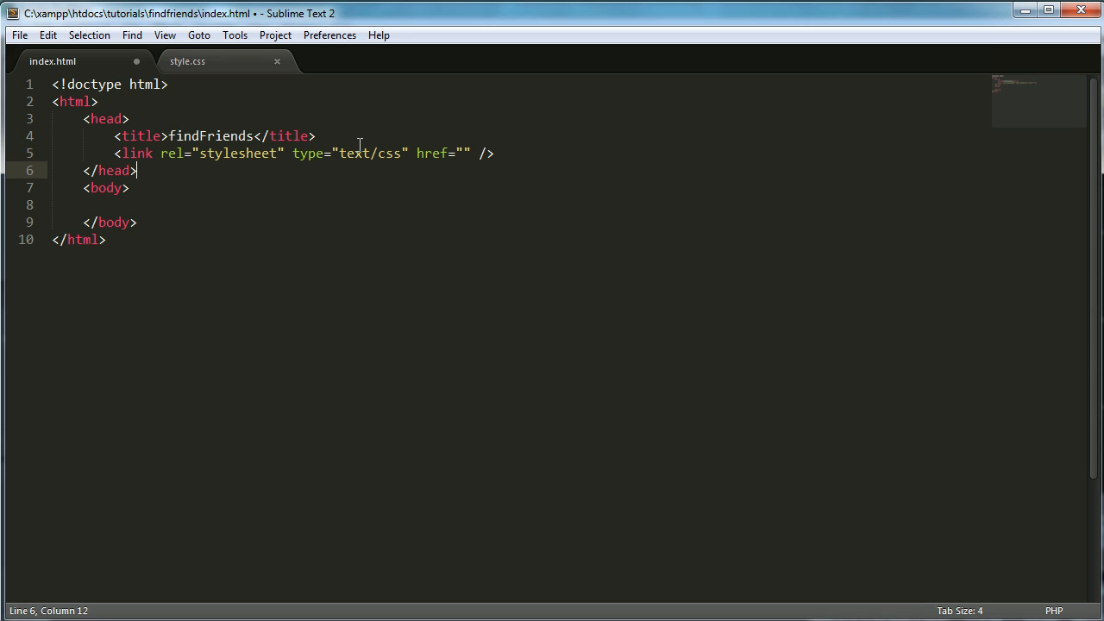
{"action": "left_click", "coordinate": [464, 153]}
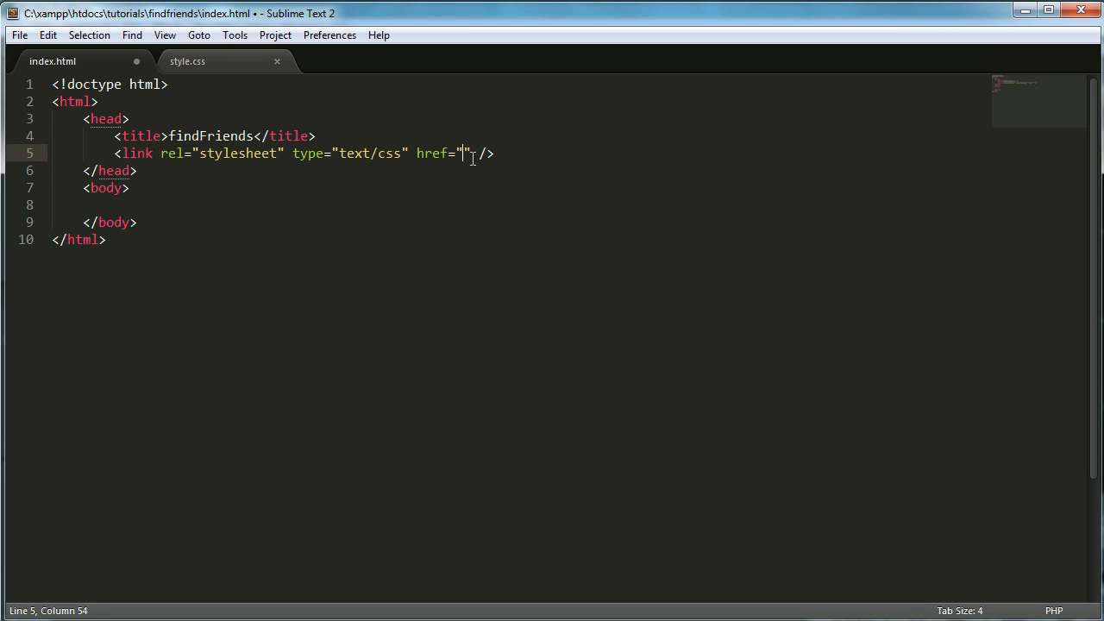
{"action": "type", "text": "./css/style.css"}
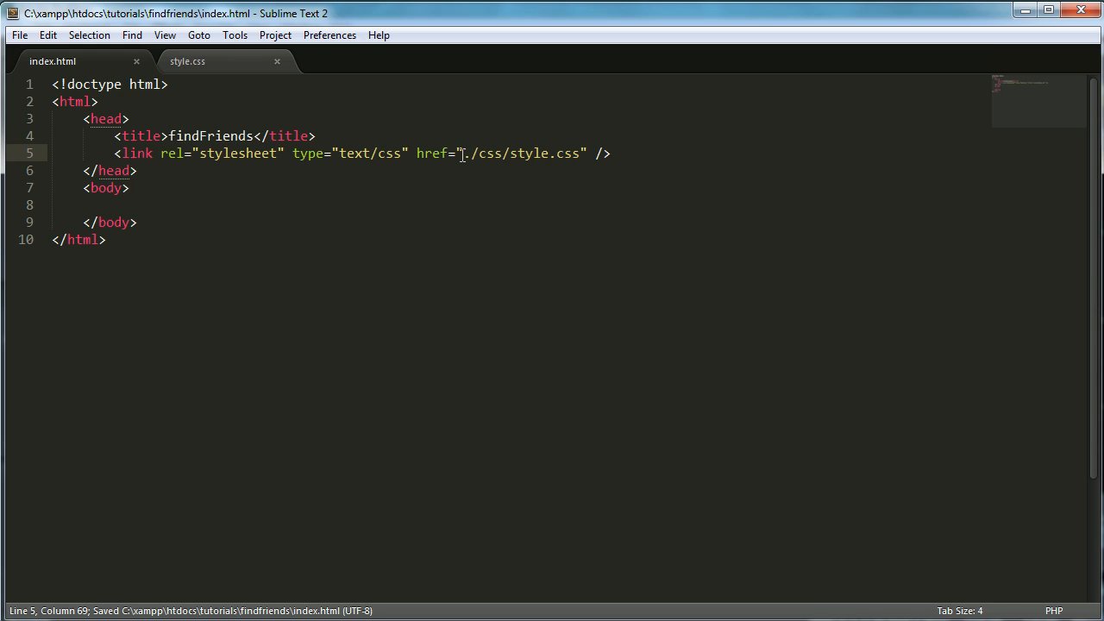
Add a universal * rule setting font-family to Arial in style.css.
{"action": "left_click", "coordinate": [187, 61]}
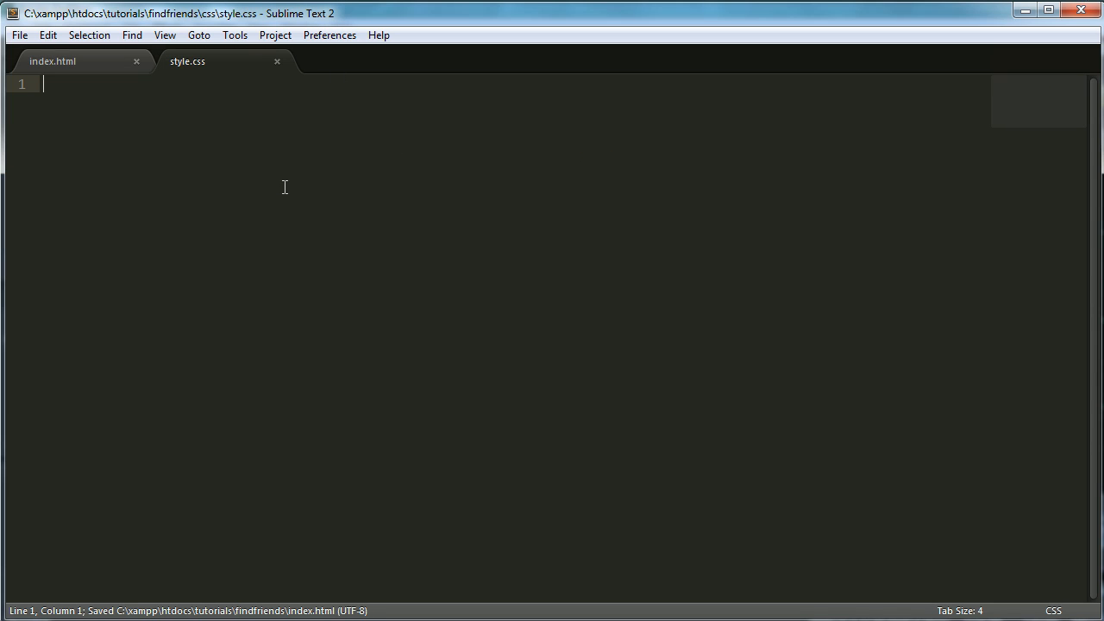
{"action": "type", "text": "{}"}
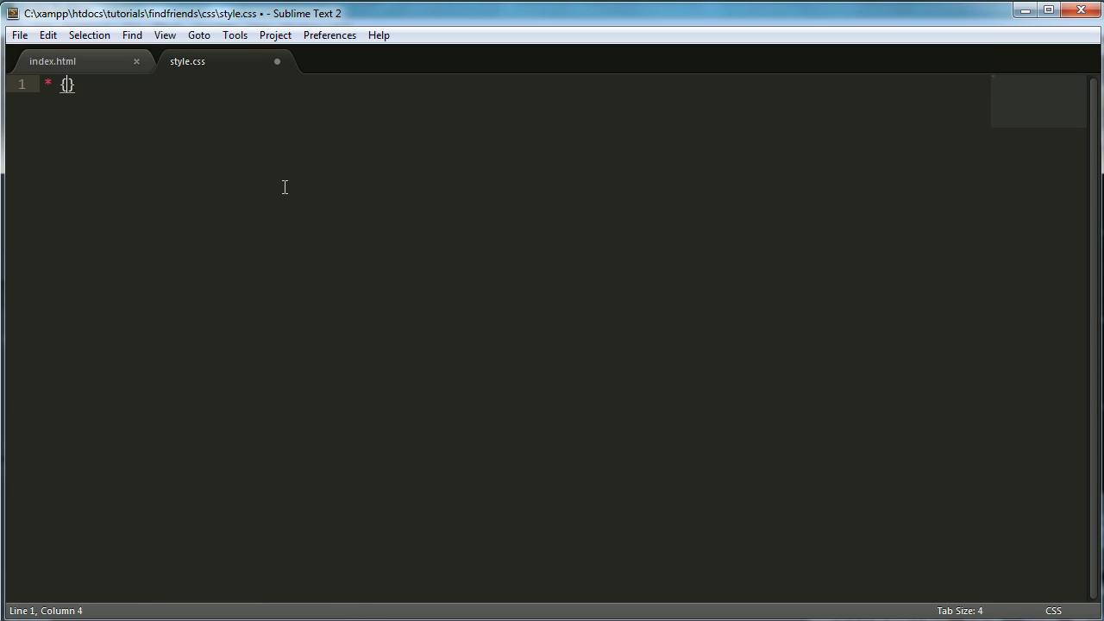
{"action": "type", "text": "font-family: Arial;"}
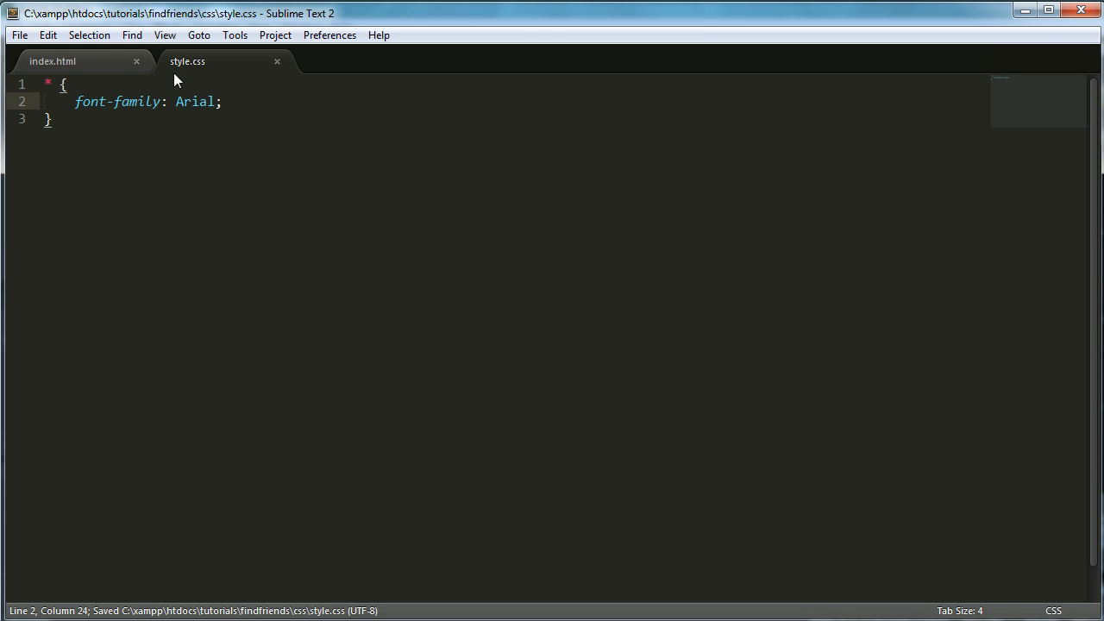
Add the text 'This is a test' to the body of index.html.
{"action": "left_click", "coordinate": [52, 61]}
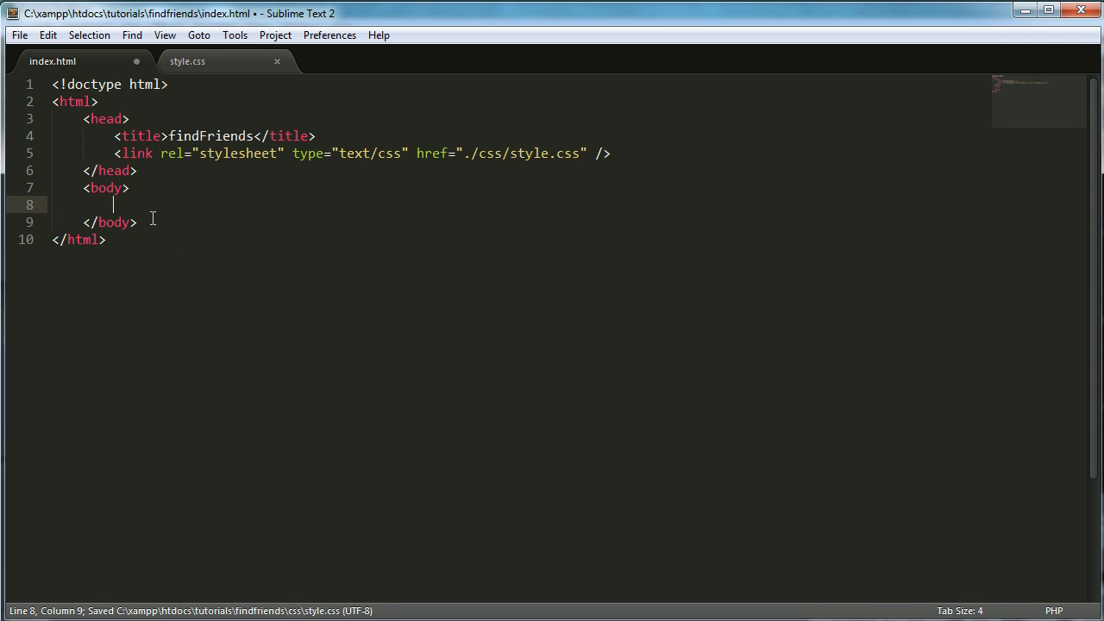
{"action": "type", "text": "This is a test"}
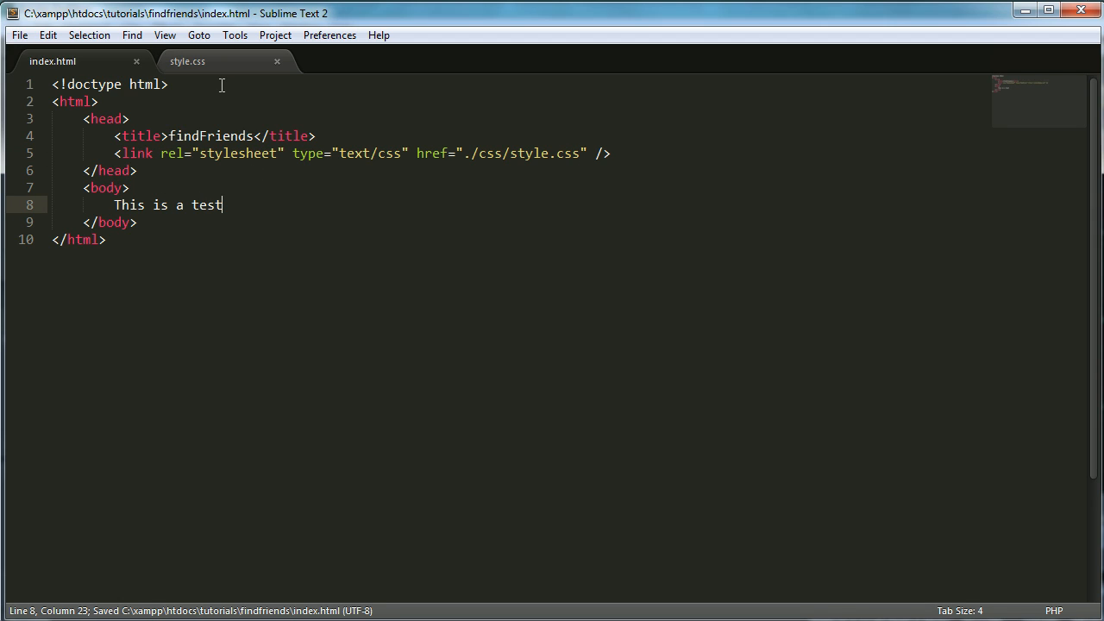
{"action": "left_click", "coordinate": [187, 61]}
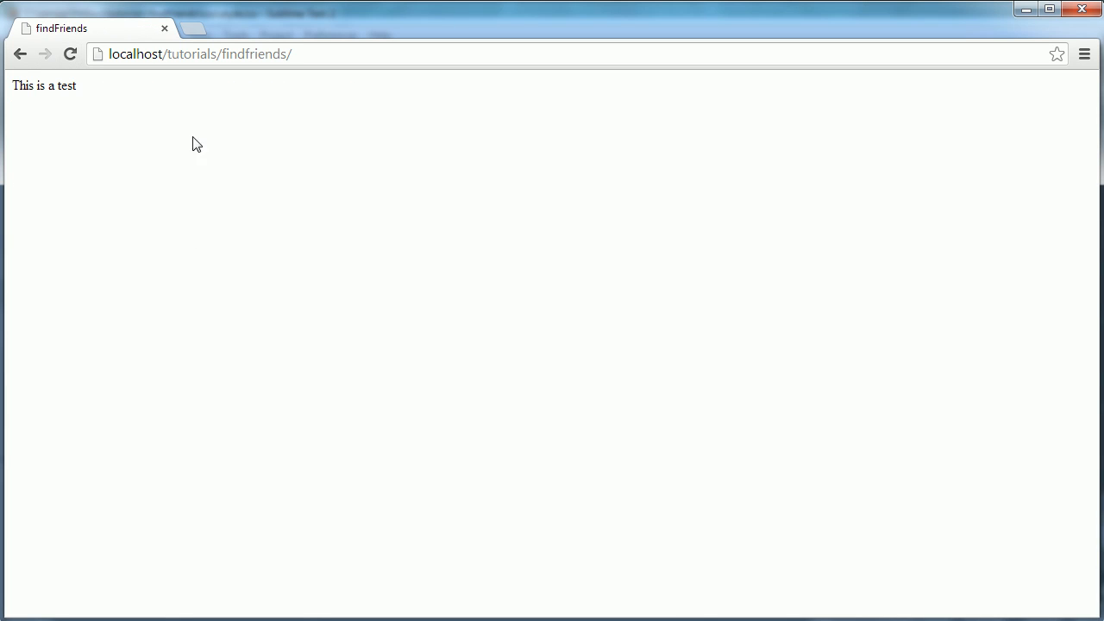
{"action": "mouse_move", "coordinate": [272, 285]}
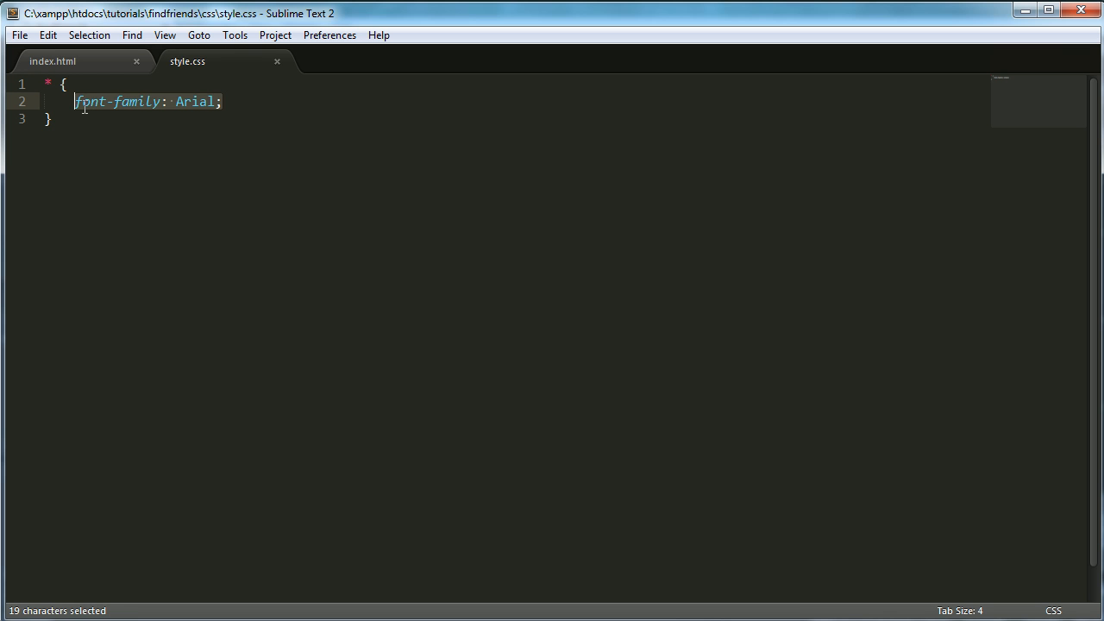
Add margin and padding of 0px and set font-family to Arial, Helvetica, Sans-serif.
{"action": "type", "text": "m"}
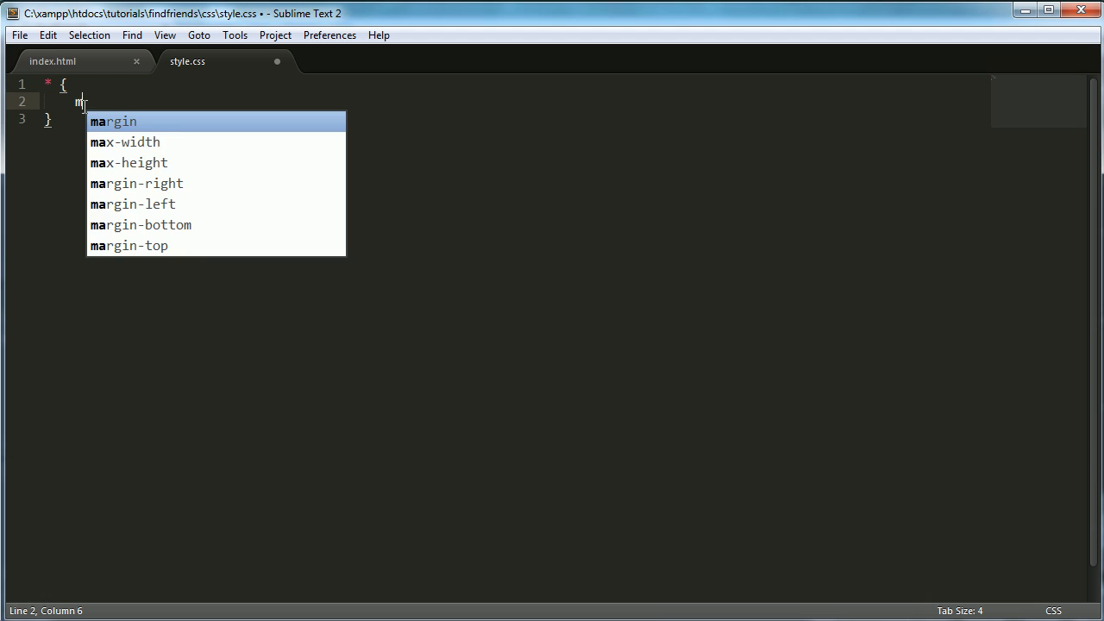
{"action": "type", "text": "argin: 0px;"}
{"action": "type", "text": "padding: 0px;"}
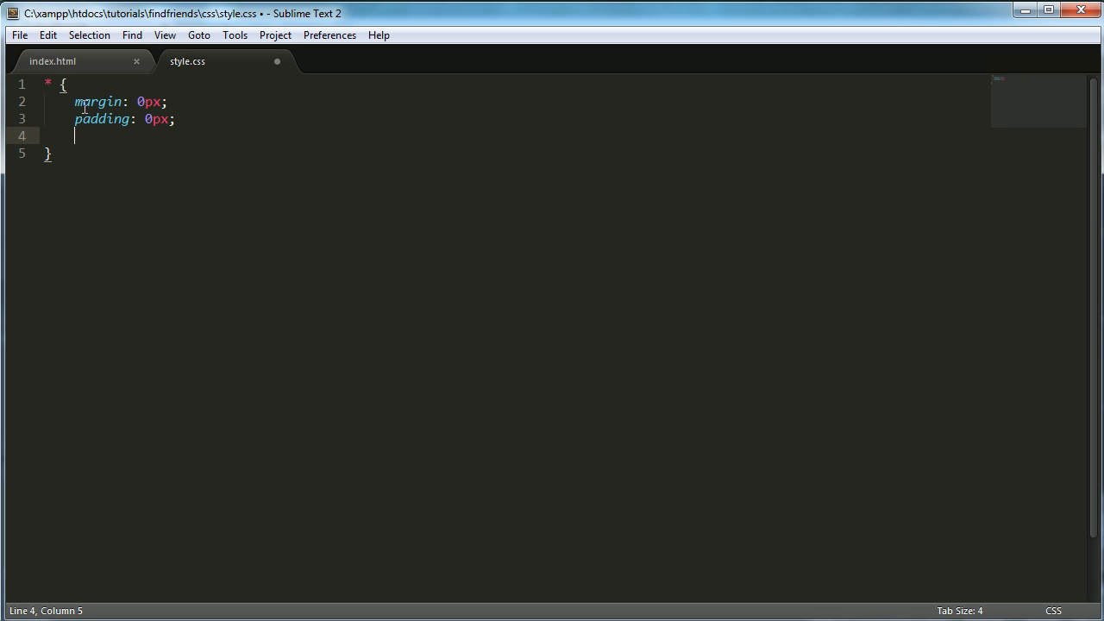
{"action": "type", "text": "font-family:"}
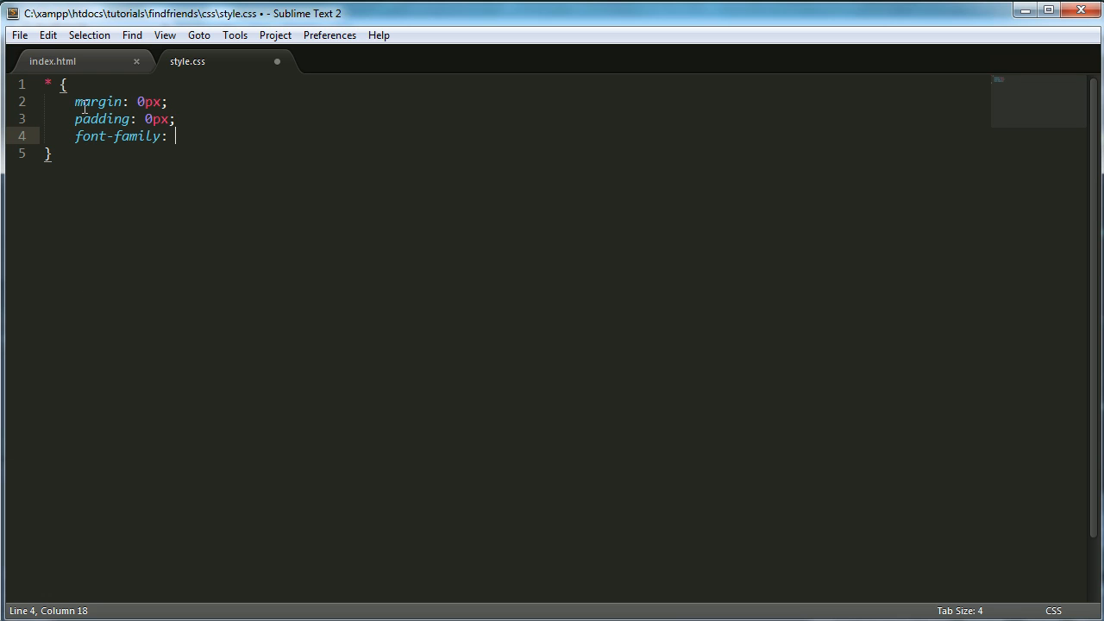
{"action": "type", "text": "Arial;"}
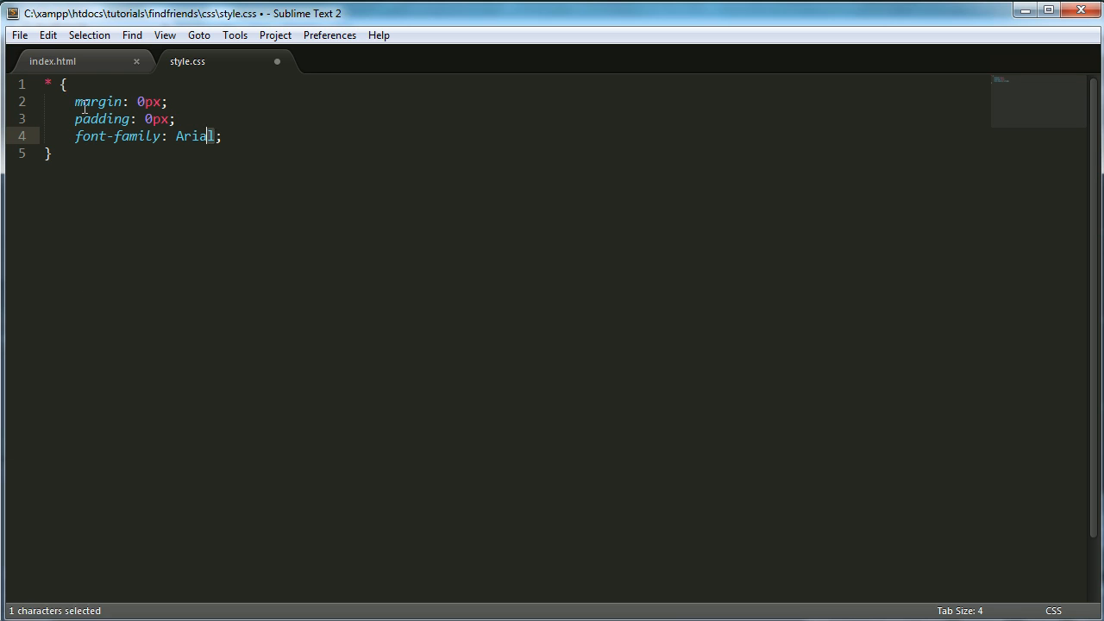
{"action": "type", "text": ","}
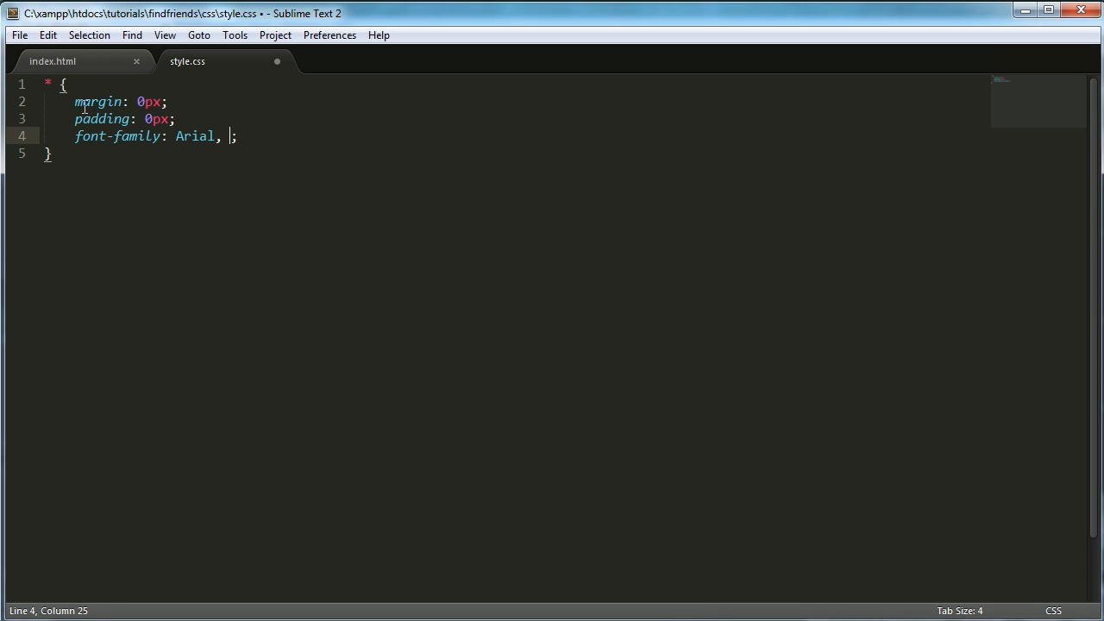
{"action": "type", "text": "Helvet"}
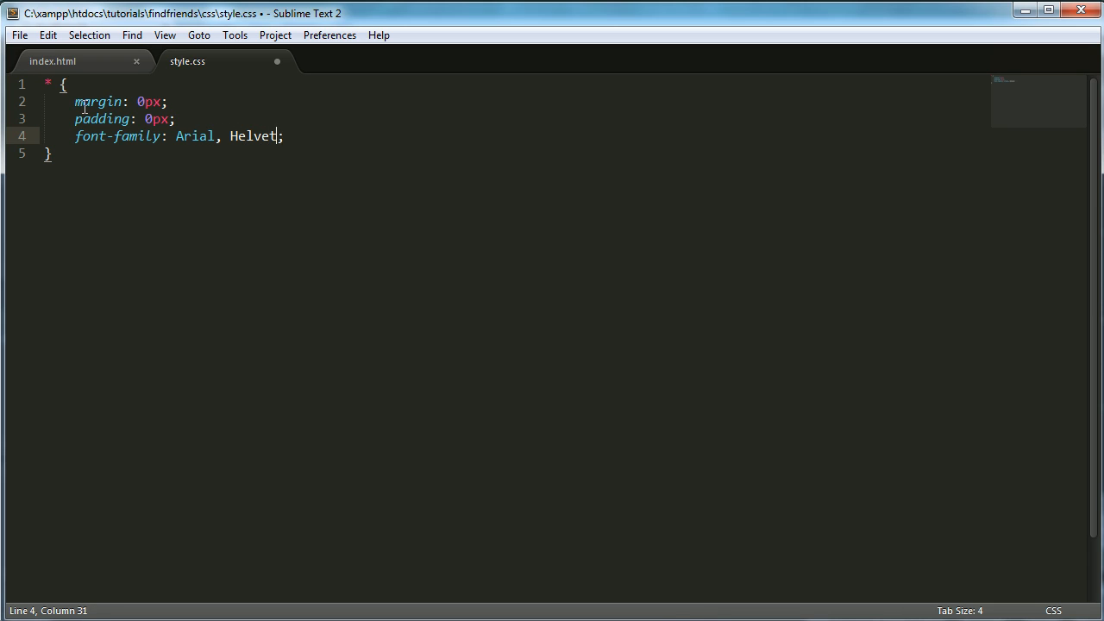
{"action": "type", "text": "ica, s"}
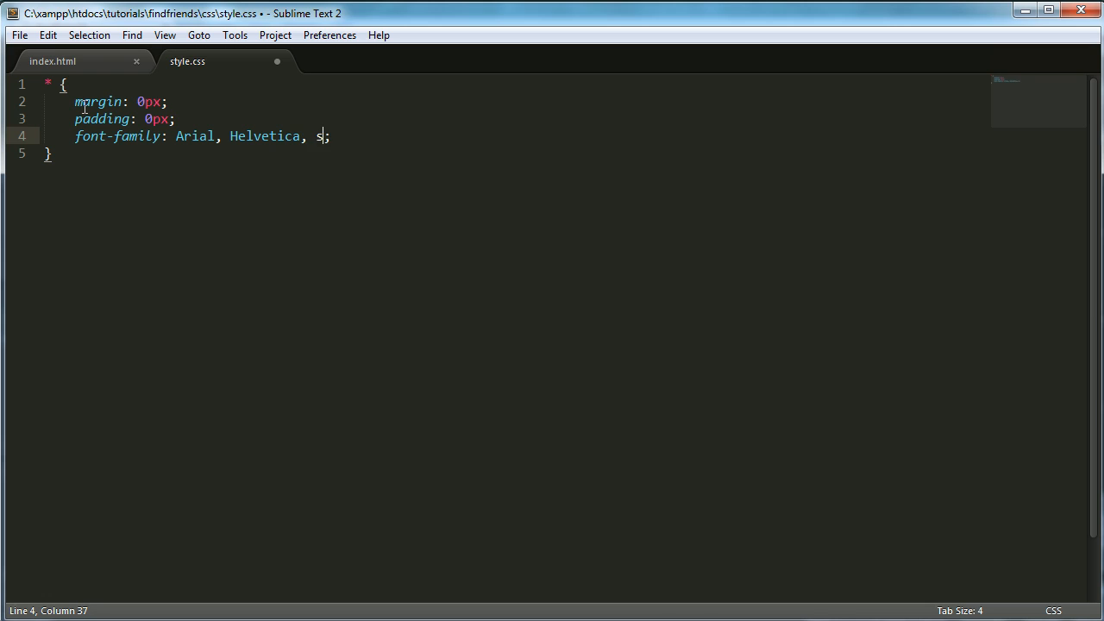
{"action": "type", "text": "ans-serif;"}
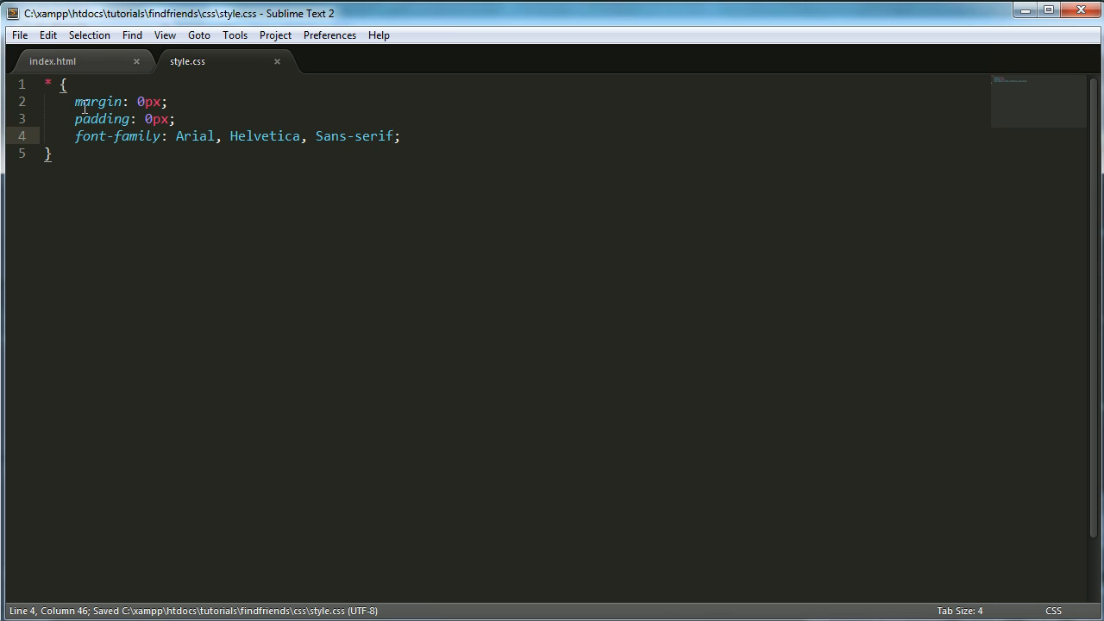
Highlight the Arial, Helvetica and Sans-serif font names on the font-family line.
{"action": "double_click", "coordinate": [353, 136]}
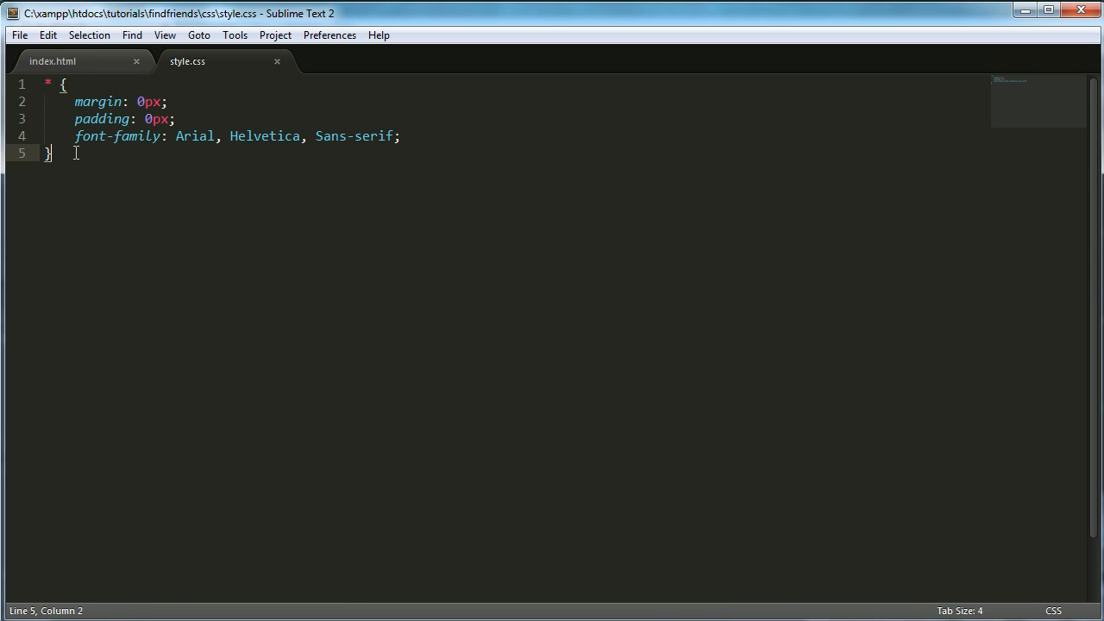
{"action": "left_click", "coordinate": [214, 137]}
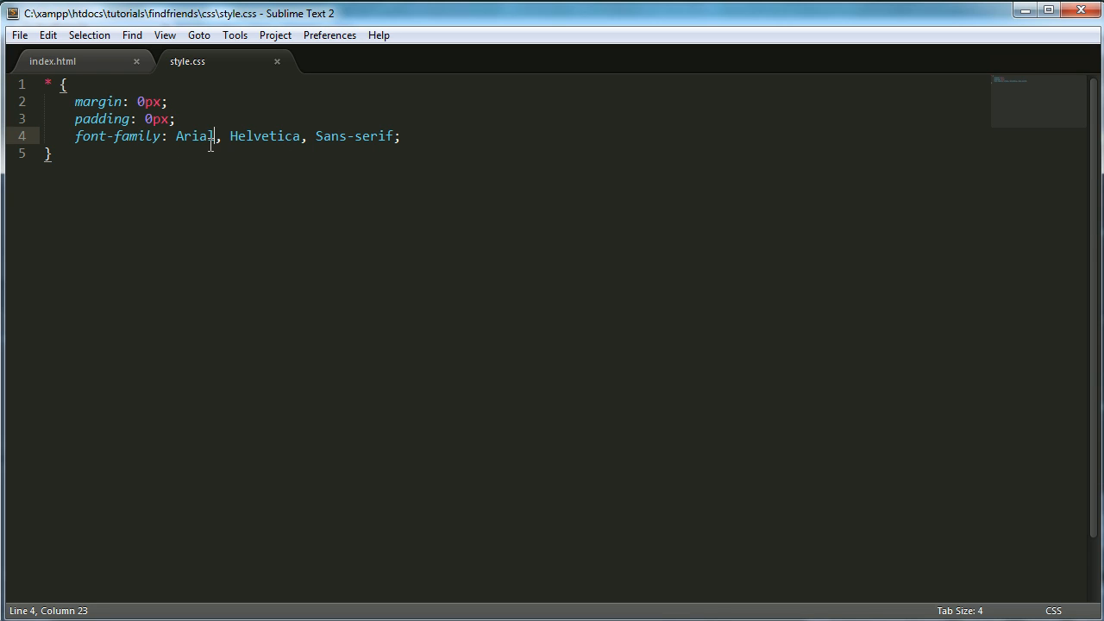
{"action": "double_click", "coordinate": [193, 136]}
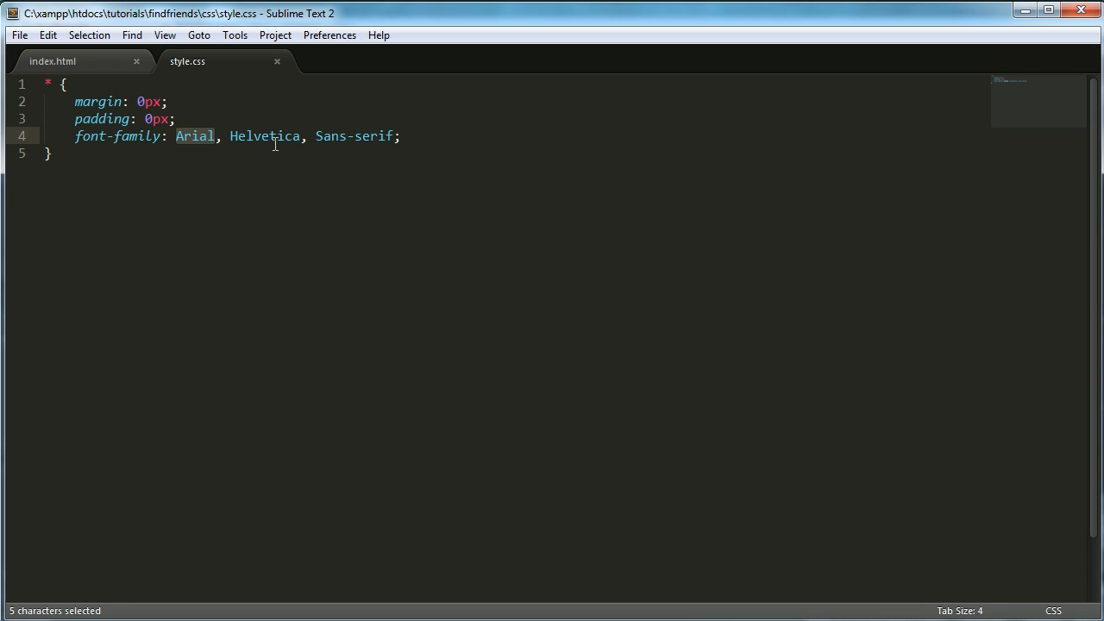
{"action": "double_click", "coordinate": [264, 137]}
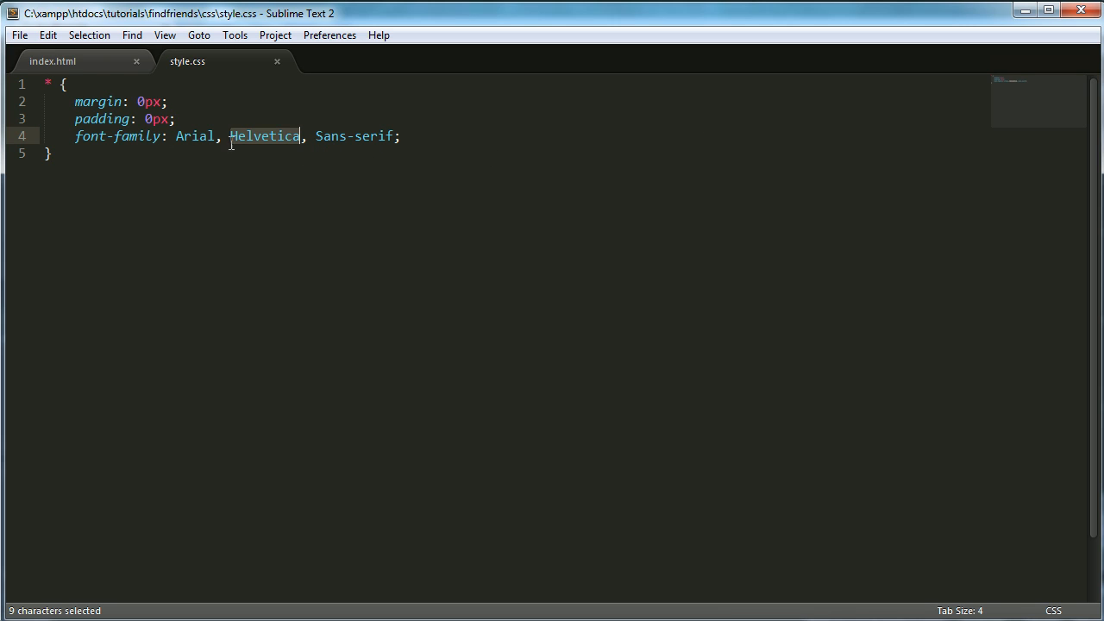
{"action": "double_click", "coordinate": [349, 135]}
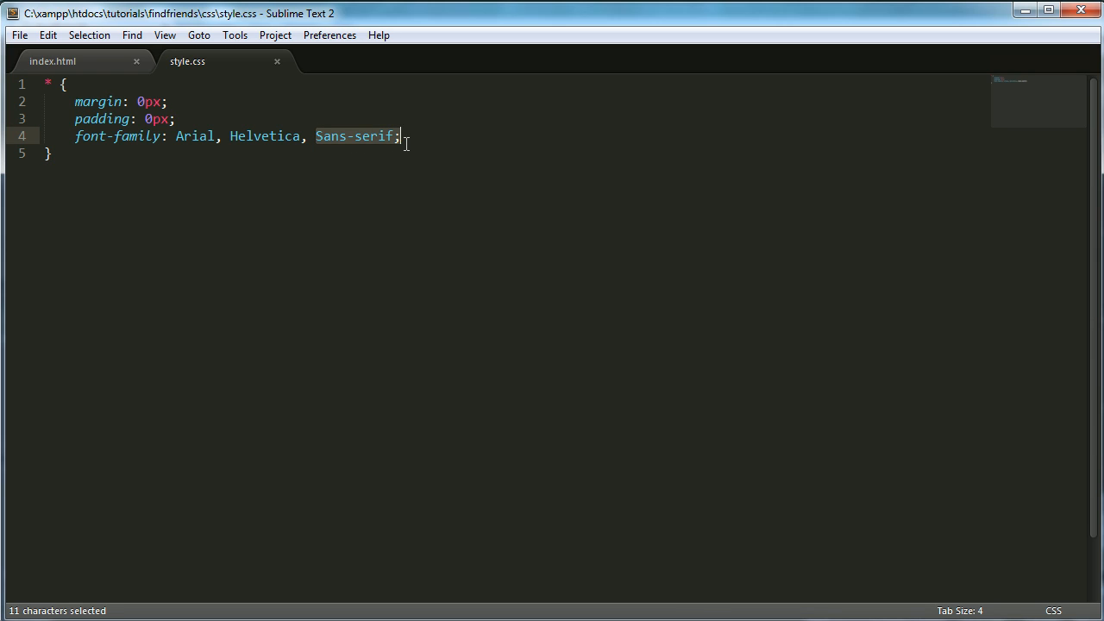
{"action": "left_click", "coordinate": [400, 136]}
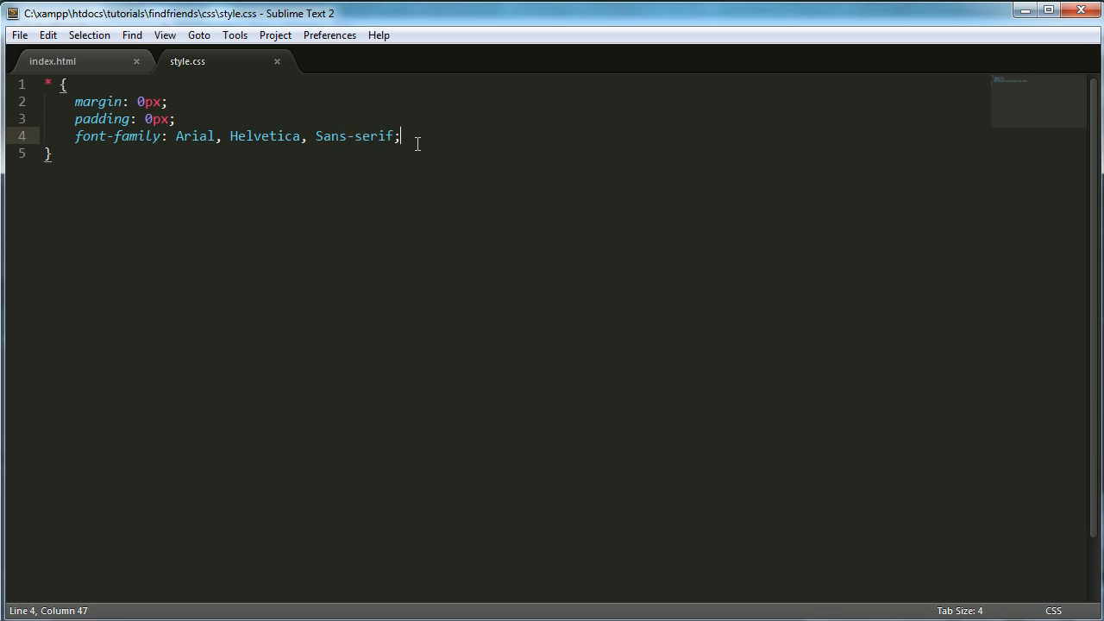
Add font-size: 12px to the universal * rule in style.css.
{"action": "type", "text": "font-size: ;"}
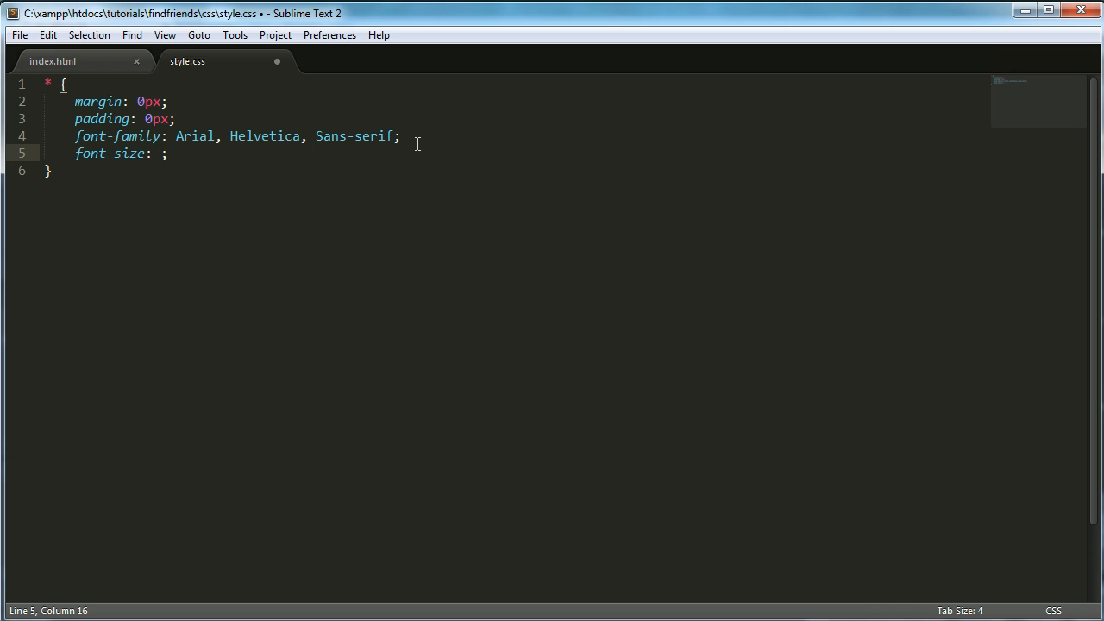
{"action": "type", "text": "12px"}
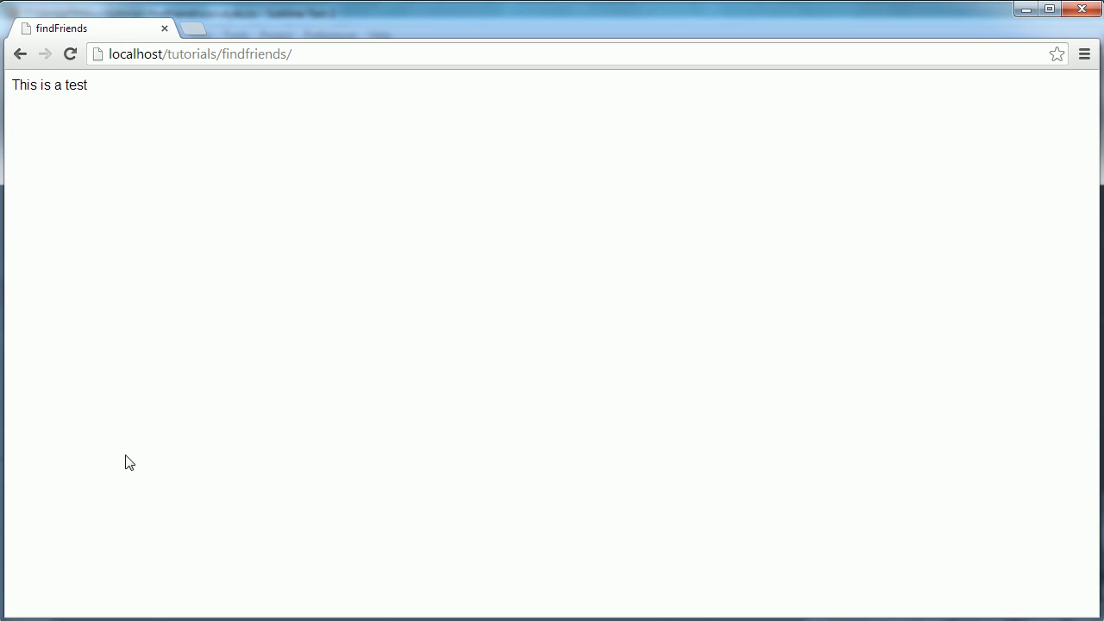
View the refreshed findFriends page in Chrome with the sans-serif test text.
{"action": "double_click", "coordinate": [56, 76]}
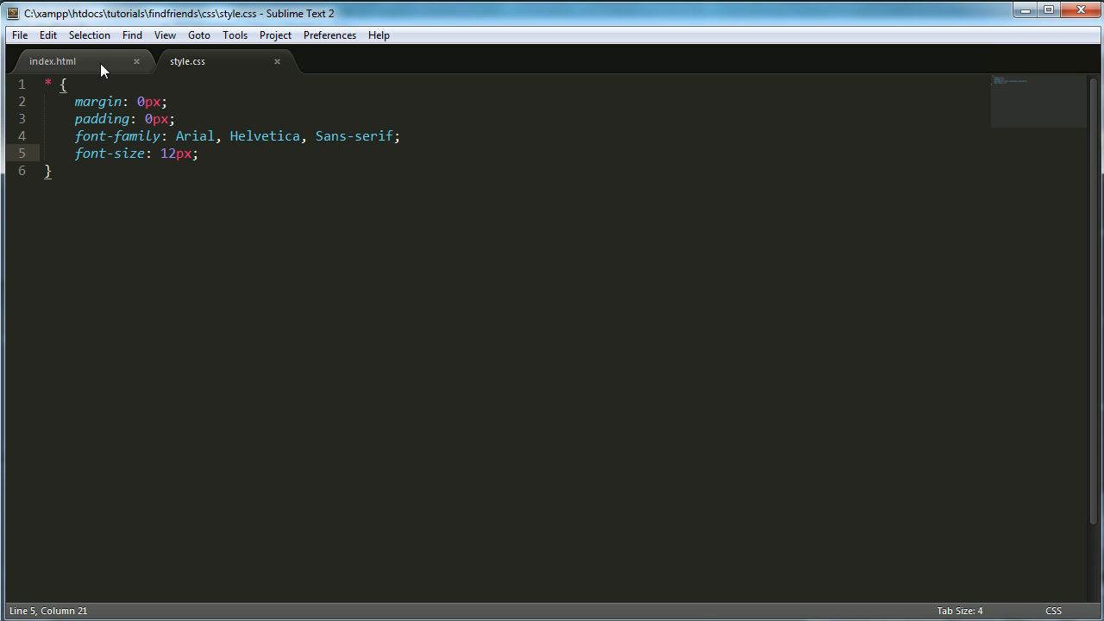
Replace the test text in index.html's body with a div of class headerMenu.
{"action": "left_click", "coordinate": [52, 61]}
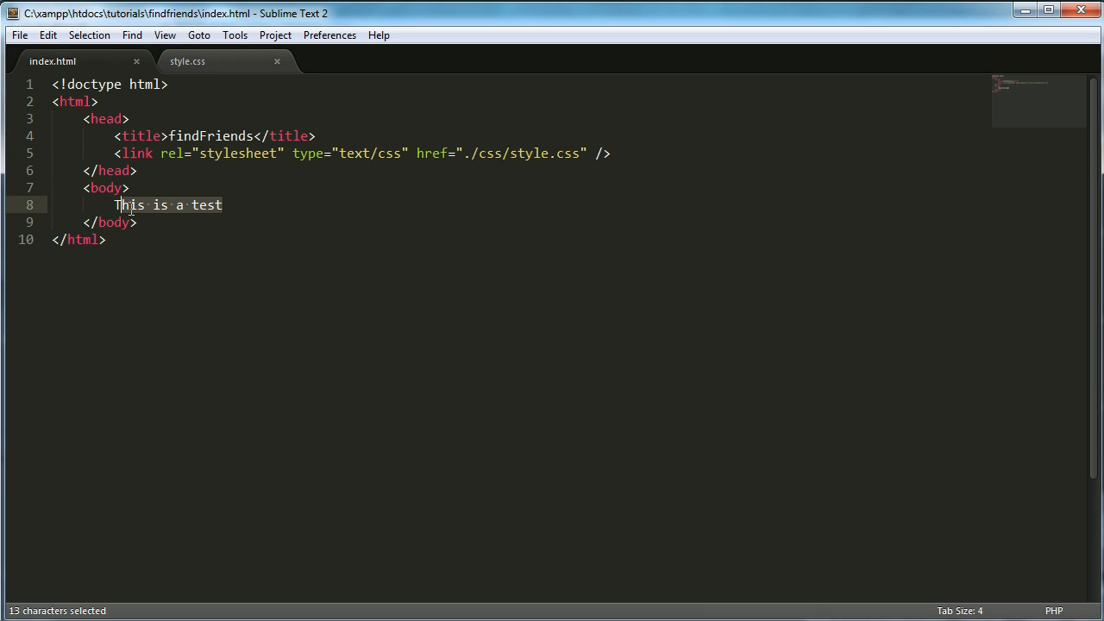
{"action": "type", "text": "<div>"}
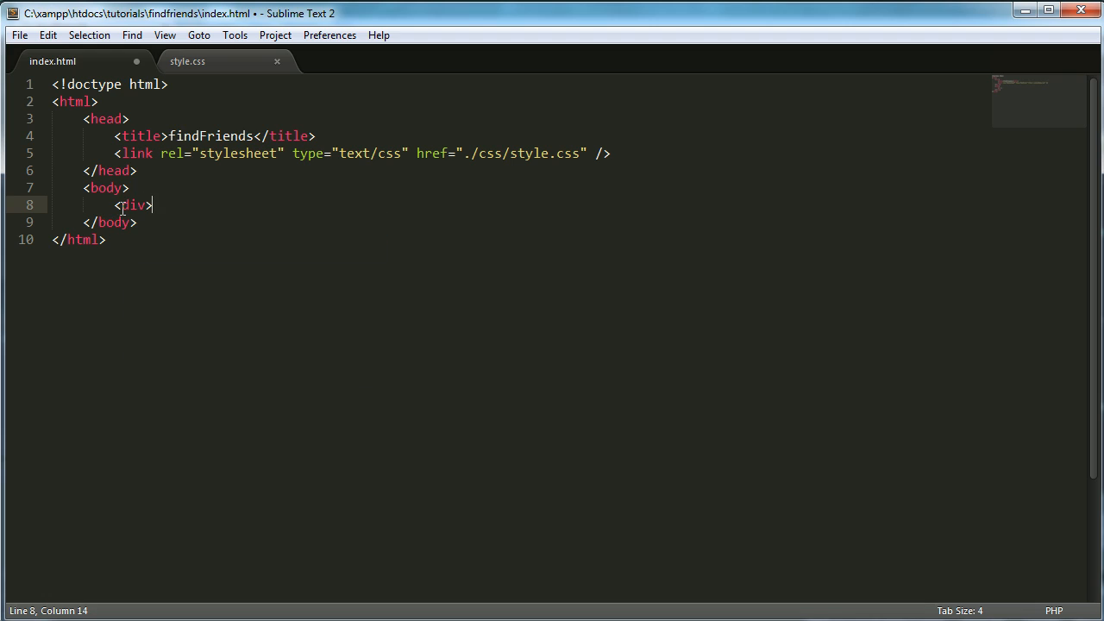
{"action": "type", "text": "This is a test"}
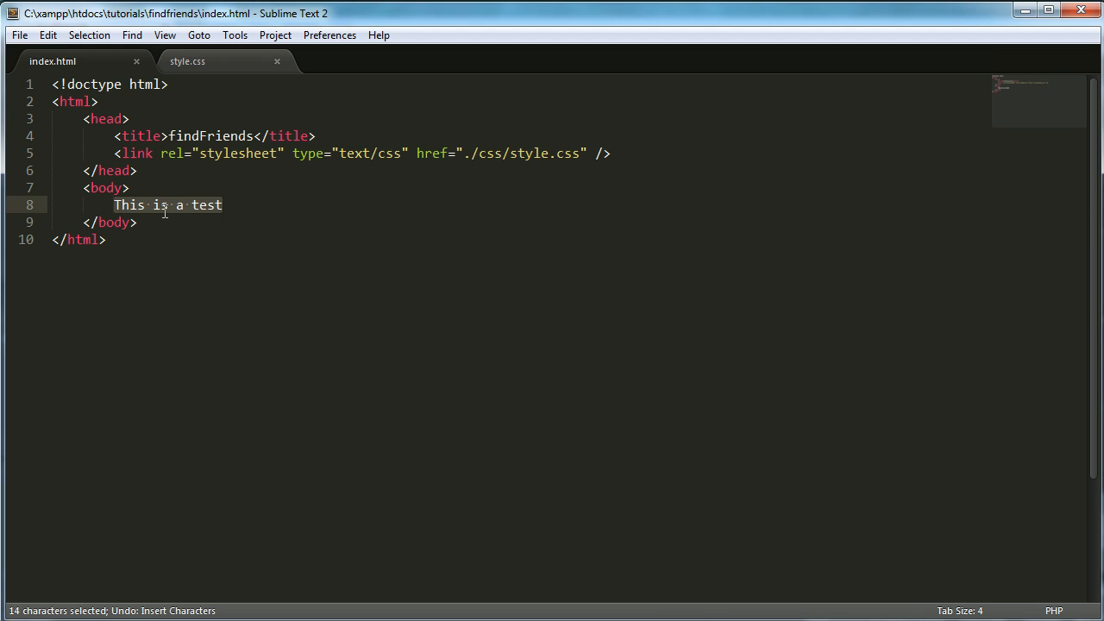
{"action": "type", "text": "<d"}
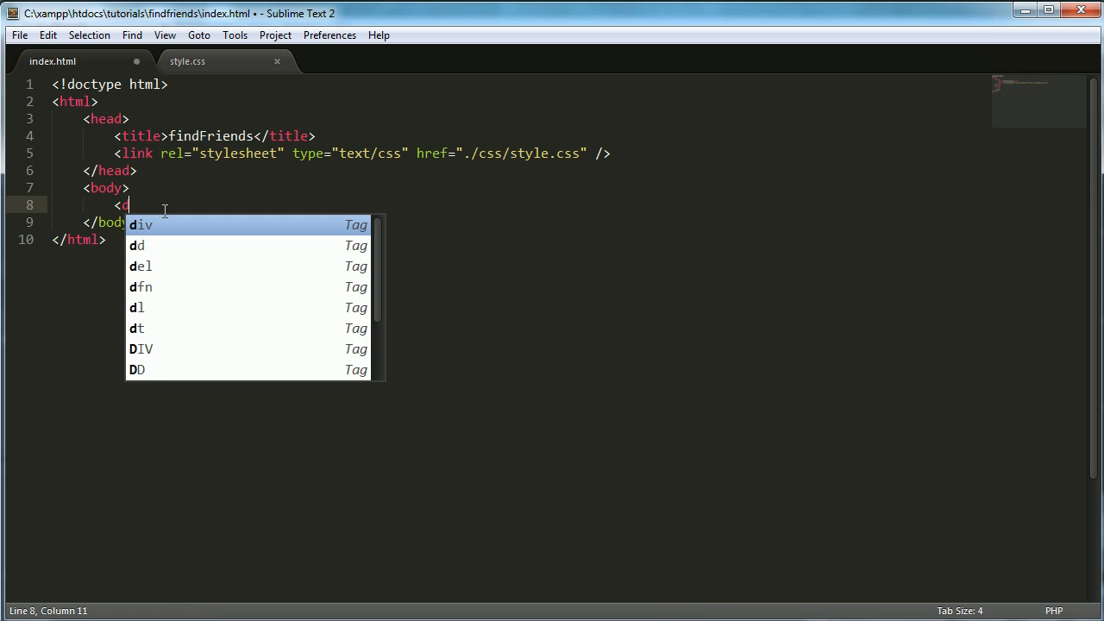
{"action": "key", "text": "Tab"}
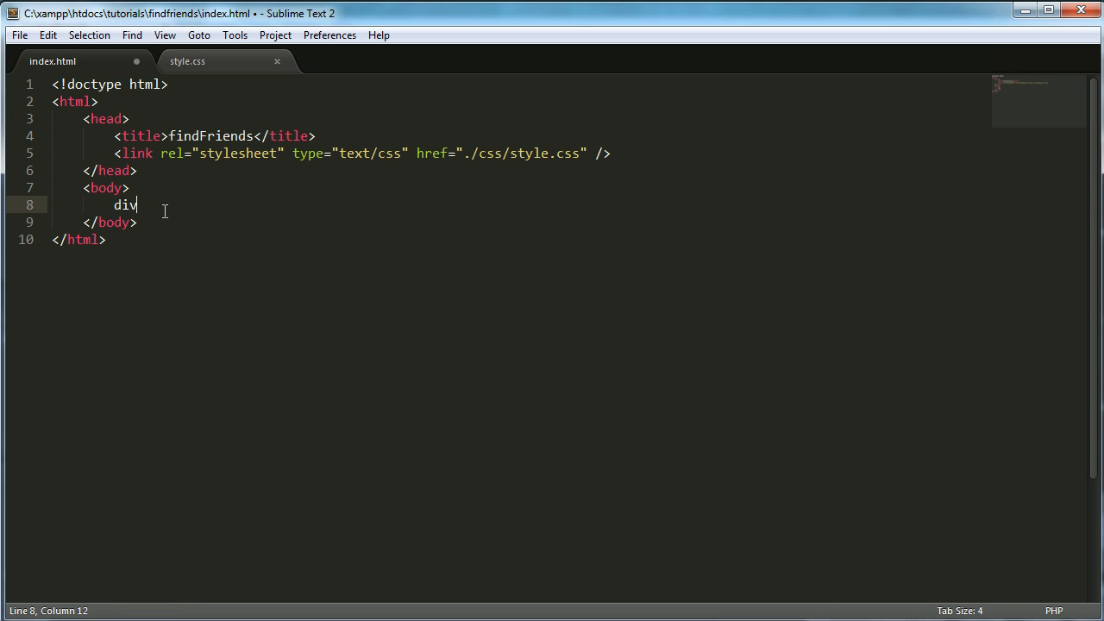
{"action": "key", "text": "Tab"}
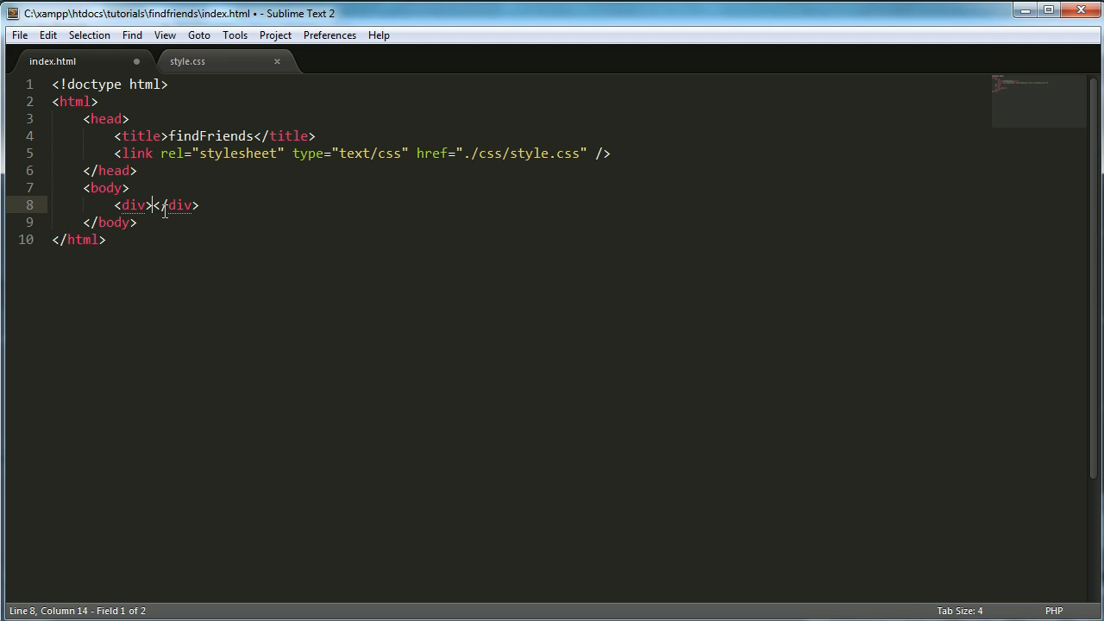
{"action": "type", "text": "class=\"headerMenu"}
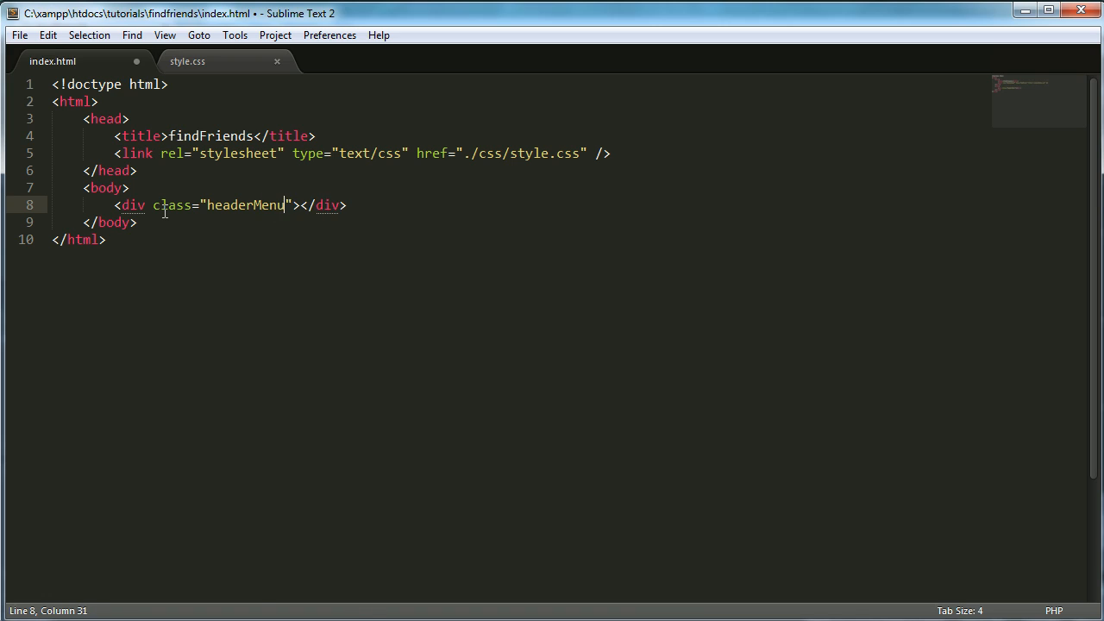
{"action": "key", "text": "Enter"}
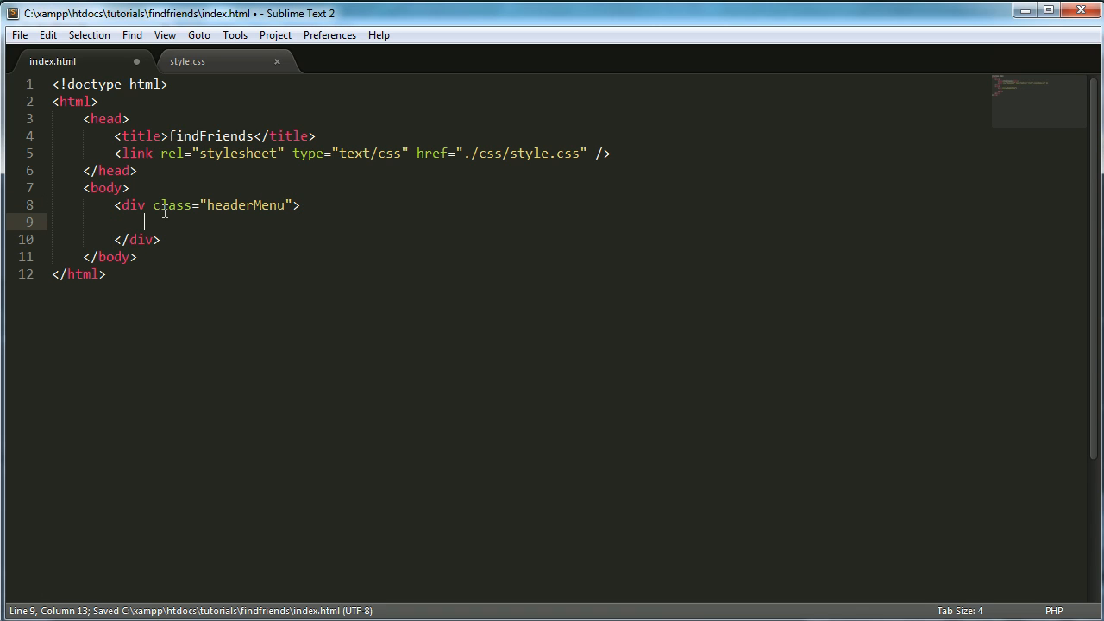
Add a .headerMenu rule to style.css with background-color #00B9ED.
{"action": "left_click", "coordinate": [187, 61]}
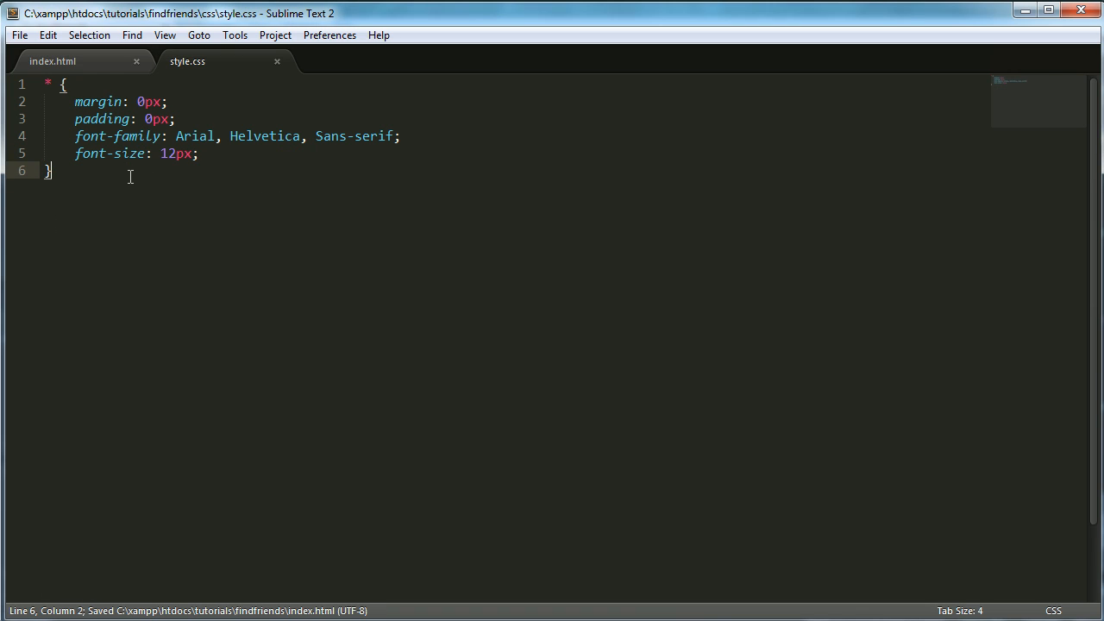
{"action": "type", "text": ".headerMenu {"}
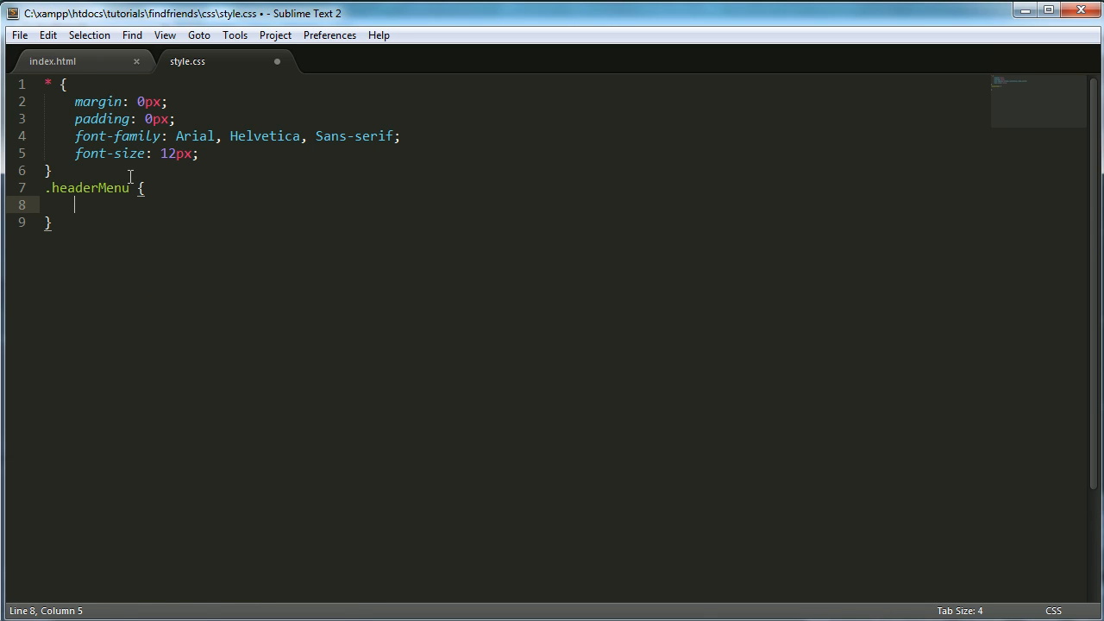
{"action": "key", "text": "ctrl+s"}
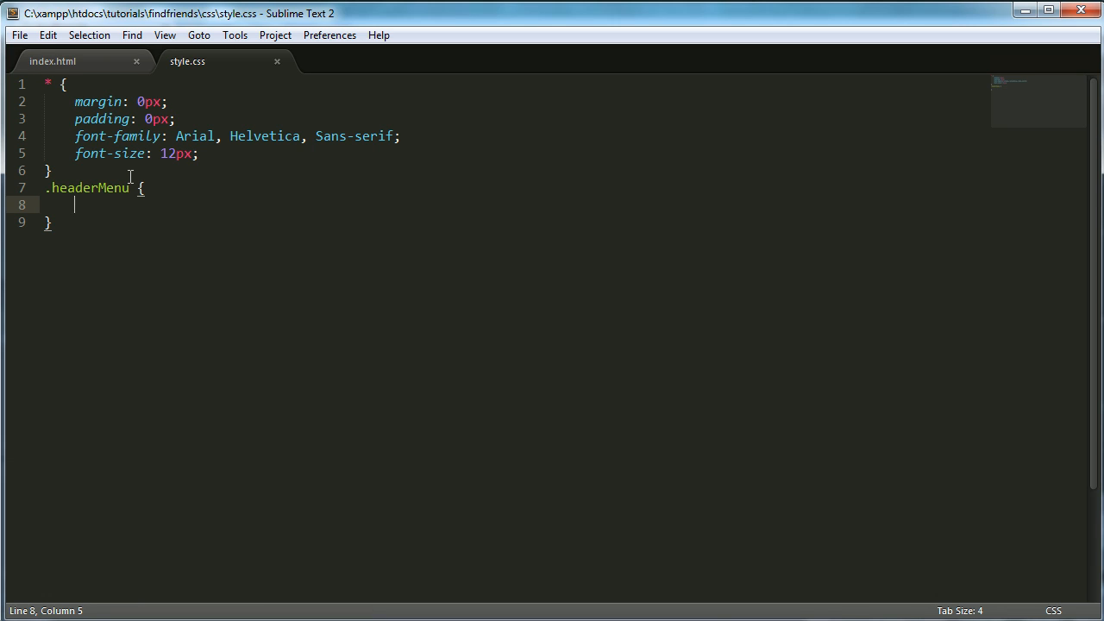
{"action": "type", "text": "background-color:"}
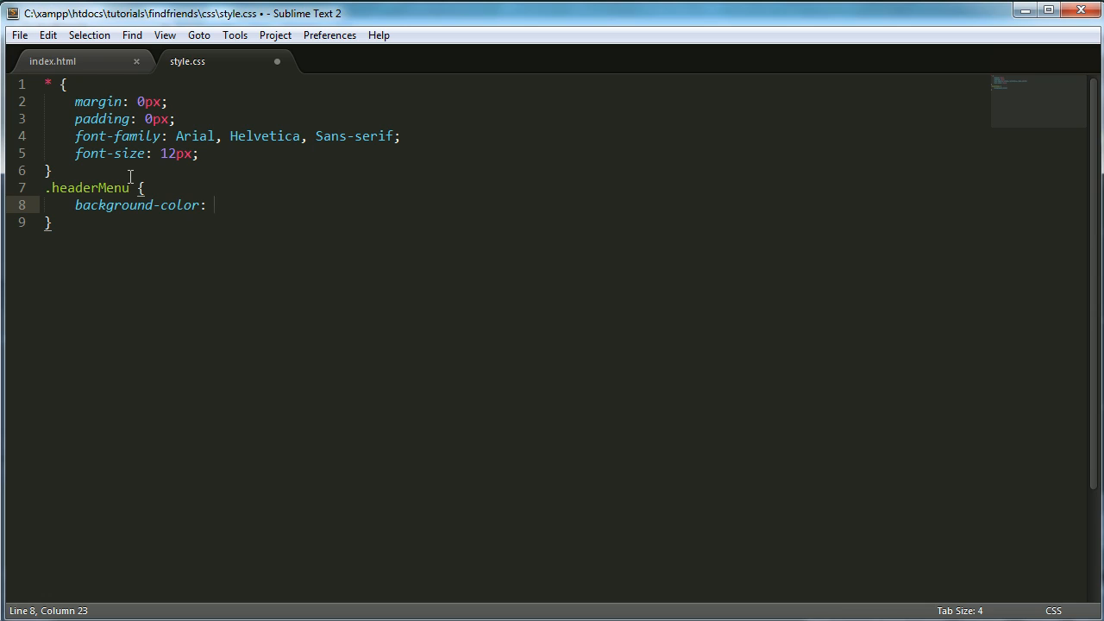
{"action": "type", "text": "#"}
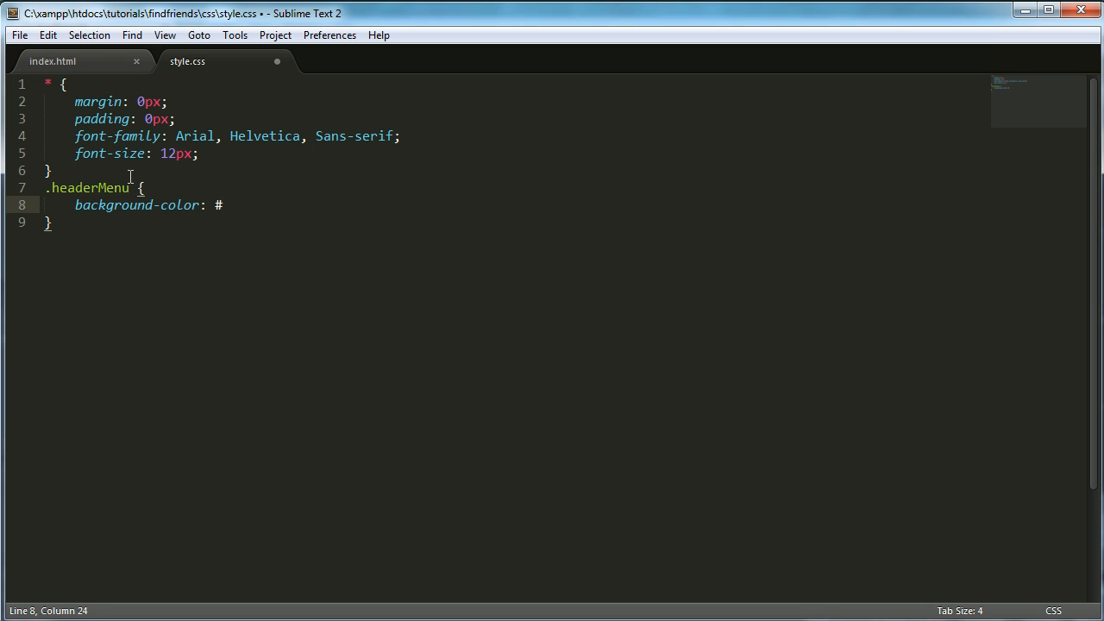
{"action": "type", "text": "00B"}
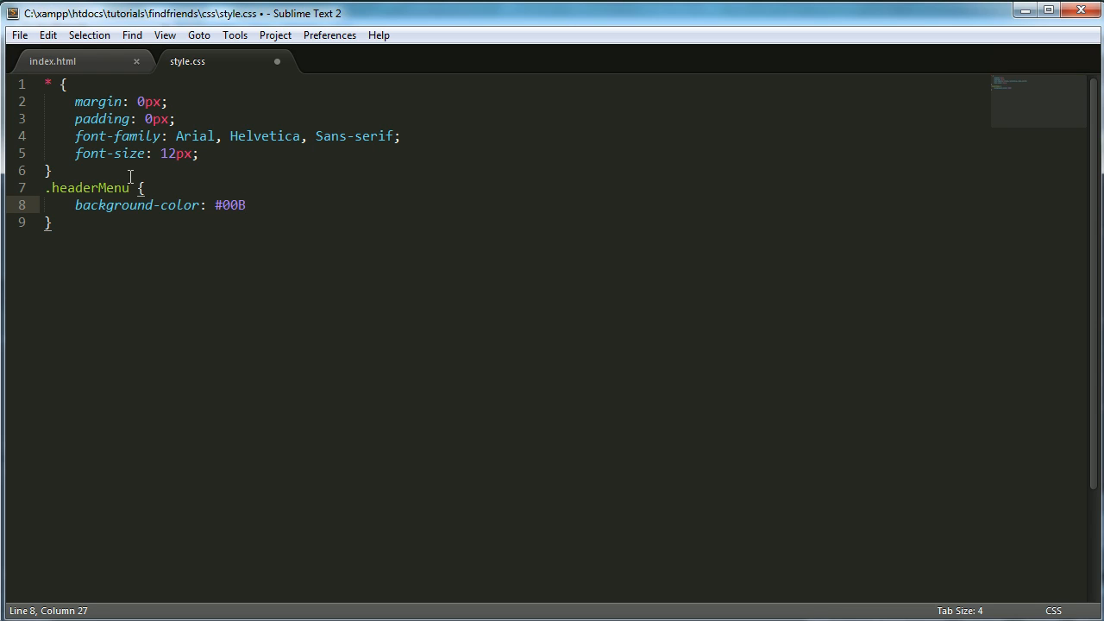
{"action": "type", "text": "9ED;"}
{"action": "type", "text": "height: ;"}
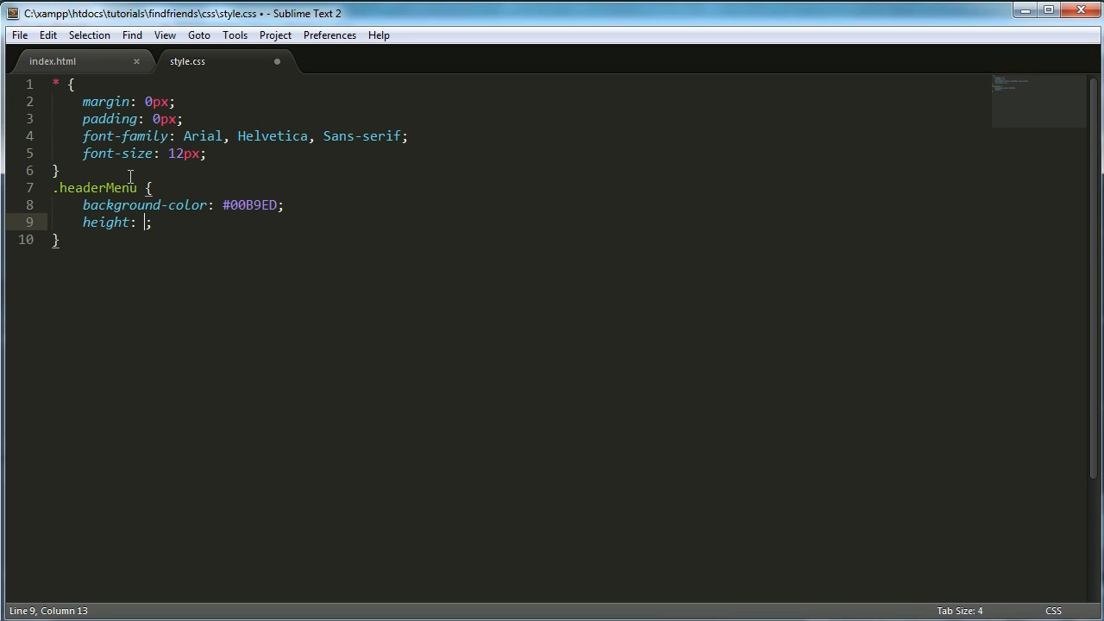
Give .headerMenu 38px height, 0px bottom border, auto padding and 100% width, then reload.
{"action": "type", "text": "38px;background-color"}
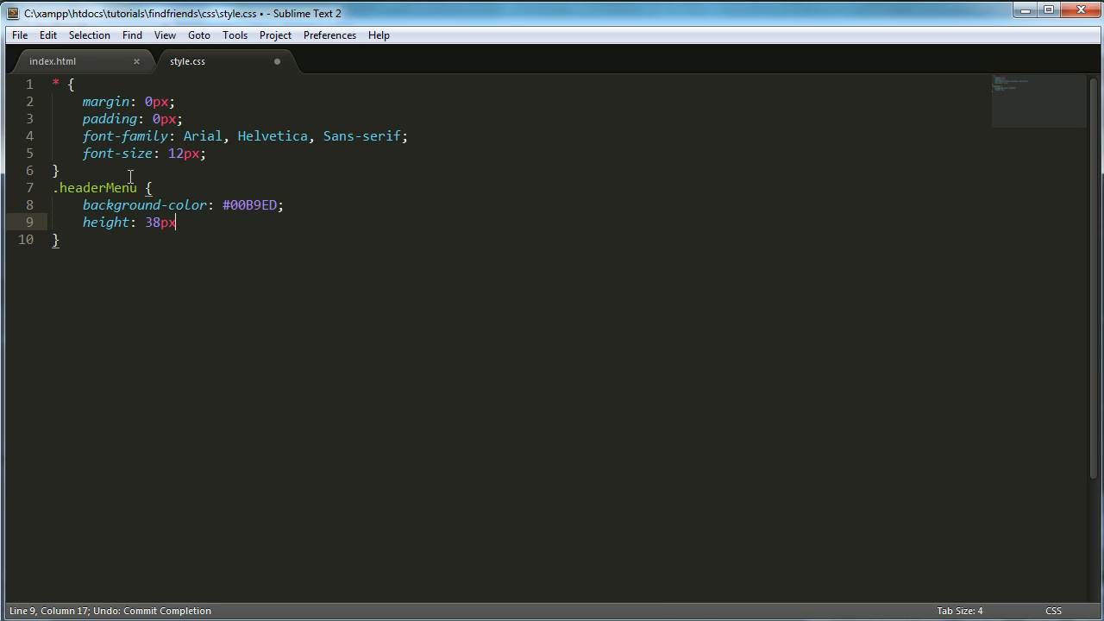
{"action": "type", "text": "borde"}
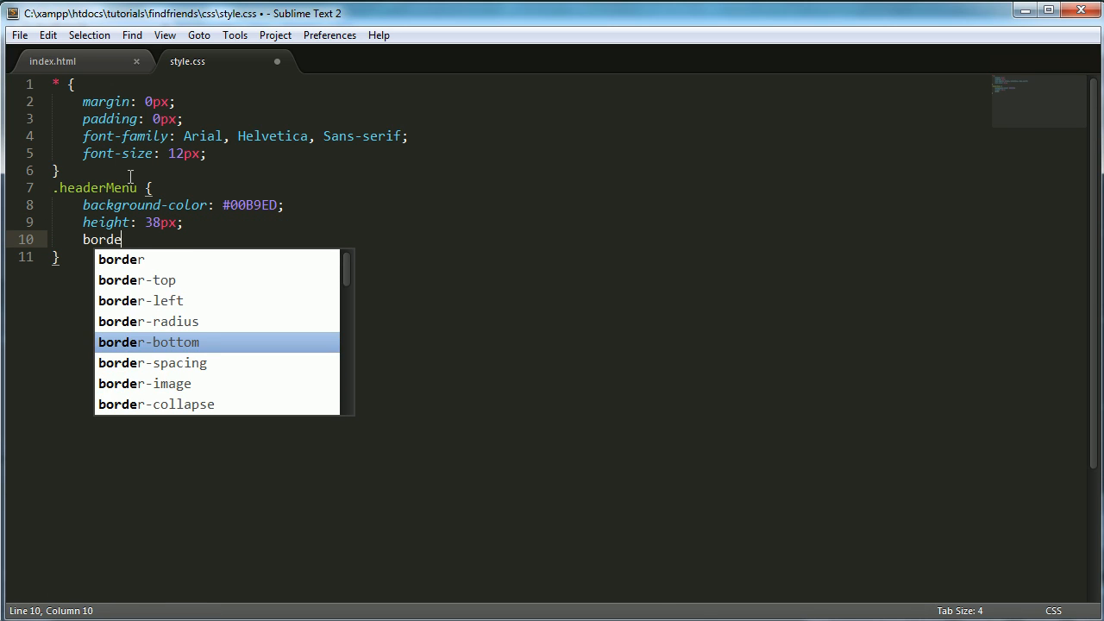
{"action": "key", "text": "Tab"}
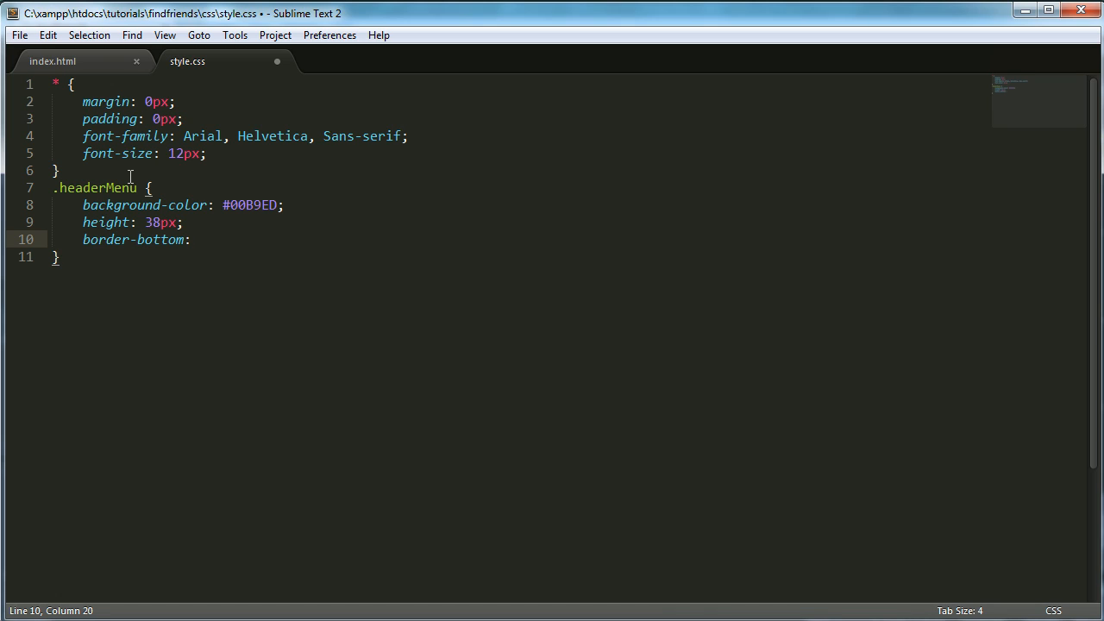
{"action": "type", "text": "0px;"}
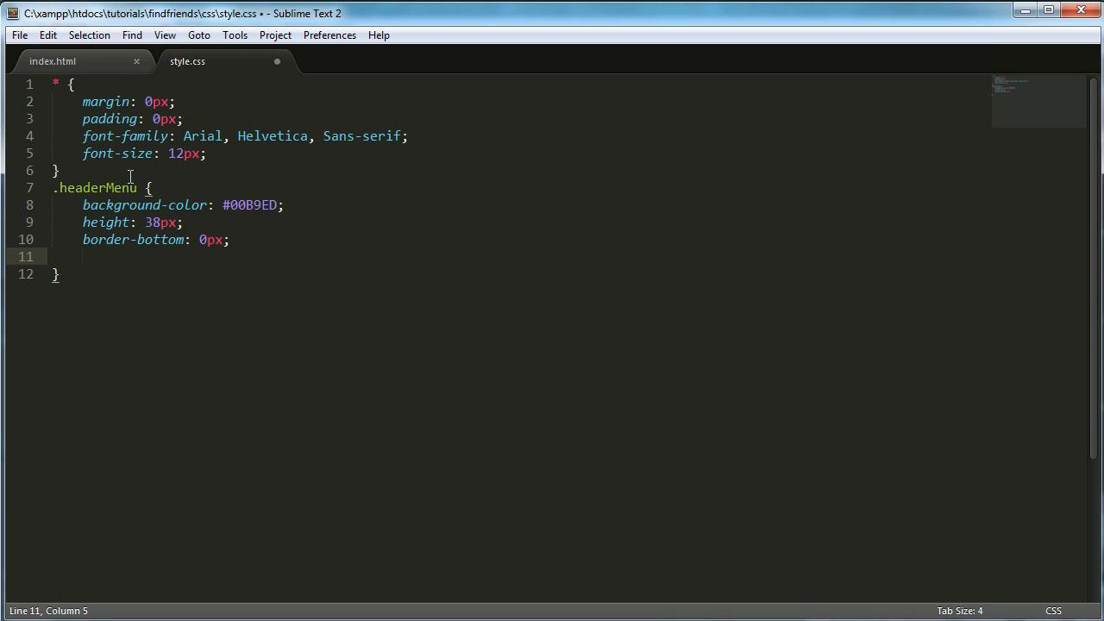
{"action": "type", "text": "padding"}
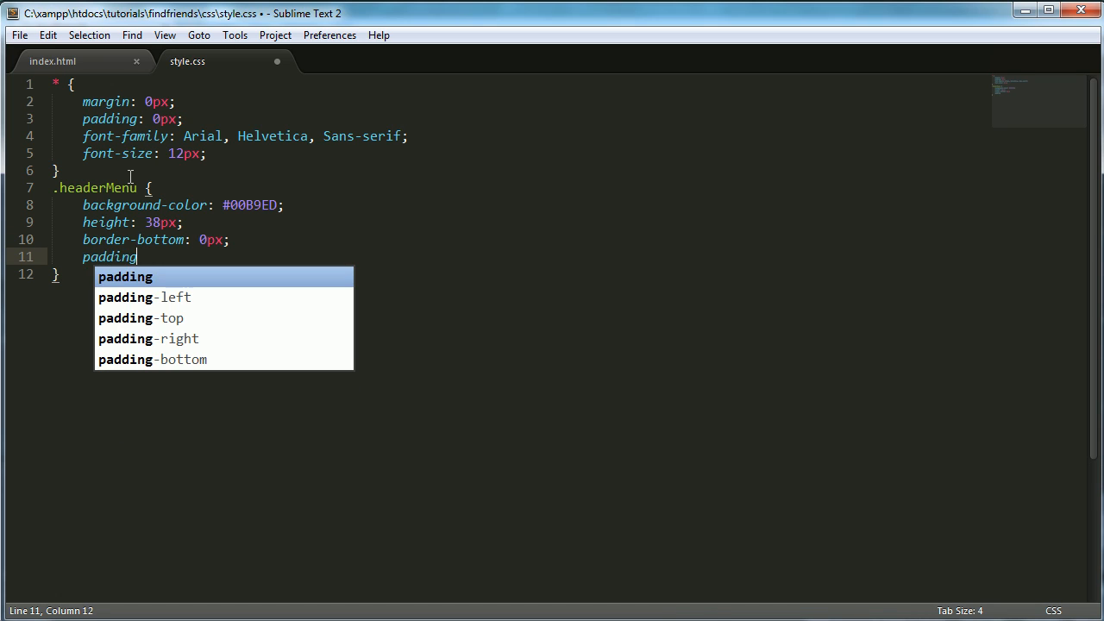
{"action": "type", "text": "-left"}
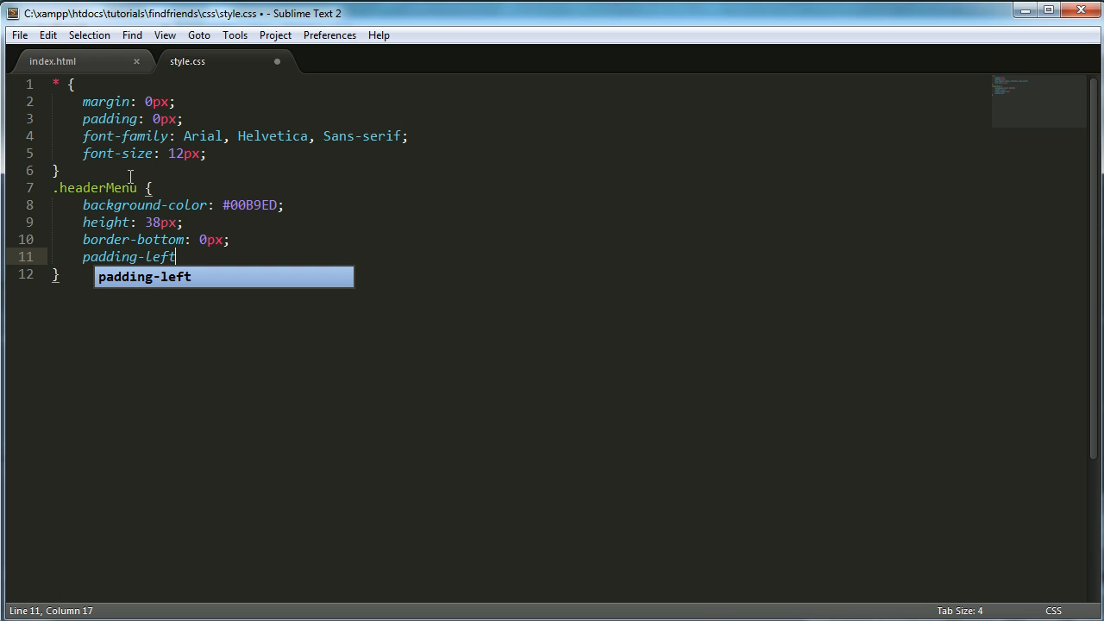
{"action": "type", "text": ": auto;"}
{"action": "type", "text": "padding-right:;"}
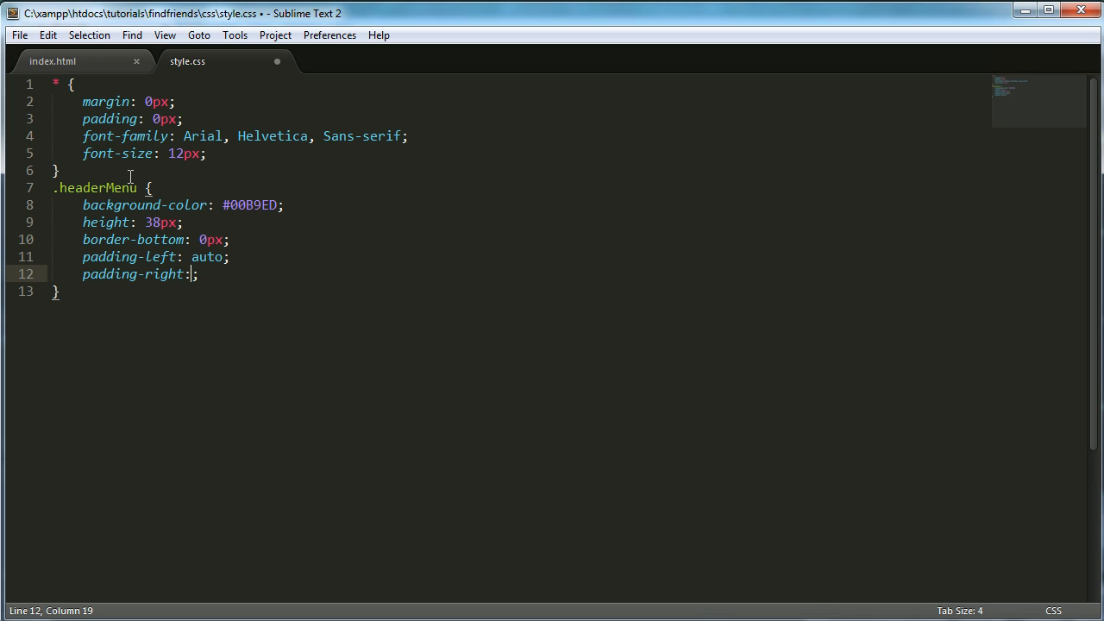
{"action": "type", "text": "auto"}
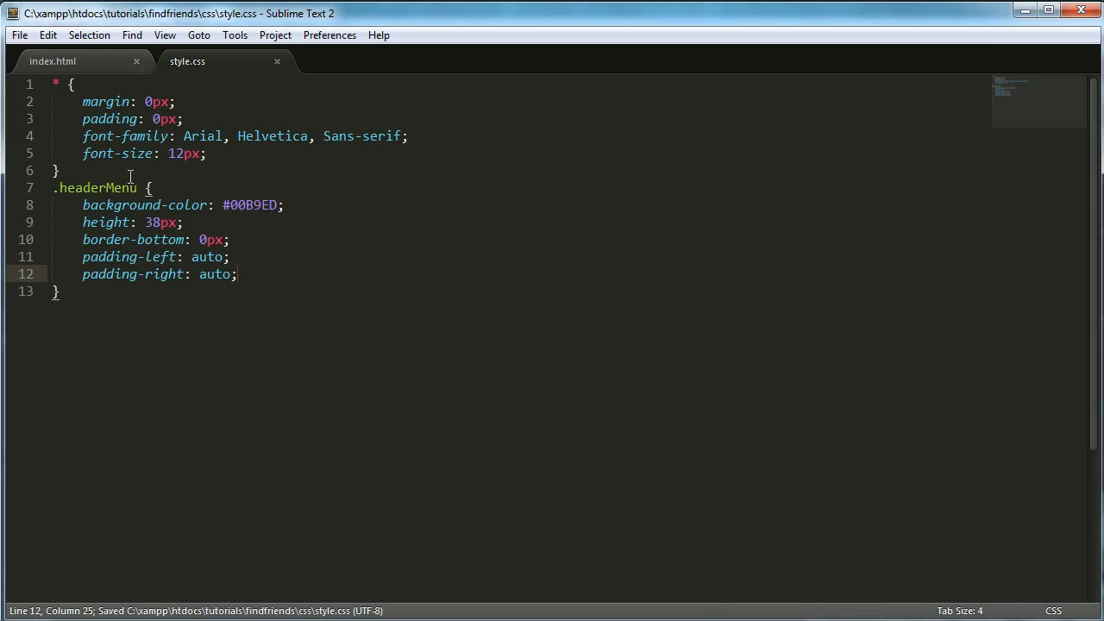
{"action": "key", "text": "enter"}
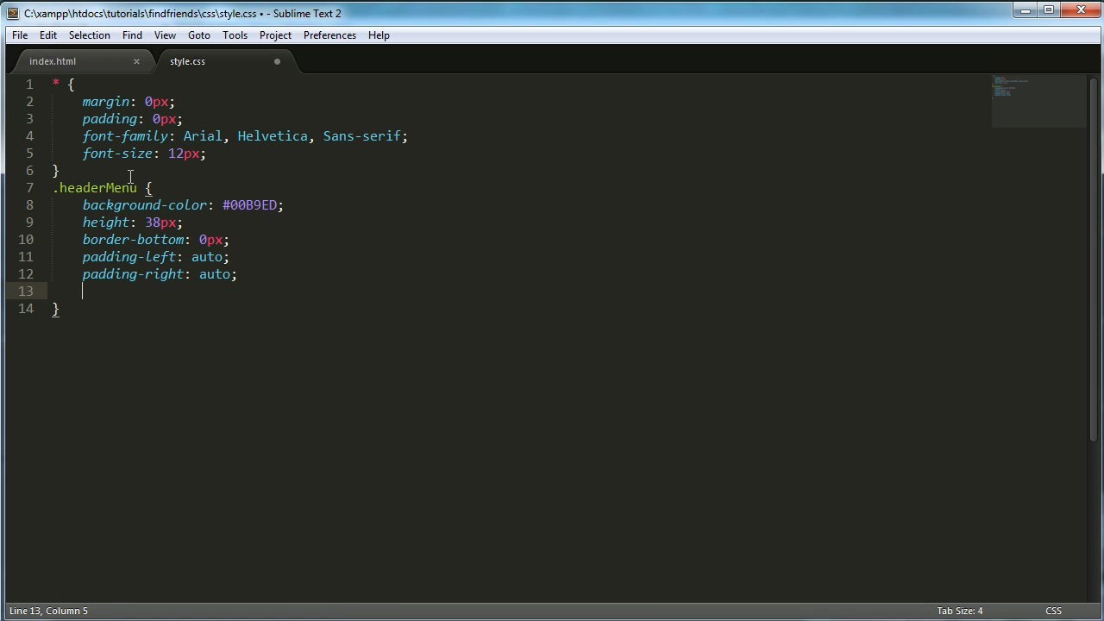
{"action": "type", "text": "width: 100%;"}
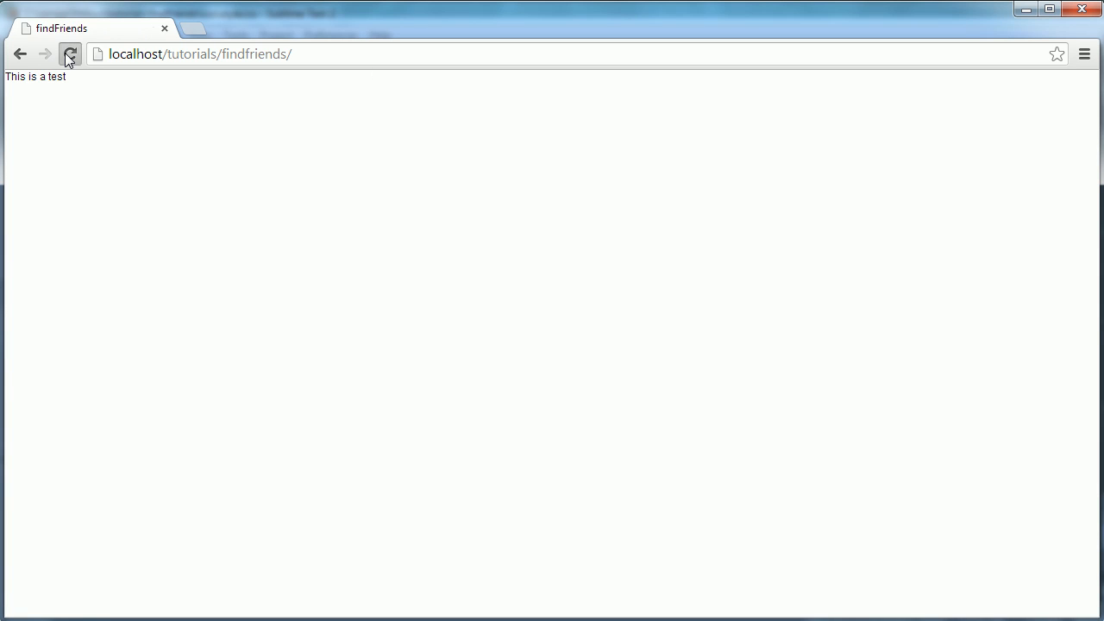
{"action": "left_click", "coordinate": [69, 53]}
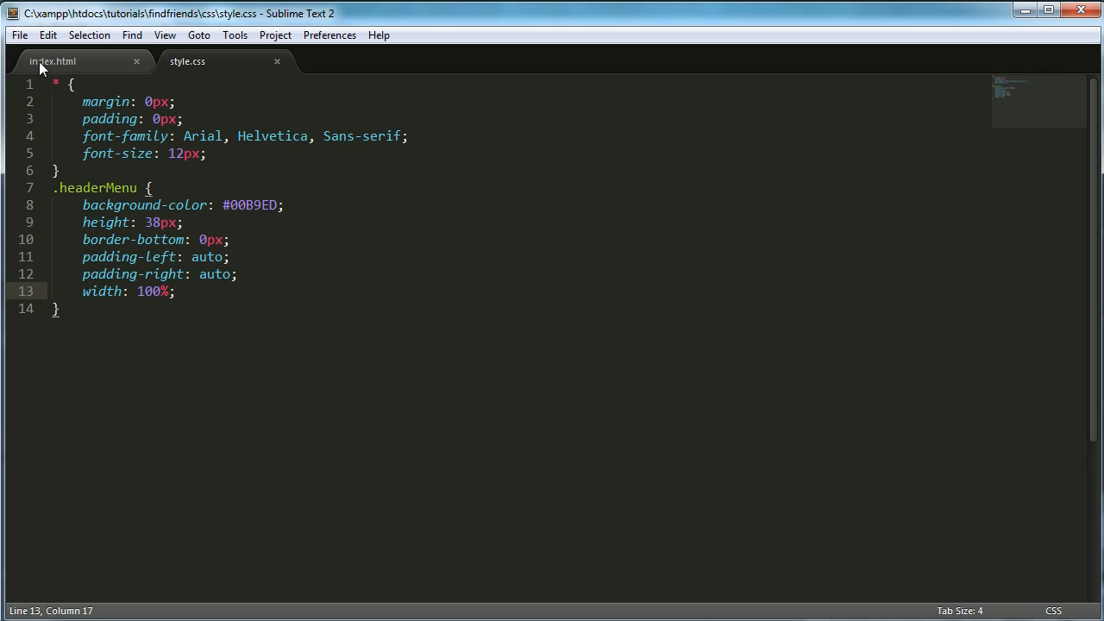
In index.html, add a div with id 'wrapper' inside headerMenu, with an empty line between its tags.
{"action": "left_click", "coordinate": [52, 62]}
{"action": "type", "text": "<div></div>"}
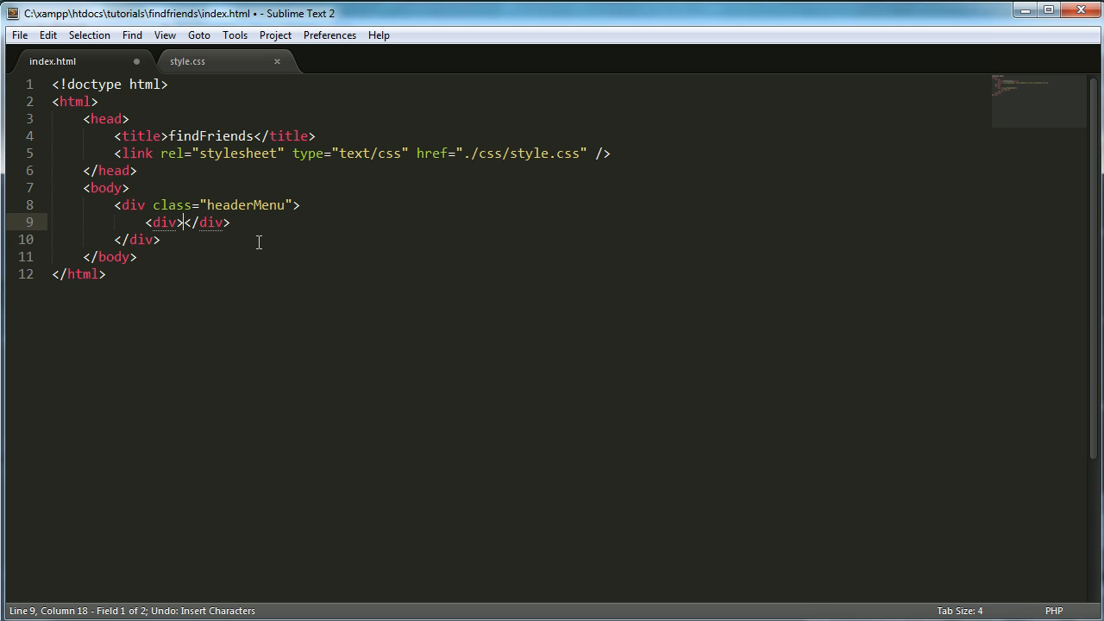
{"action": "type", "text": "id=\"wrapper\">"}
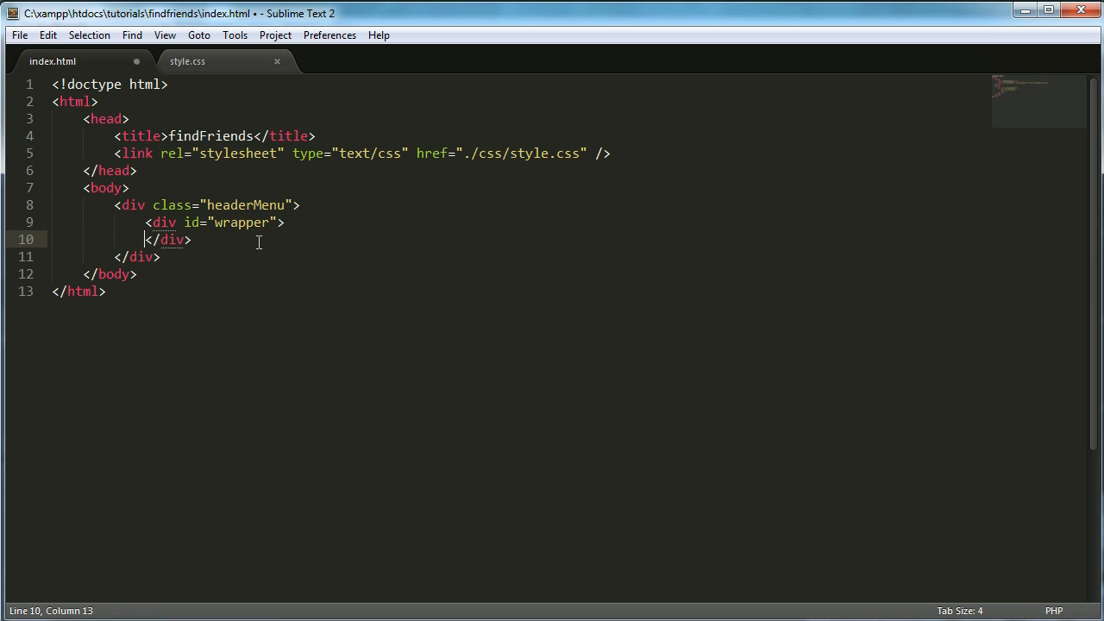
{"action": "key", "text": "enter"}
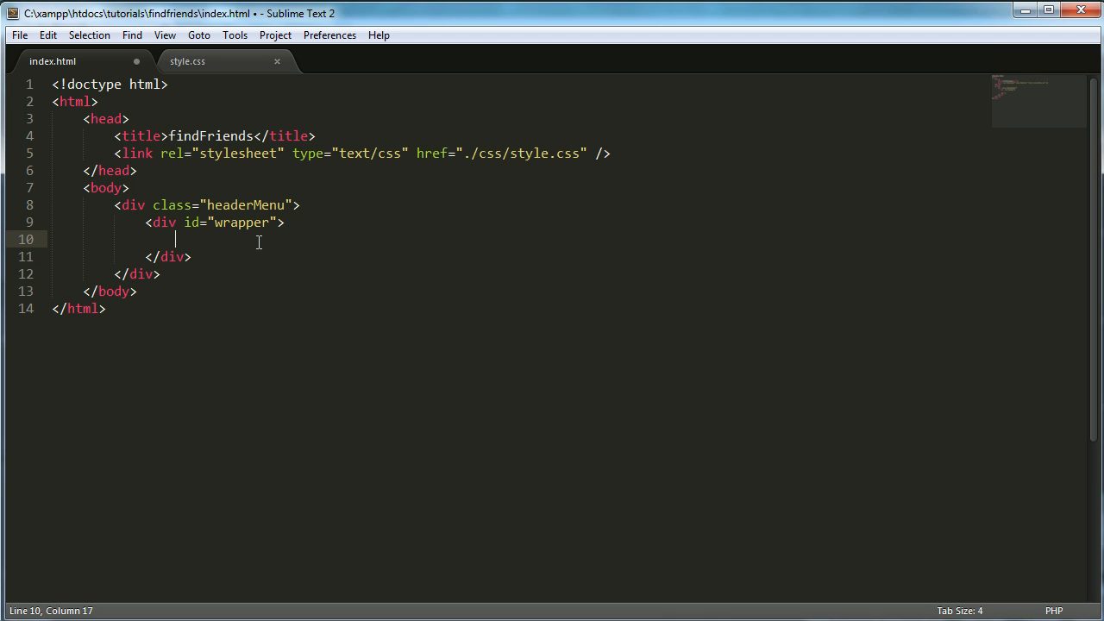
{"action": "type", "text": "<di"}
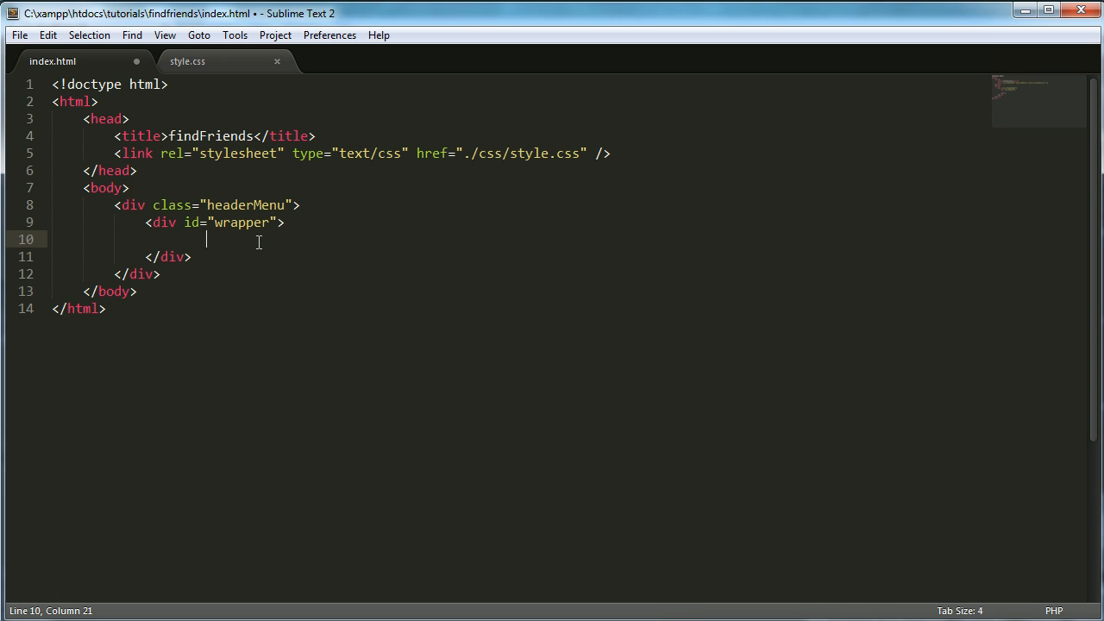
Type a div with class 'logo' inside the wrapper div.
{"action": "type", "text": "div></div>"}
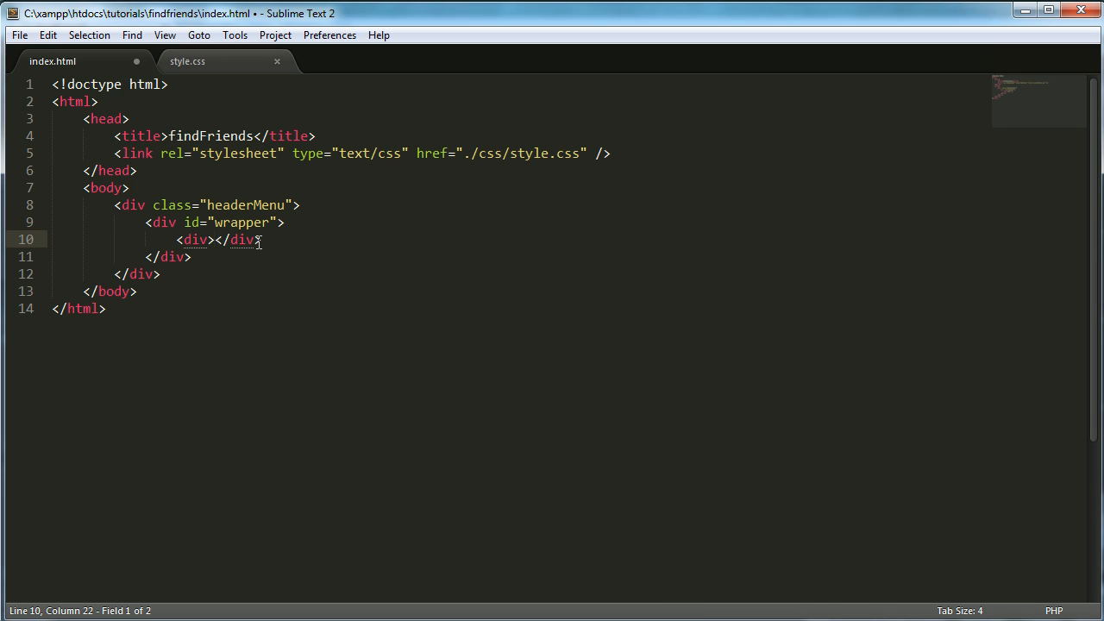
{"action": "type", "text": "class=\"\""}
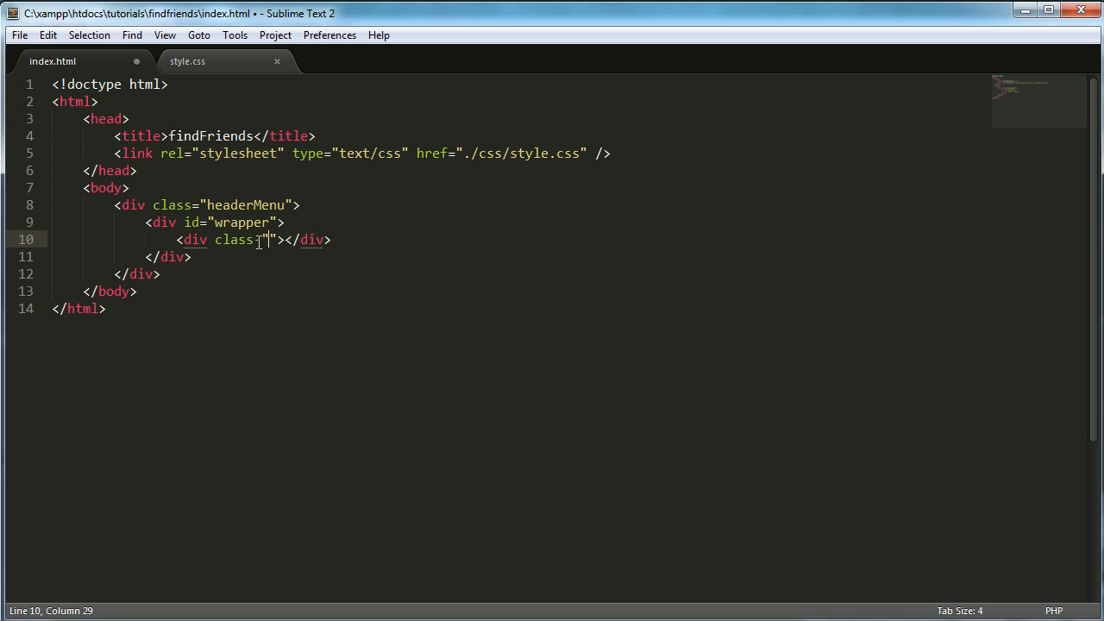
{"action": "type", "text": "logo"}
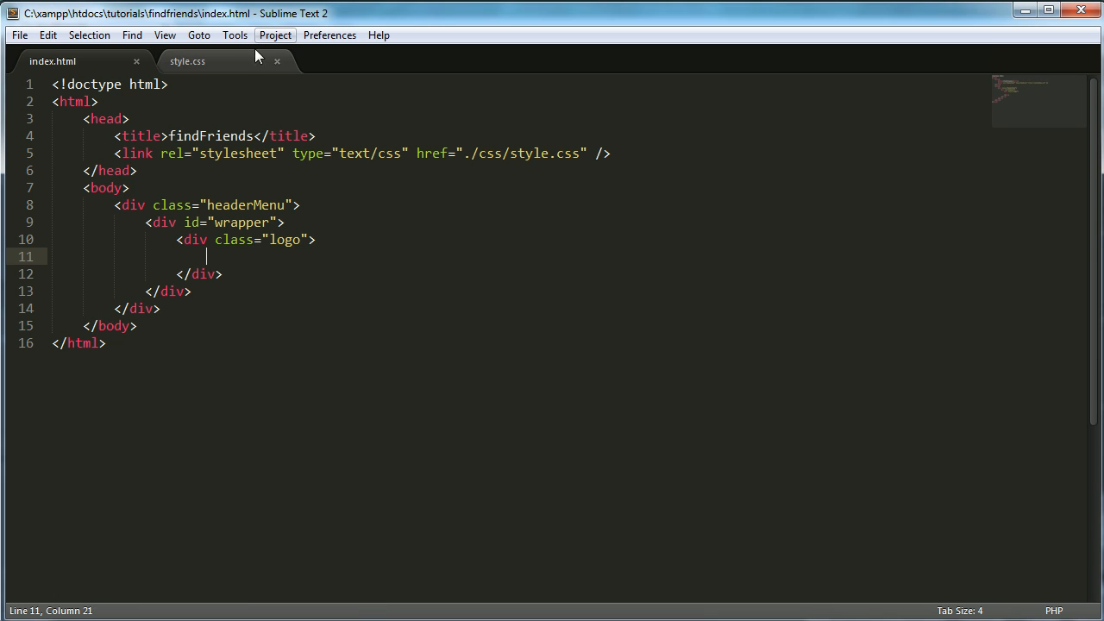
In style.css, start a #wrapper rule below headerMenu with auto margins.
{"action": "left_click", "coordinate": [187, 61]}
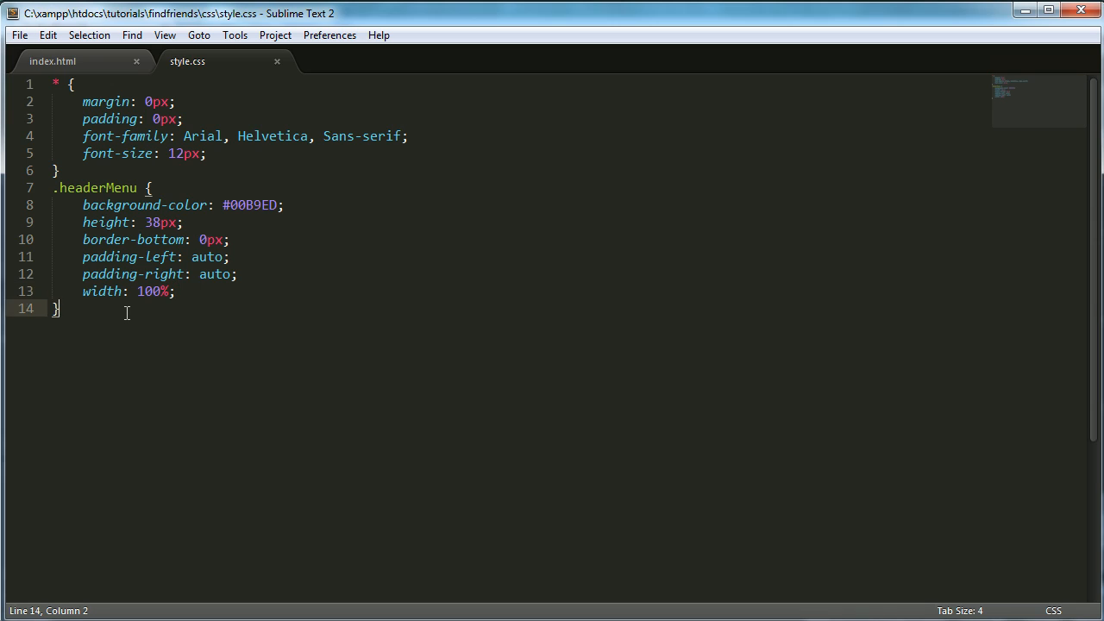
{"action": "key", "text": "enter"}
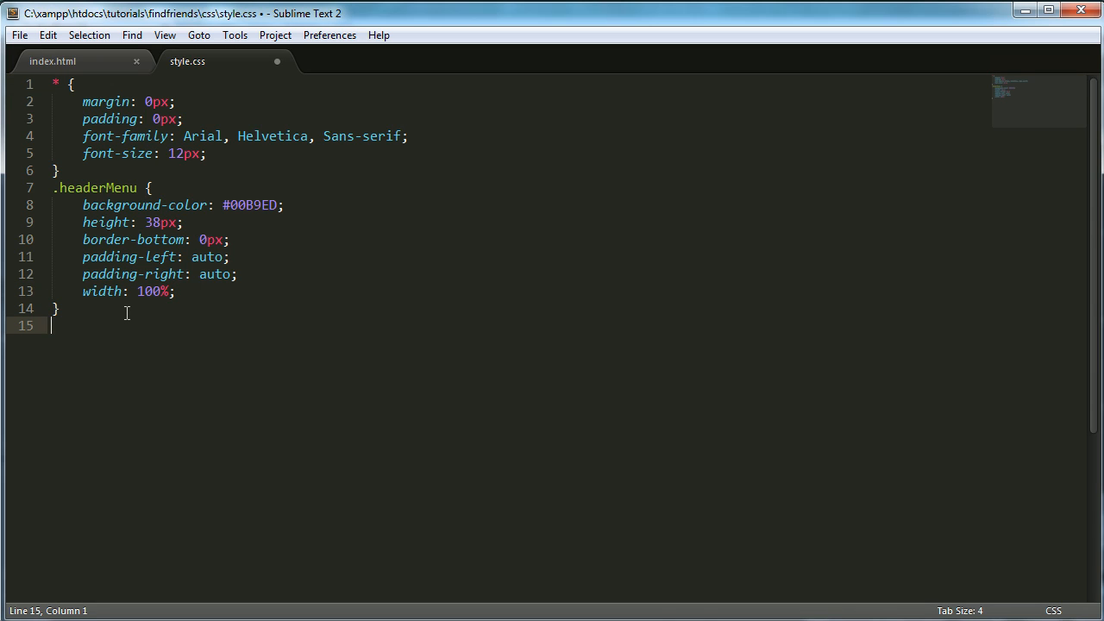
{"action": "type", "text": "#wrapper {"}
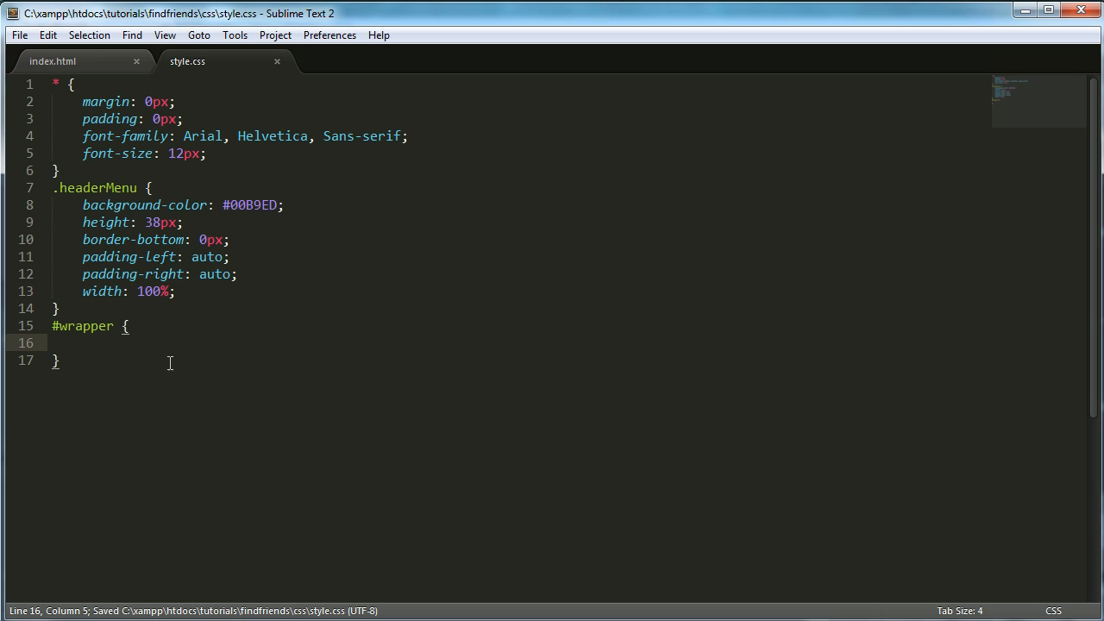
{"action": "mouse_move", "coordinate": [186, 369]}
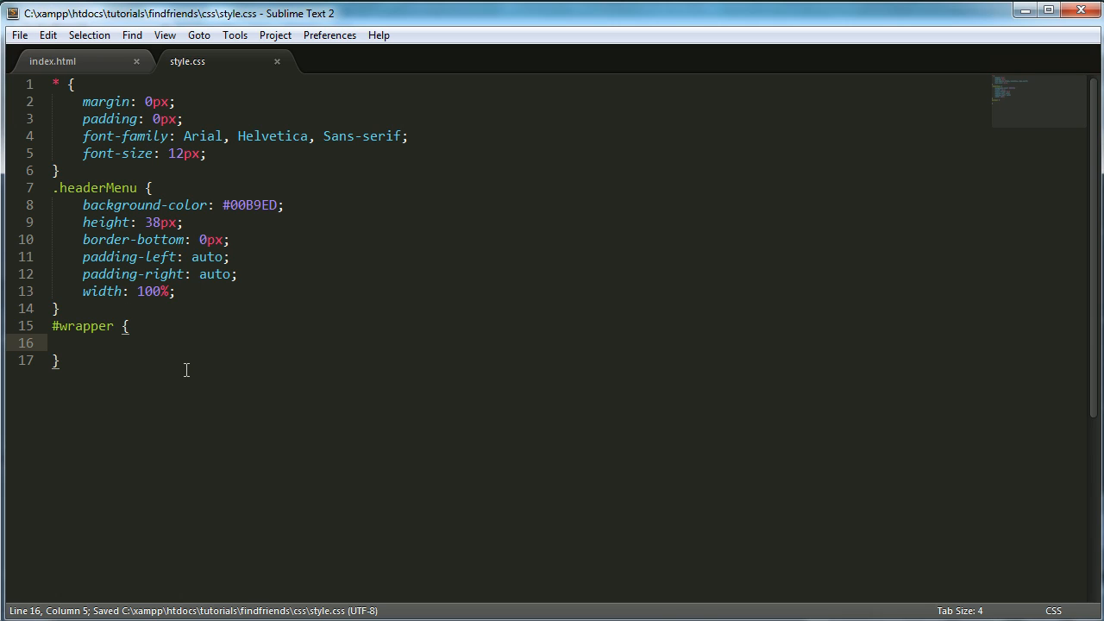
{"action": "type", "text": "m"}
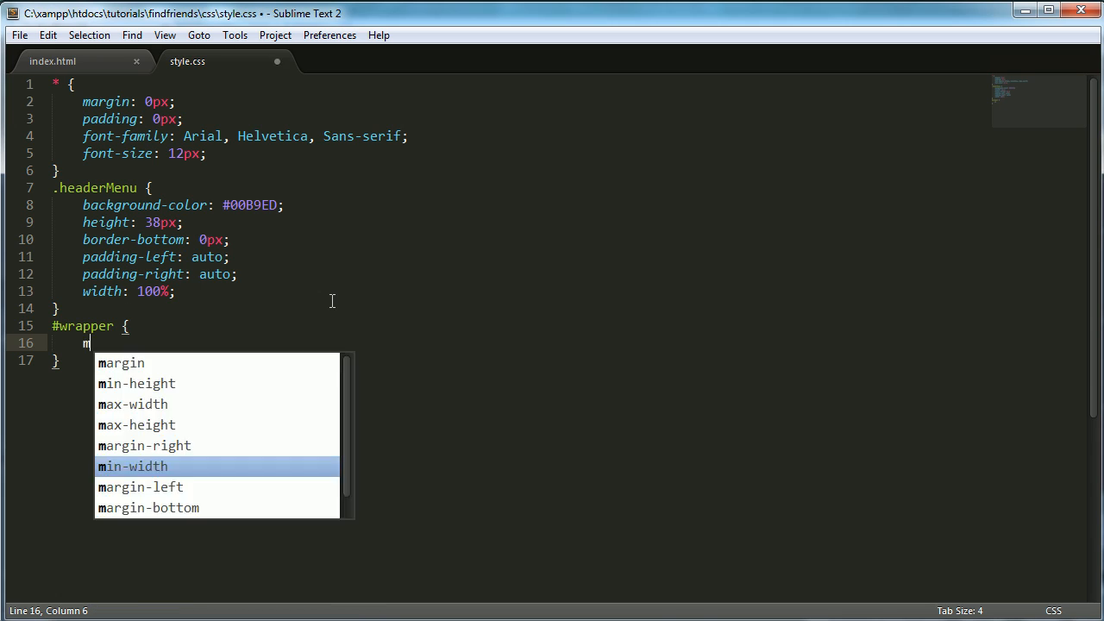
{"action": "type", "text": "argin-left: au"}
{"action": "type", "text": "margin-right: au;"}
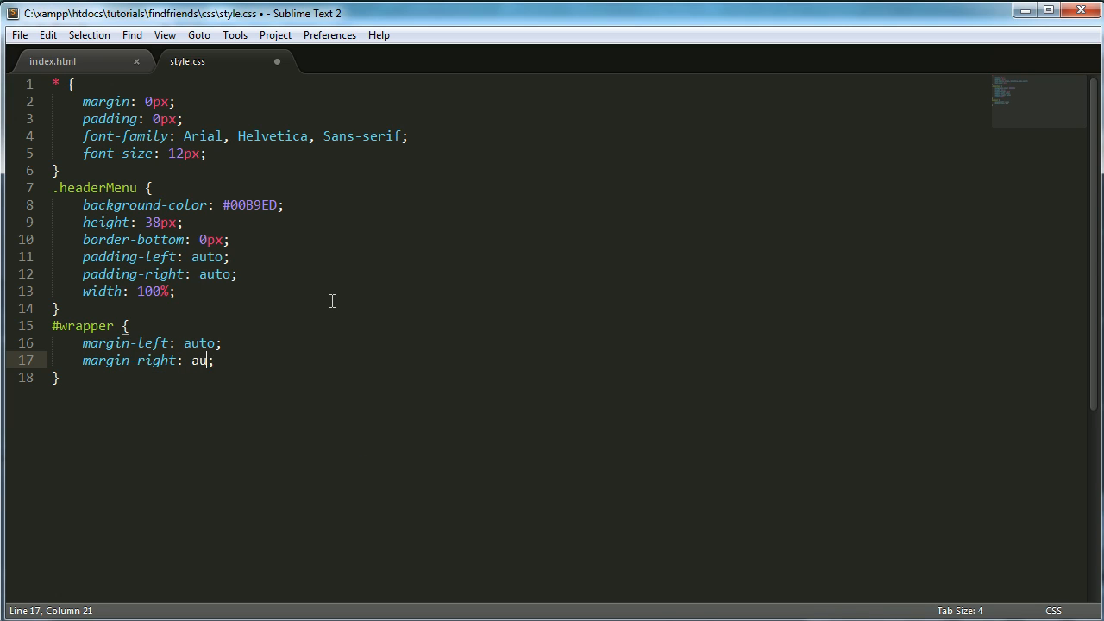
{"action": "type", "text": "to;"}
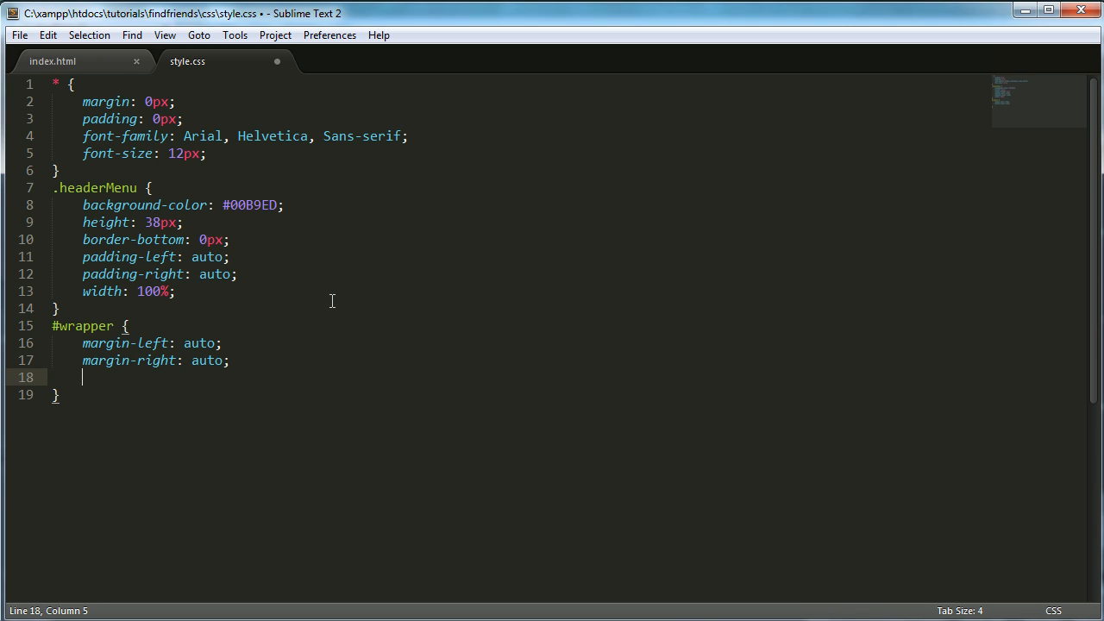
Give #wrapper a 1000px width and 0px top and bottom padding, then save.
{"action": "type", "text": "width:;"}
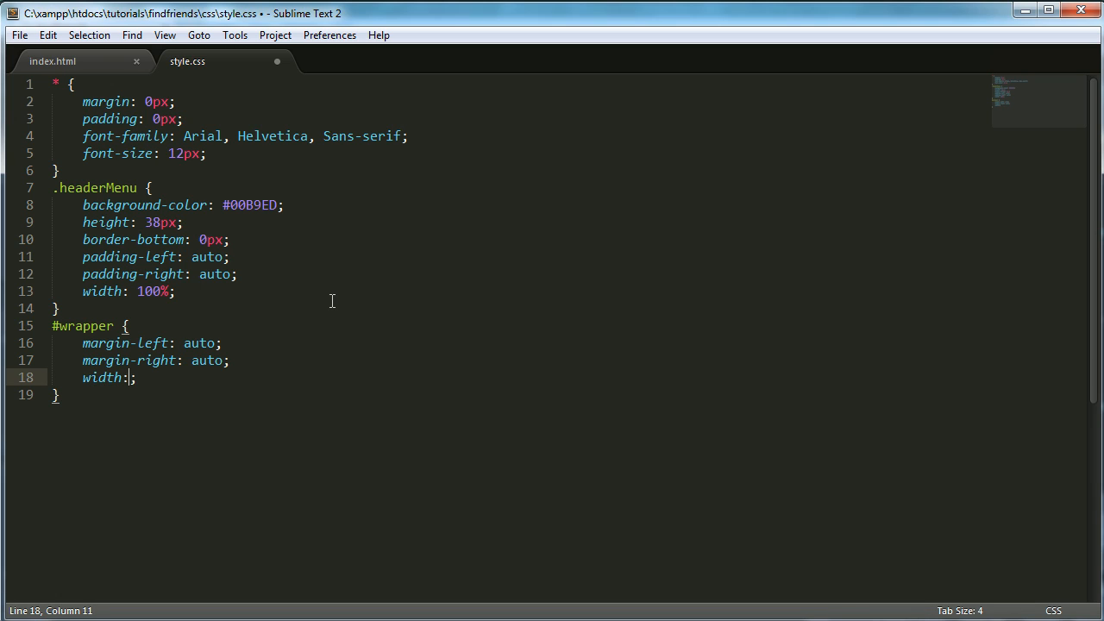
{"action": "type", "text": "100px"}
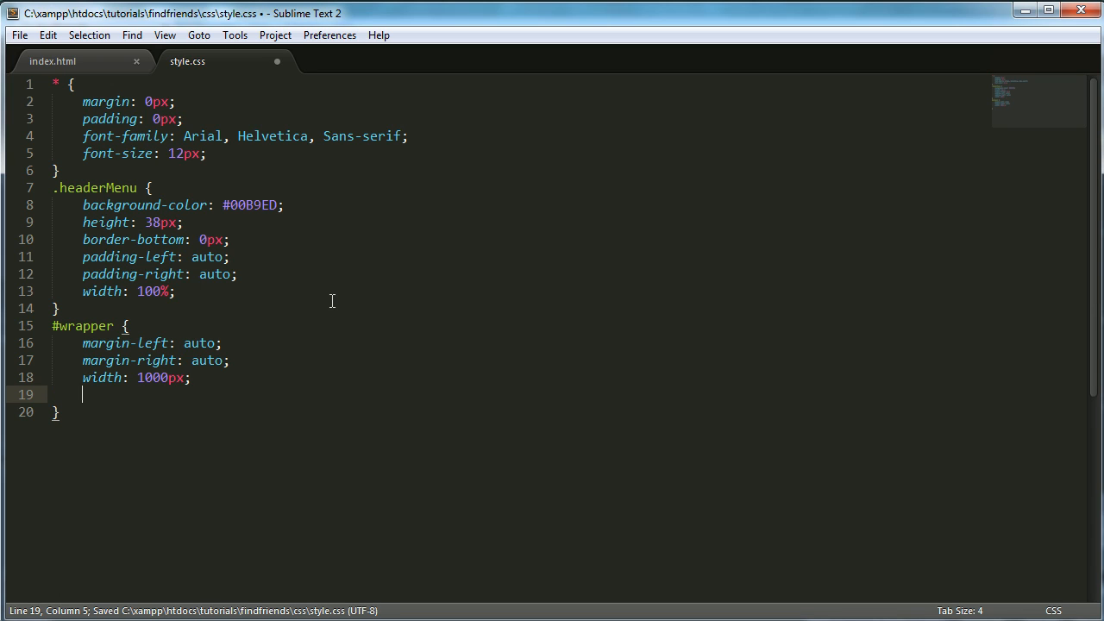
{"action": "type", "text": "padd"}
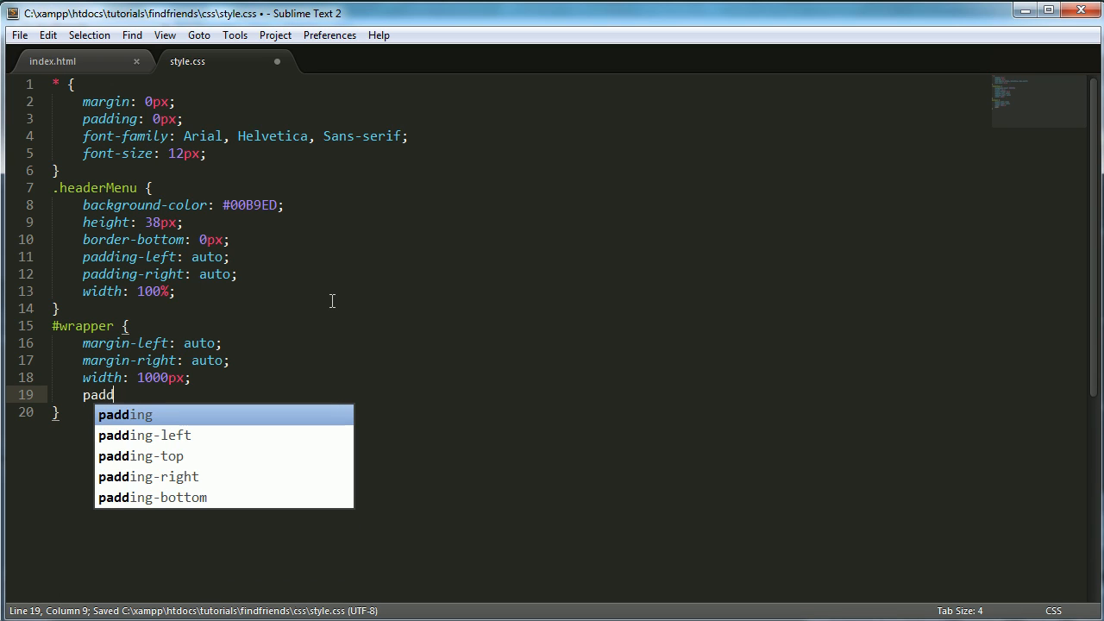
{"action": "left_click", "coordinate": [141, 455]}
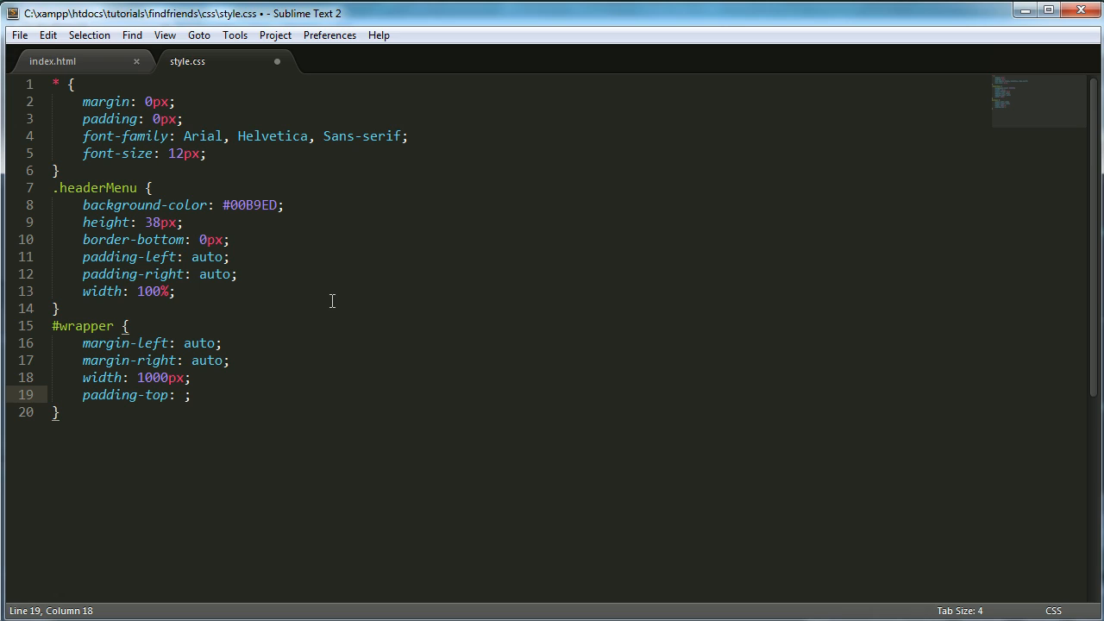
{"action": "type", "text": "0px"}
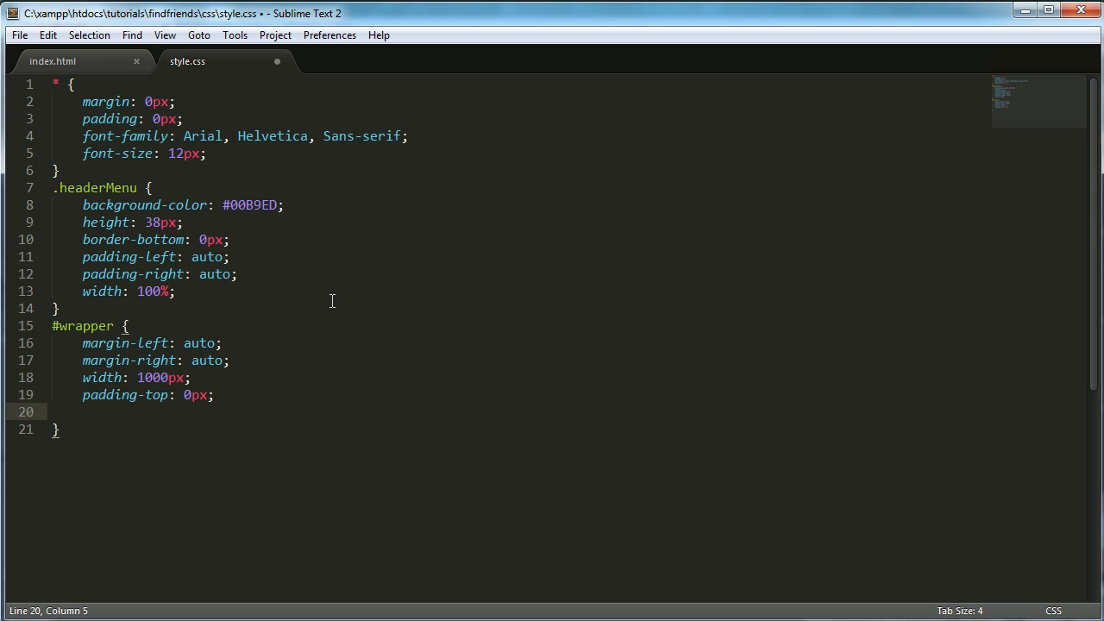
{"action": "type", "text": "padding-bo"}
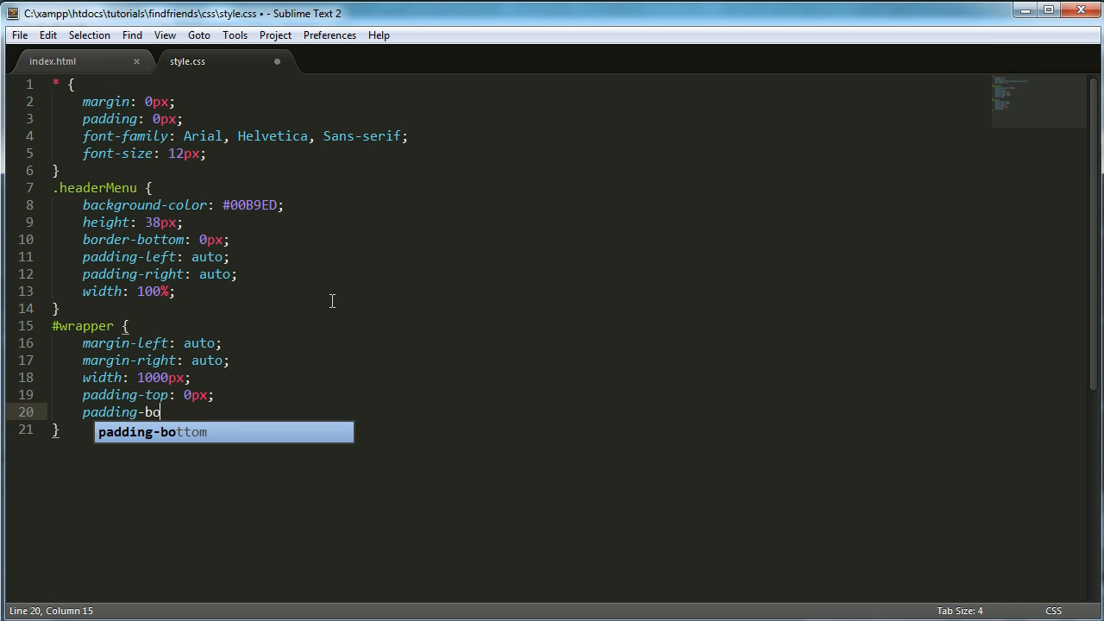
{"action": "key", "text": "tab"}
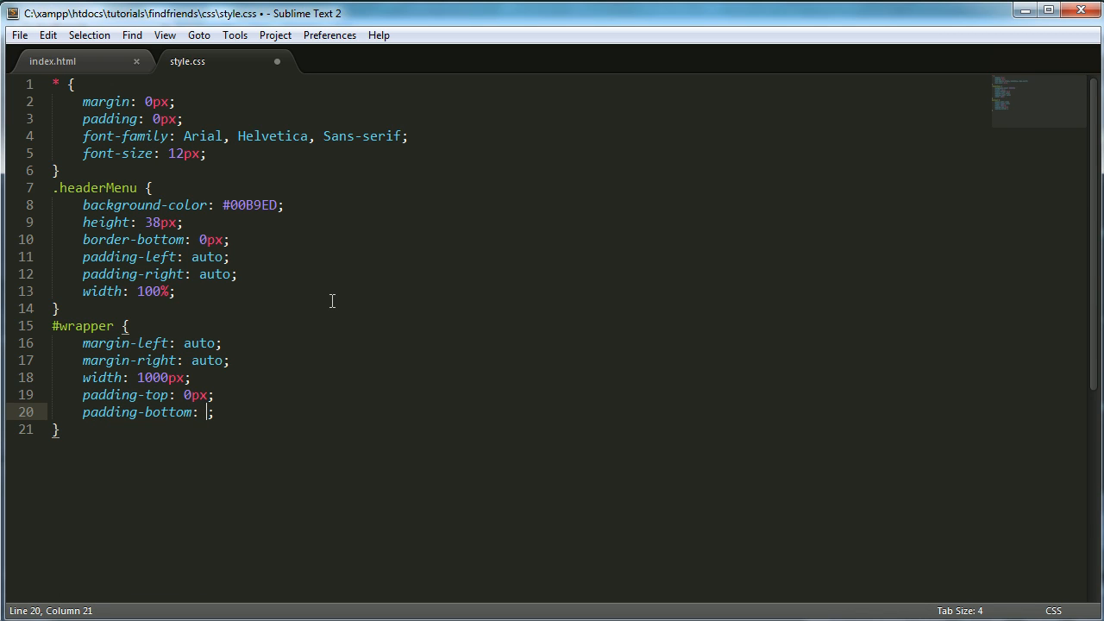
{"action": "type", "text": "0px"}
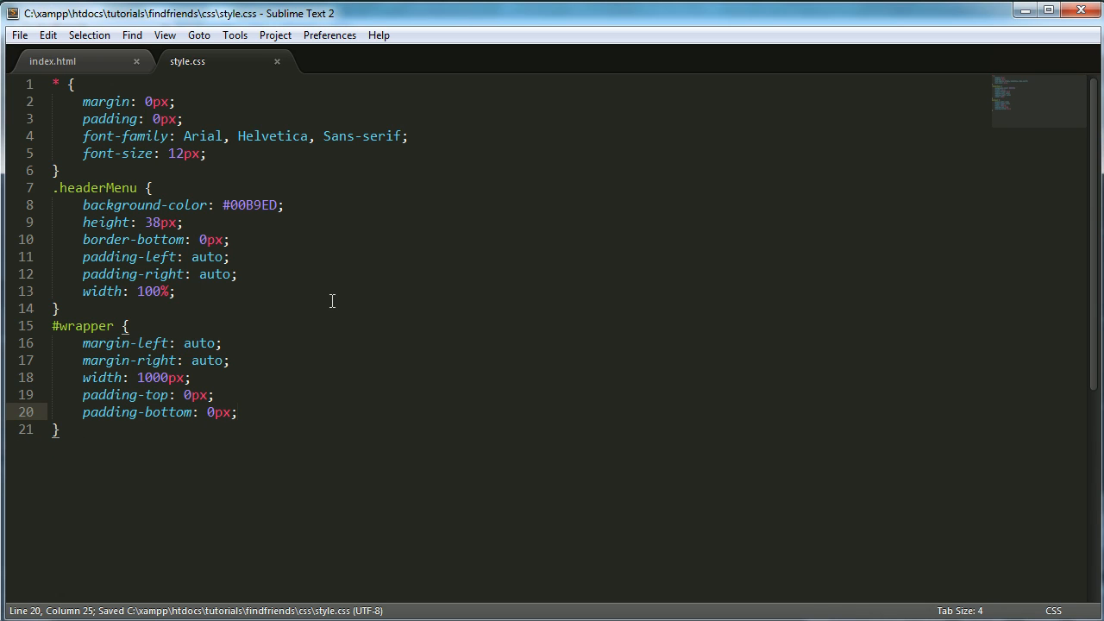
{"action": "key", "text": "enter"}
{"action": "type", "text": ".logo {"}
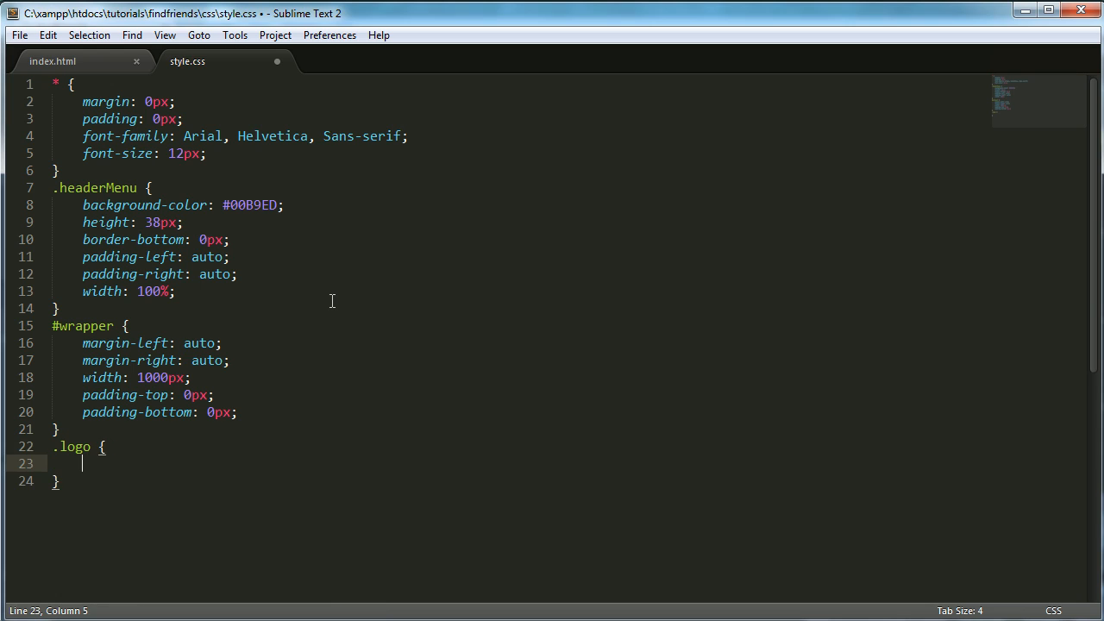
Set the .logo width to 125px and begin a .logo img rule.
{"action": "type", "text": "widt"}
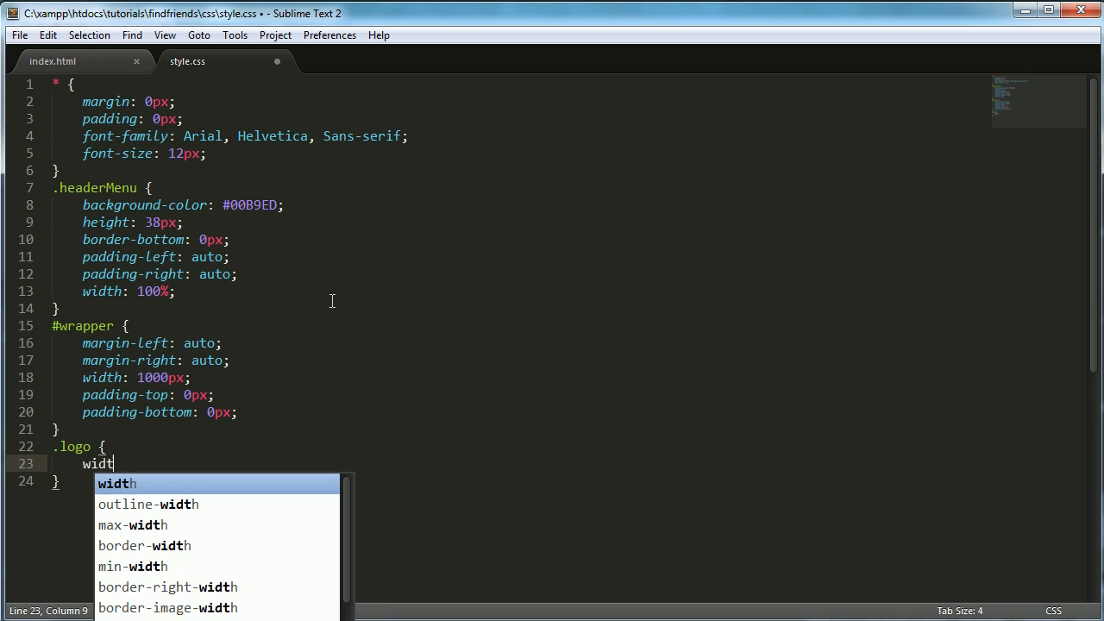
{"action": "type", "text": "h: 125px;background-color"}
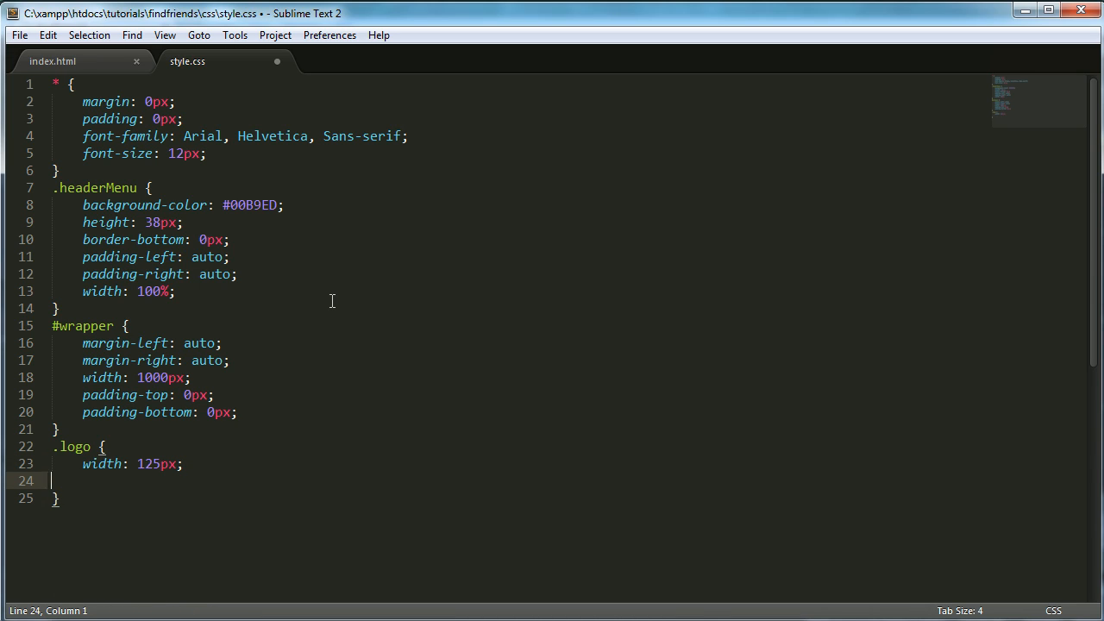
{"action": "type", "text": ".l"}
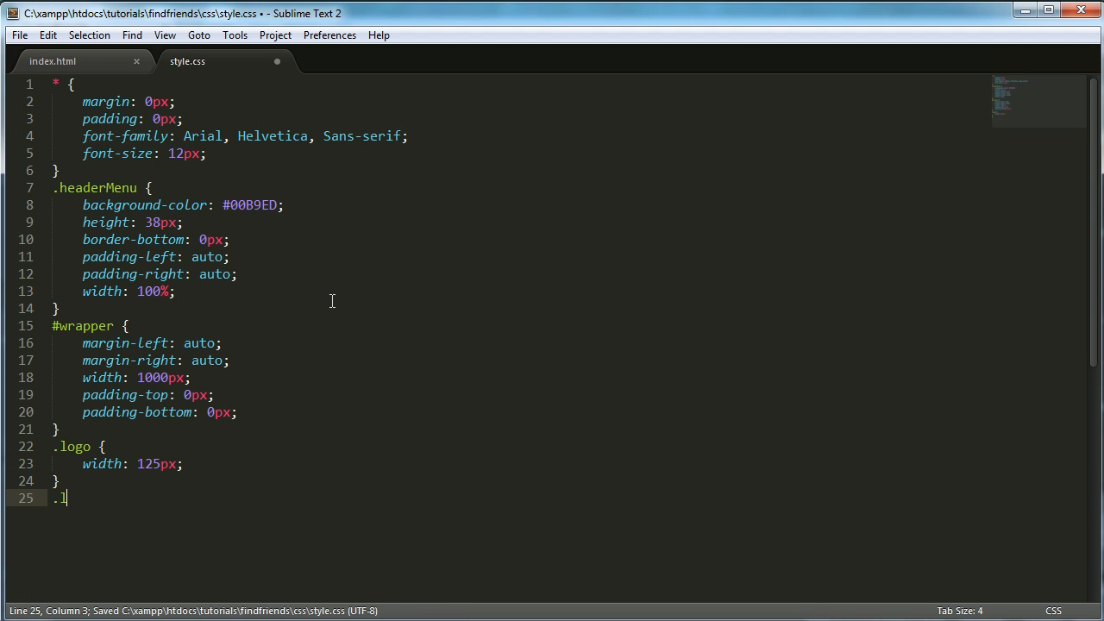
{"action": "type", "text": "ogo img {"}
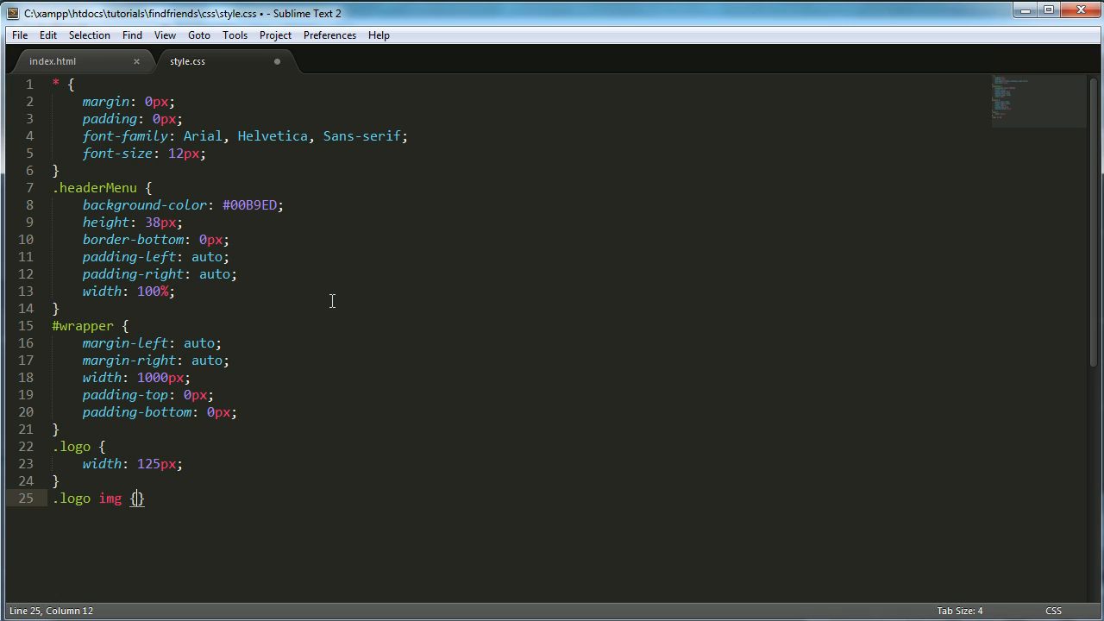
Give .logo img a width of 150px and a height of 38px.
{"action": "type", "text": "width: ;"}
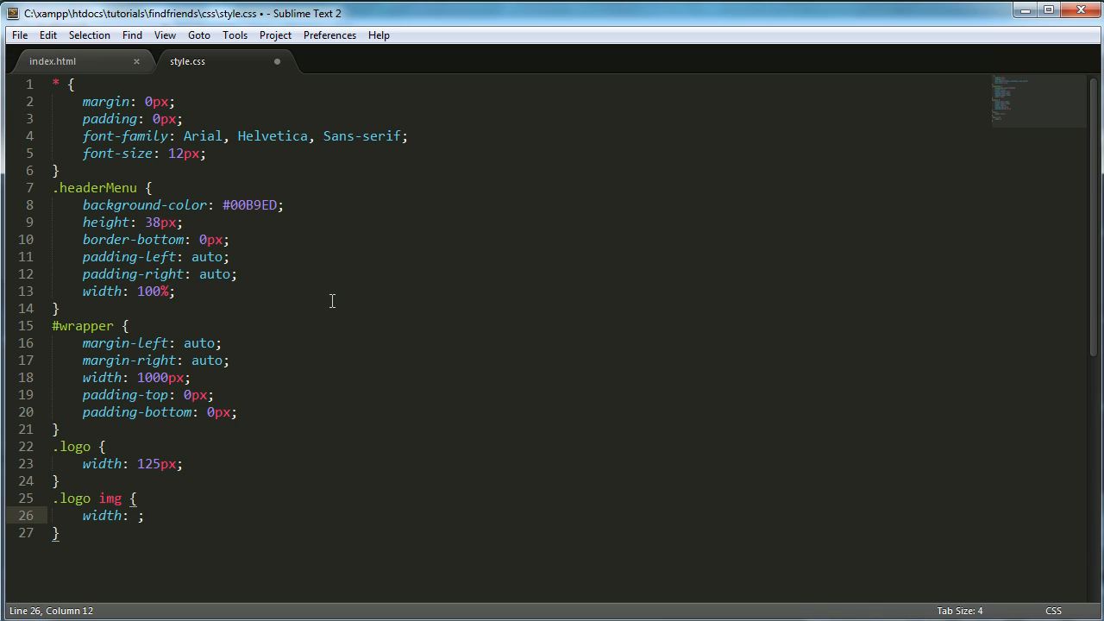
{"action": "type", "text": "150px;"}
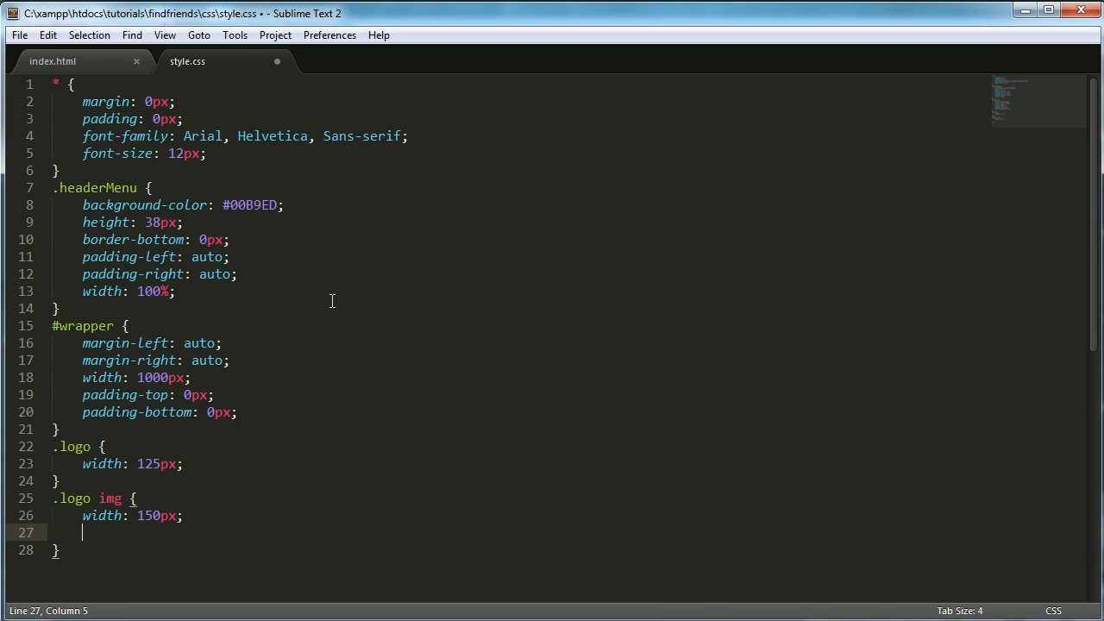
{"action": "type", "text": "he"}
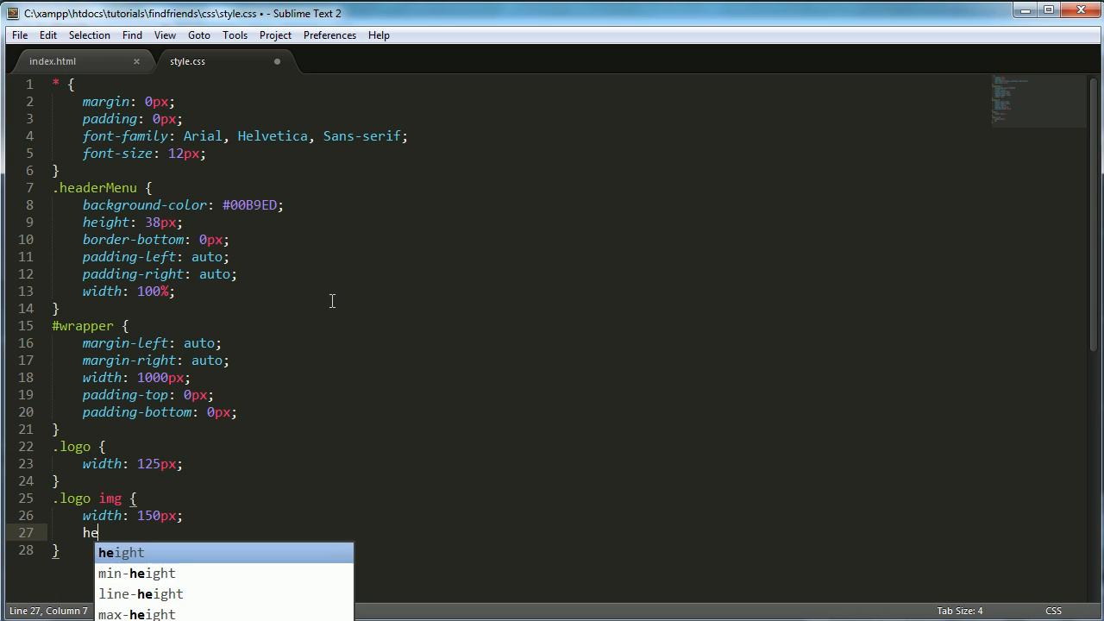
{"action": "key", "text": "Tab"}
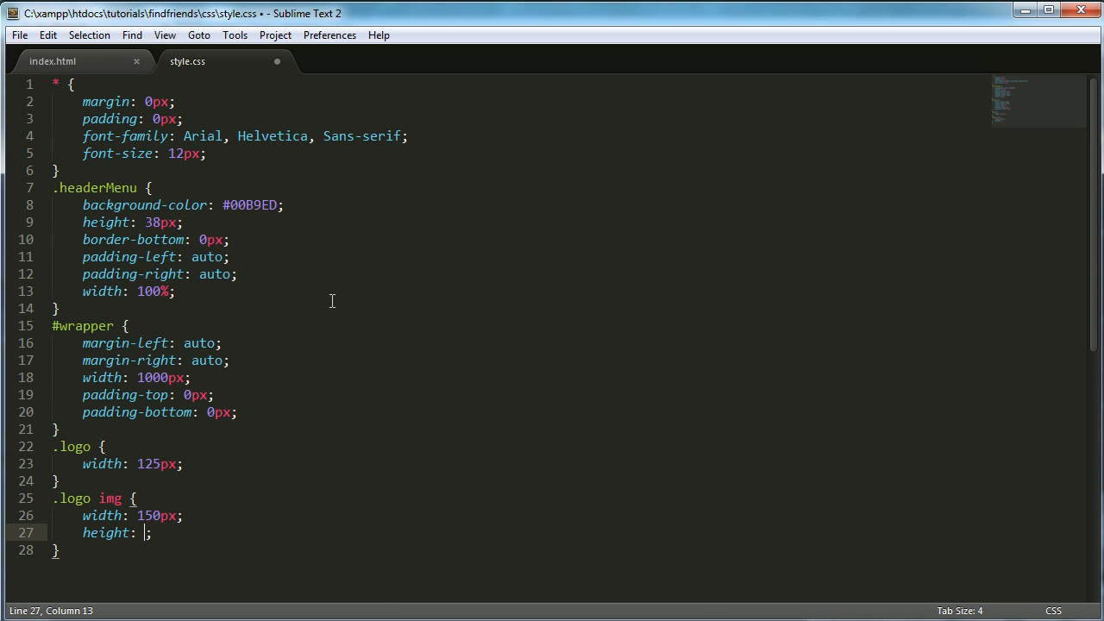
{"action": "key", "text": "BackSpace"}
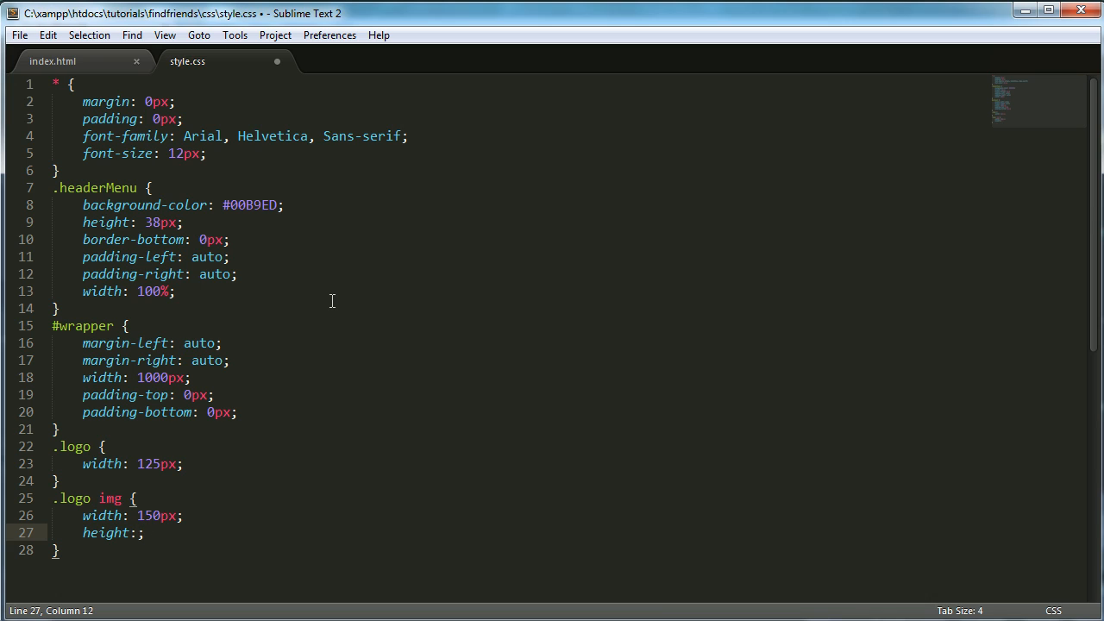
{"action": "type", "text": "38px"}
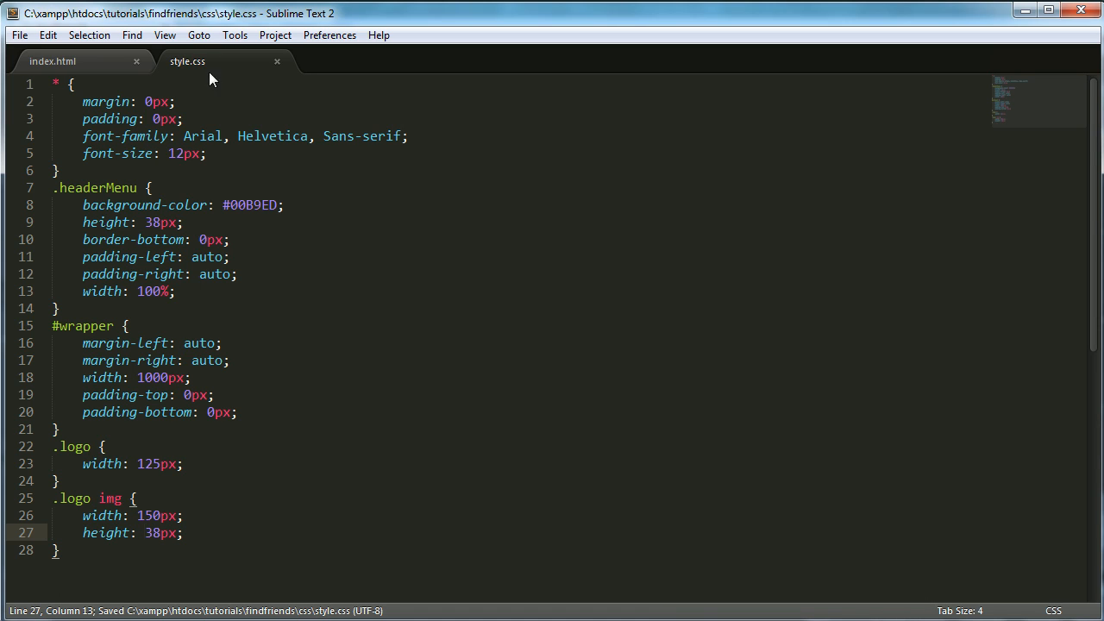
Add an img with src './img/find_friends_logo.png' to the logo div and preview the page.
{"action": "left_click", "coordinate": [53, 61]}
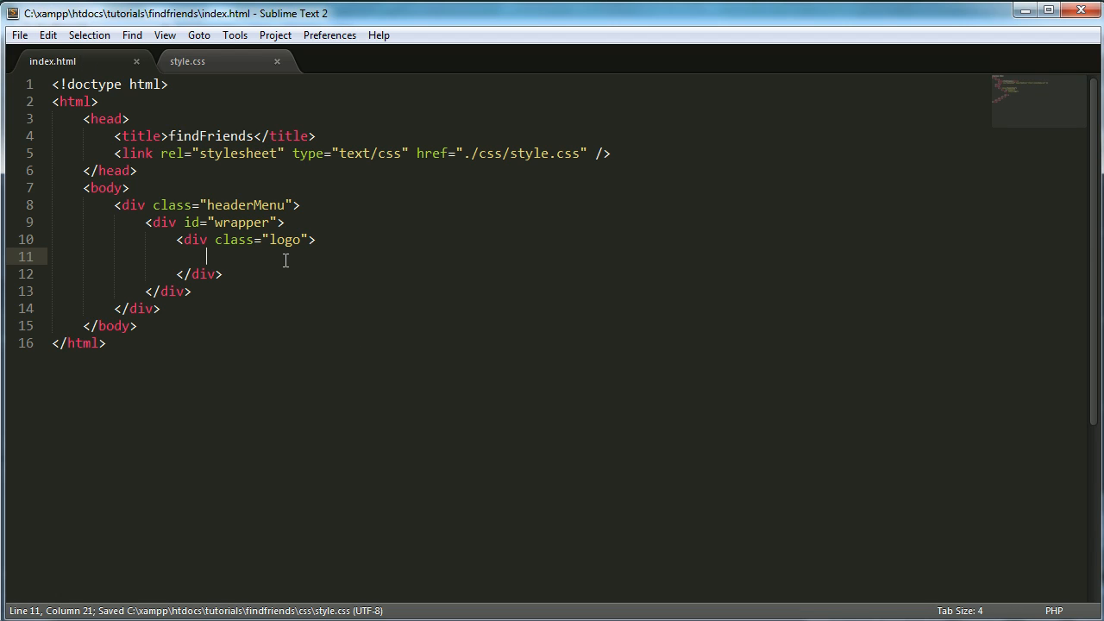
{"action": "type", "text": "<img s"}
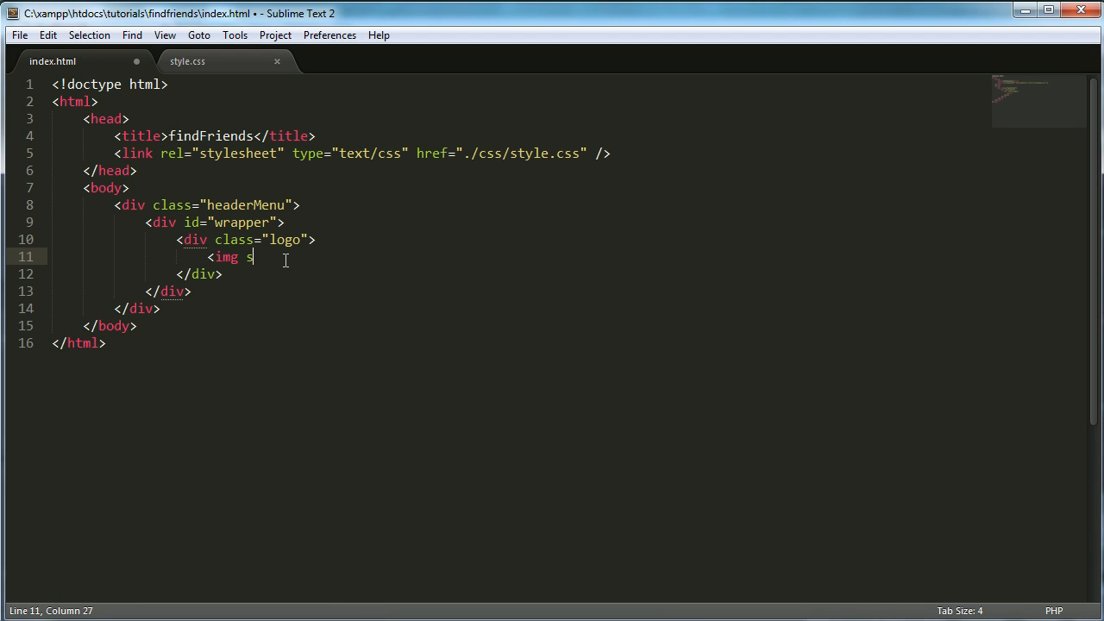
{"action": "type", "text": "rc=\"\""}
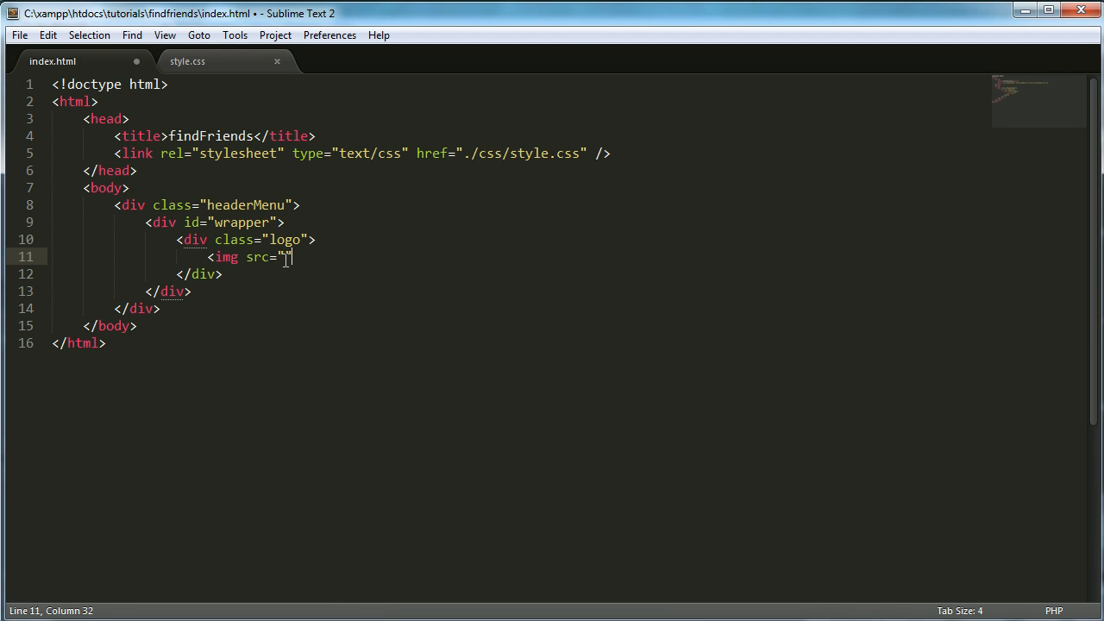
{"action": "type", "text": "./img/"}
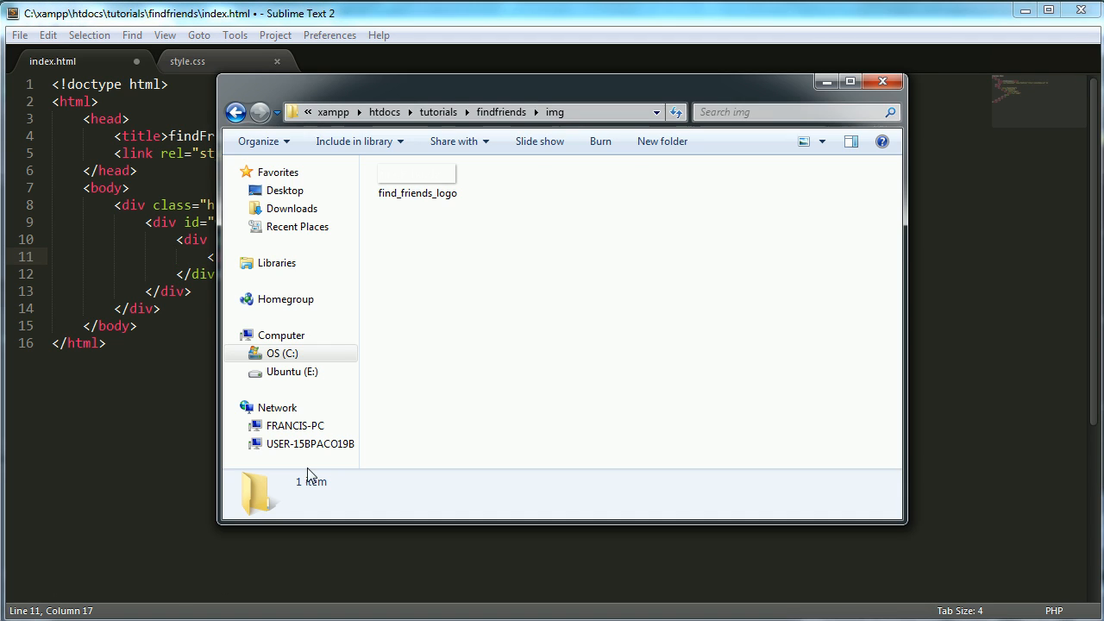
{"action": "left_click", "coordinate": [417, 181]}
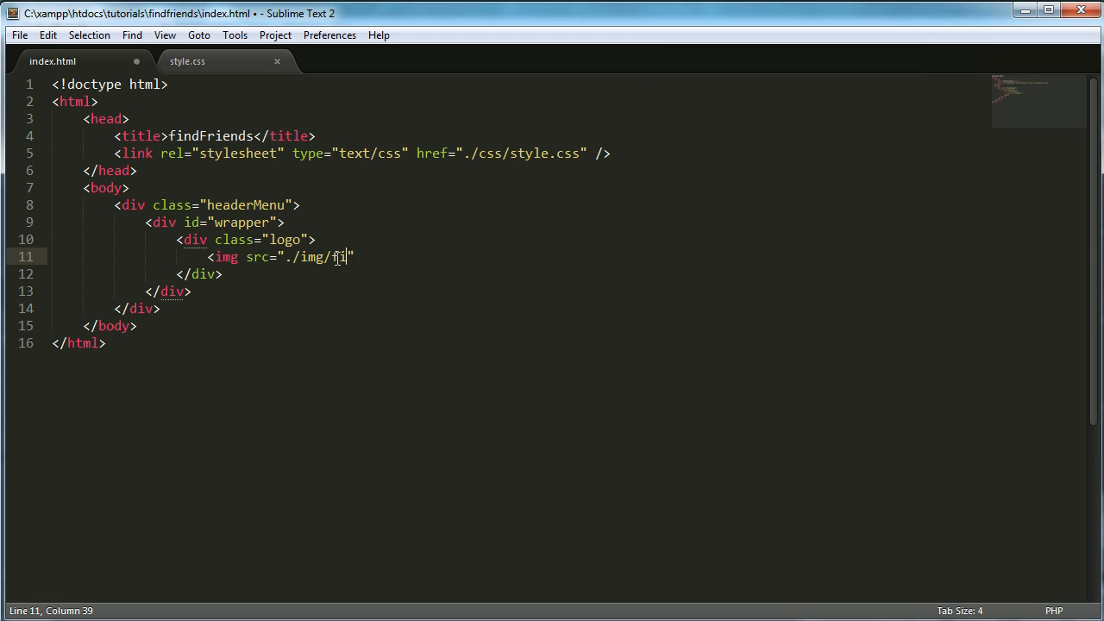
{"action": "type", "text": "nd_fir"}
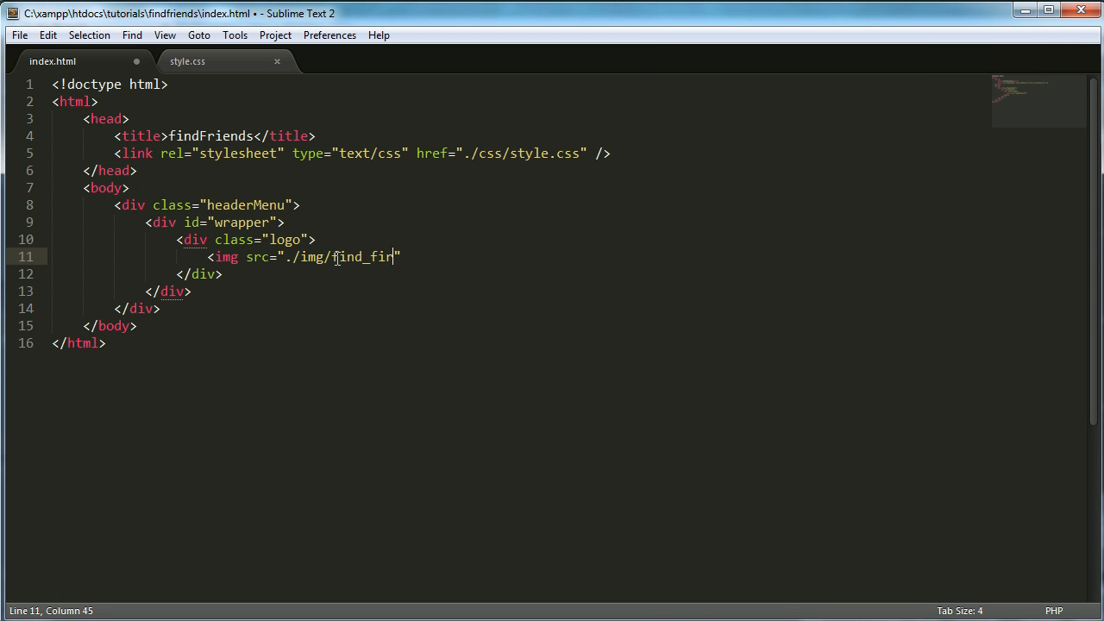
{"action": "type", "text": "riends_log"}
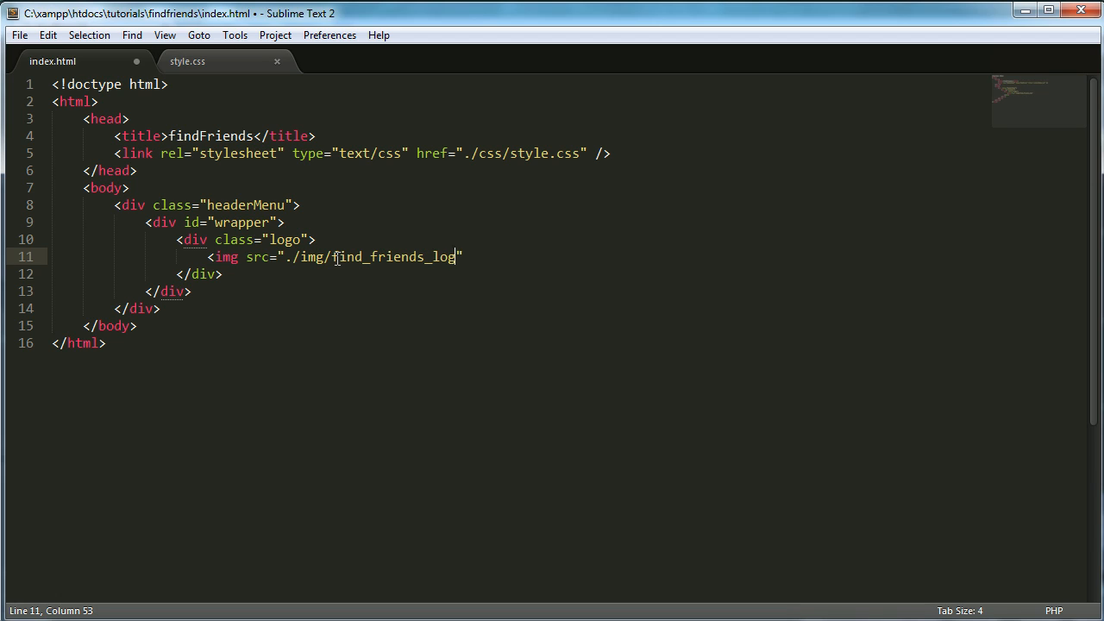
{"action": "type", "text": "o.png\""}
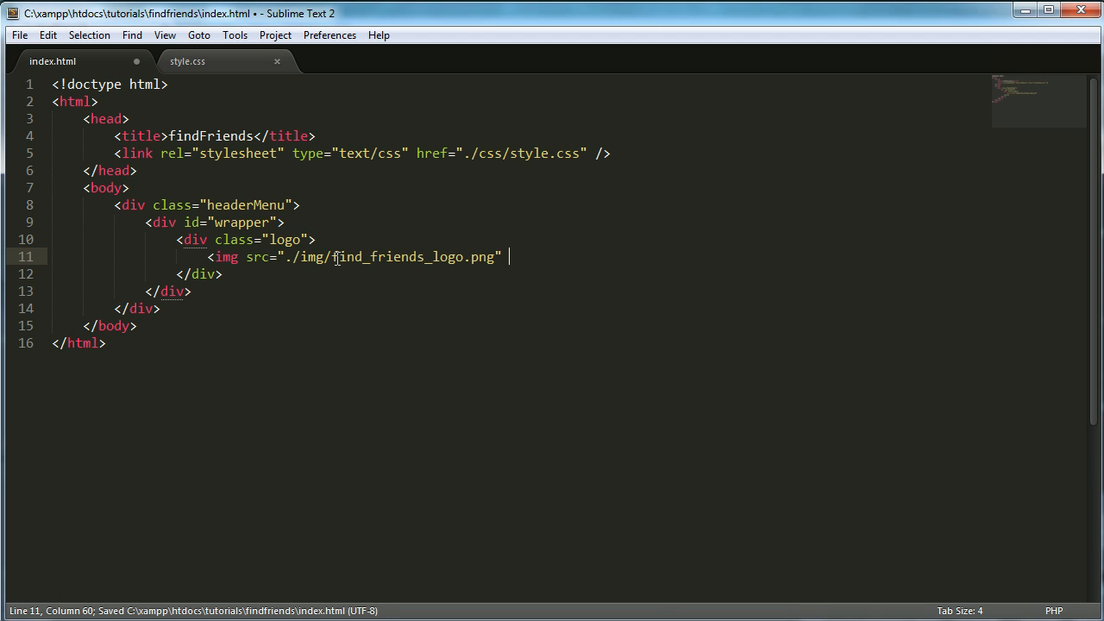
{"action": "left_click", "coordinate": [61, 27]}
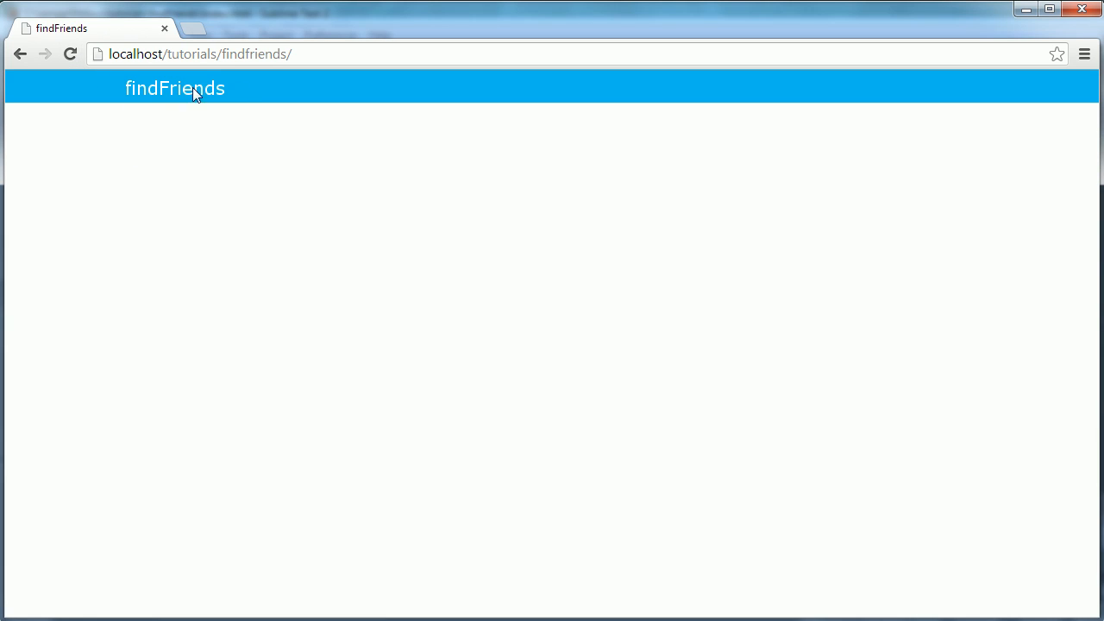
{"action": "mouse_move", "coordinate": [347, 309]}
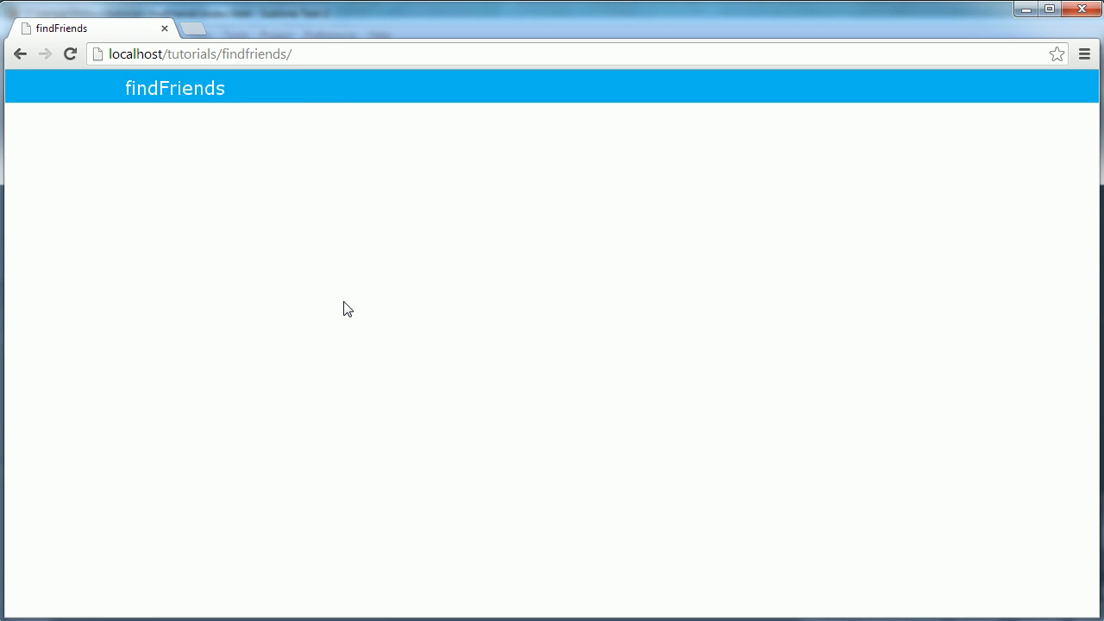